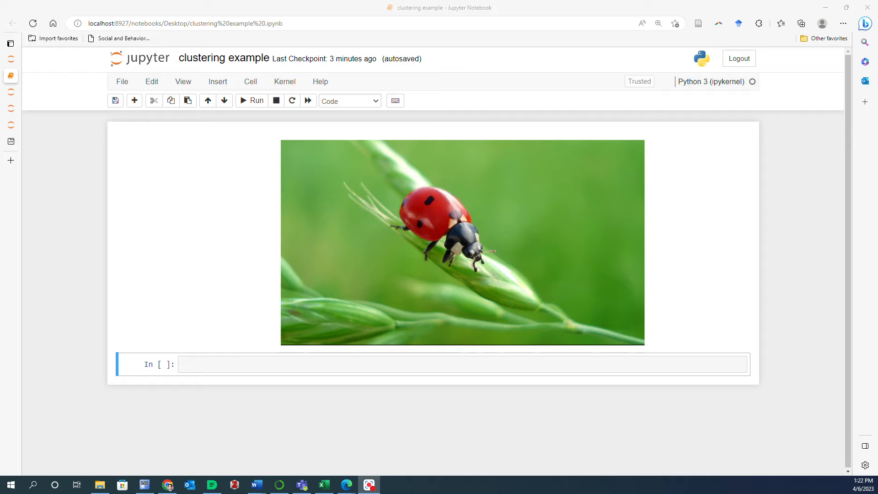
pyautogui.moveTo(578, 289)
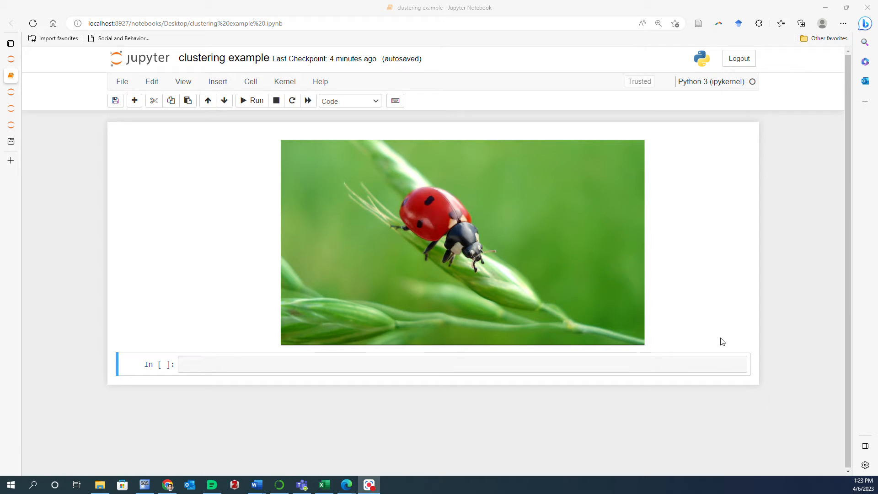
pyautogui.moveTo(850, 312)
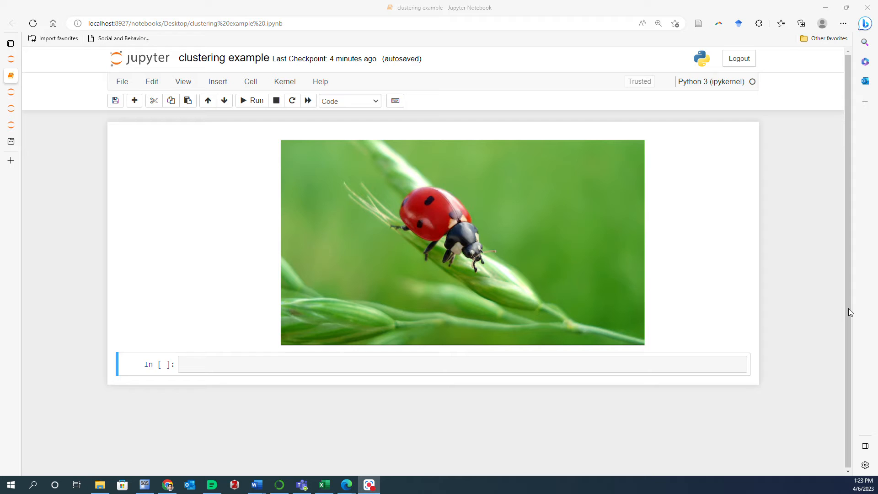
pyautogui.moveTo(435, 428)
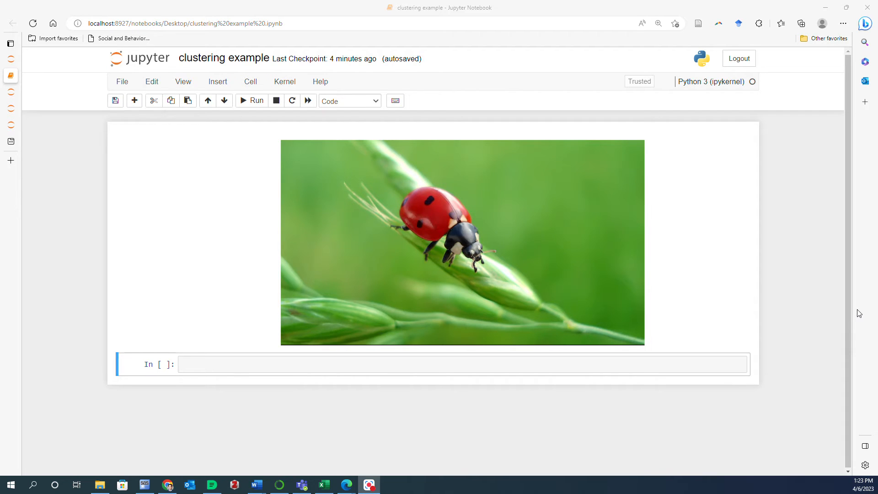
# Import imread from matplotlib.image, matplotlib.pyplot as plt and numpy as np
pyautogui.click(658, 22)
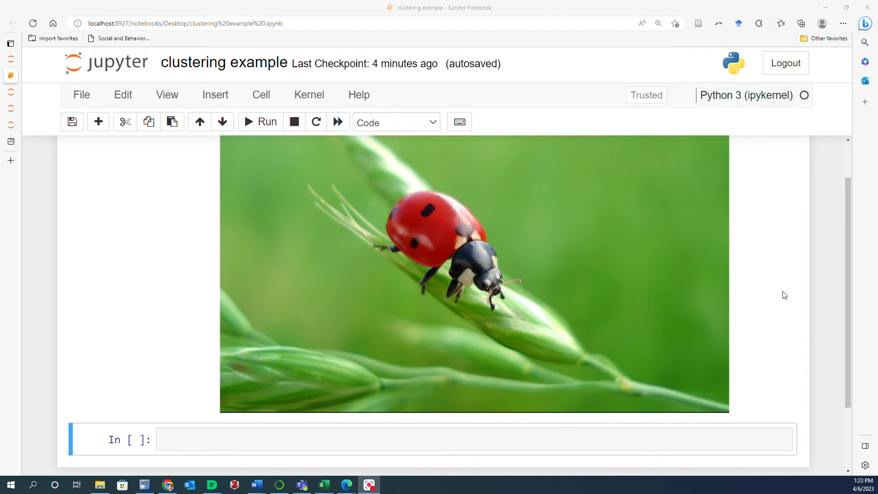
pyautogui.moveTo(357, 338)
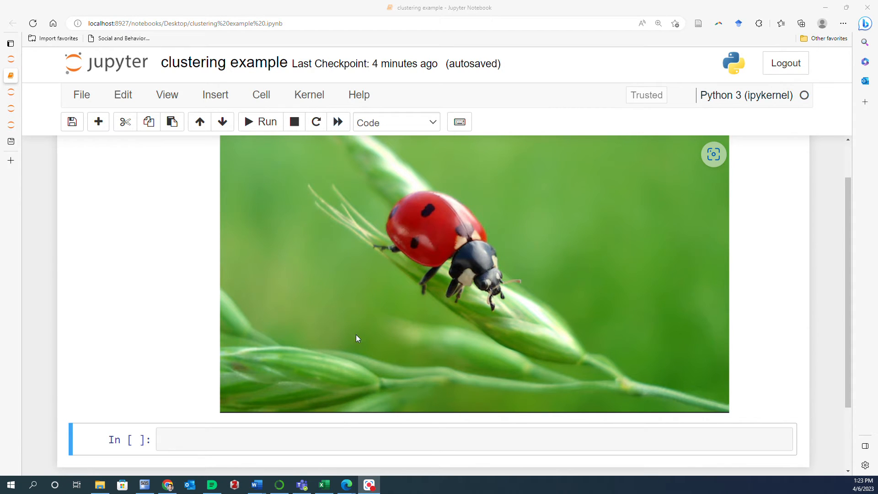
pyautogui.moveTo(616, 307)
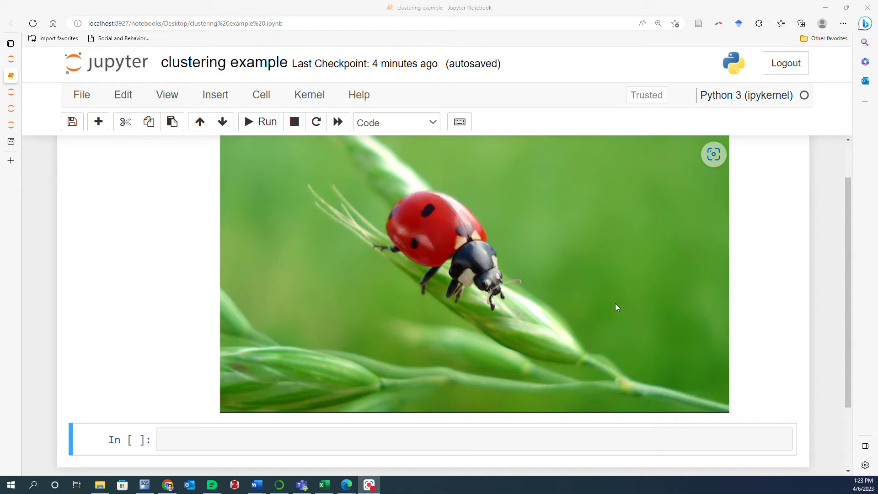
pyautogui.moveTo(775, 321)
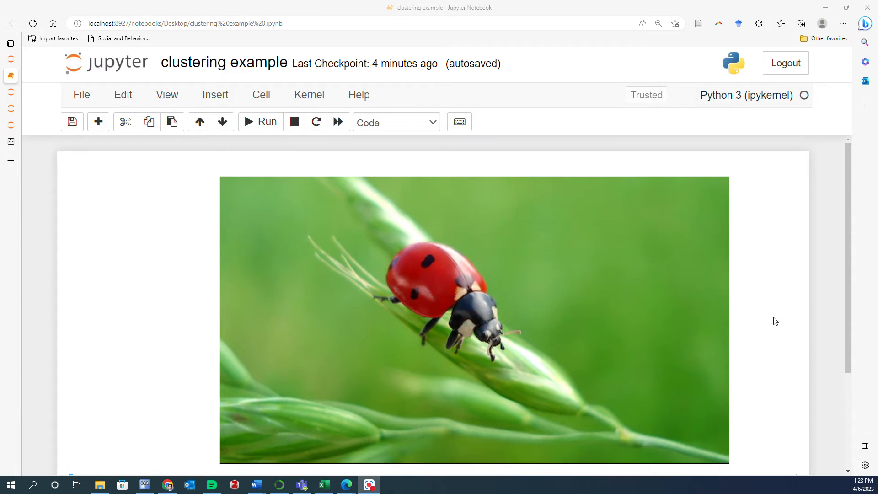
pyautogui.scroll(-3)
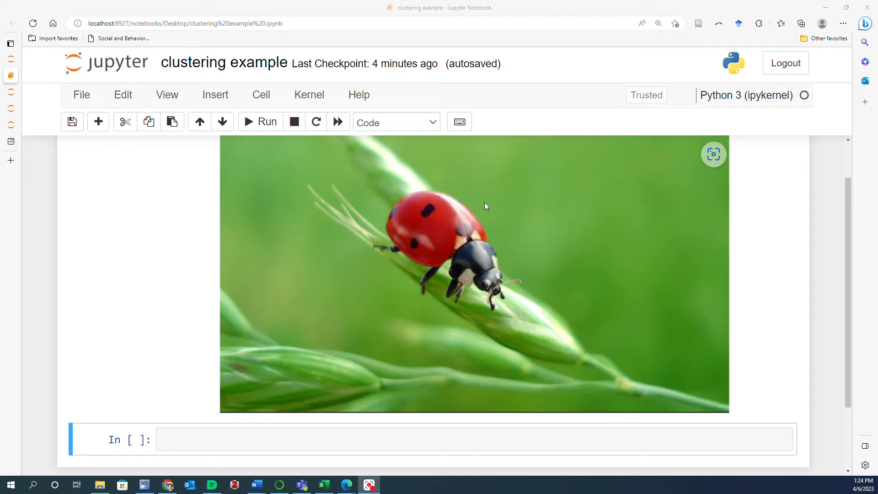
pyautogui.moveTo(414, 263)
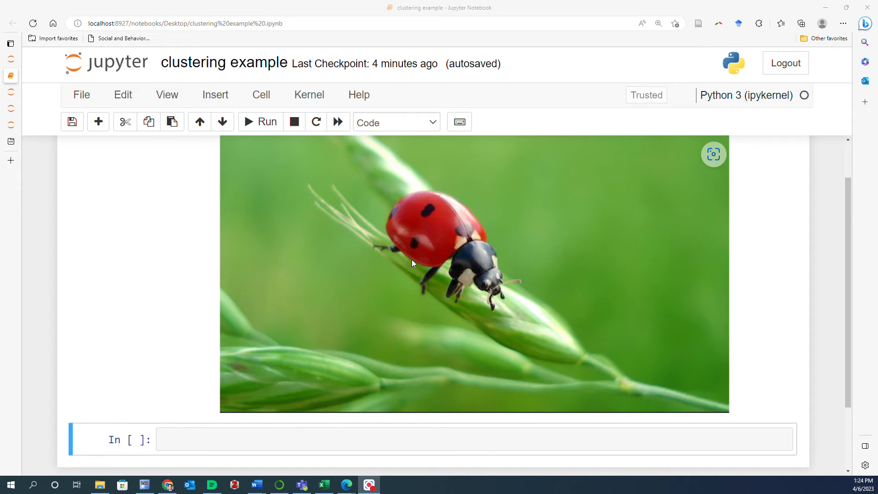
pyautogui.moveTo(459, 282)
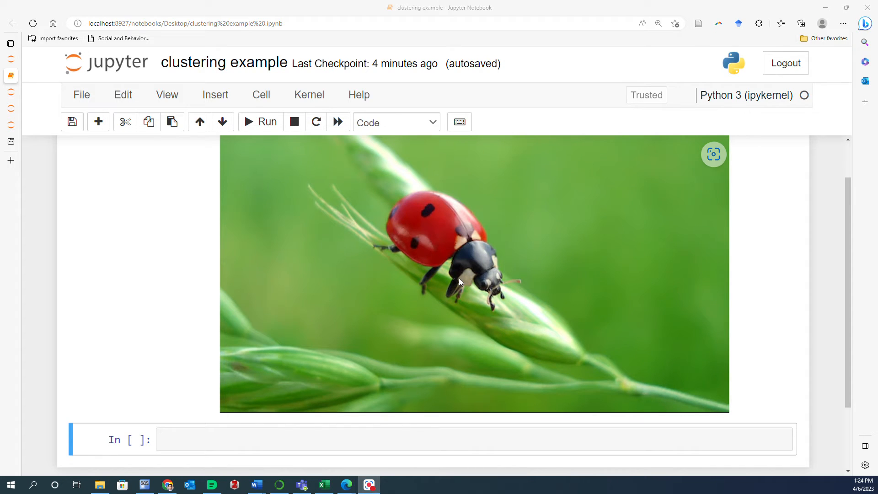
pyautogui.moveTo(527, 324)
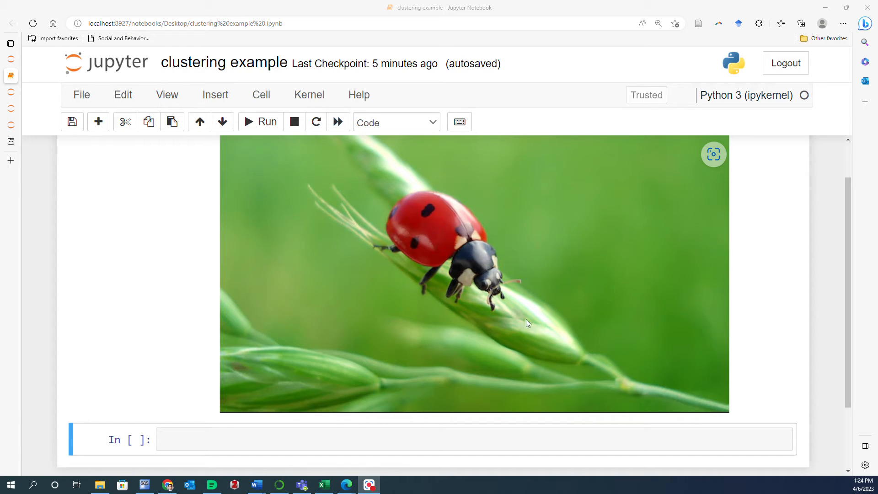
pyautogui.moveTo(815, 368)
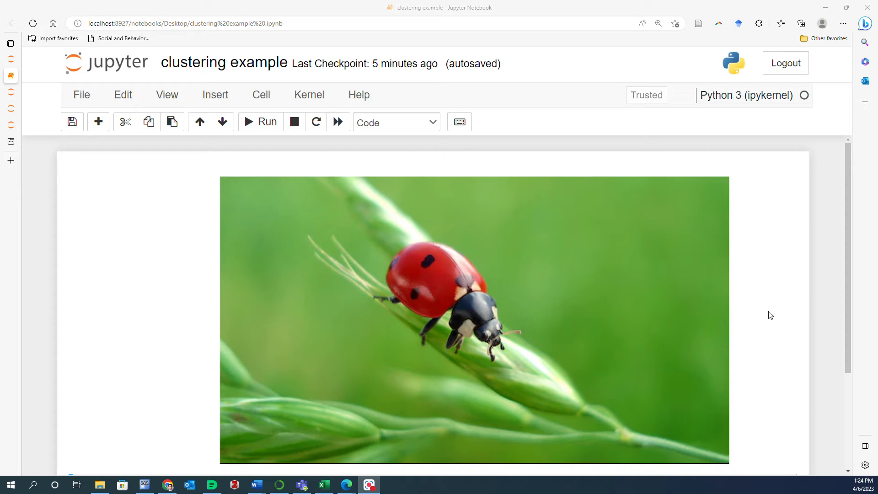
pyautogui.moveTo(840, 314)
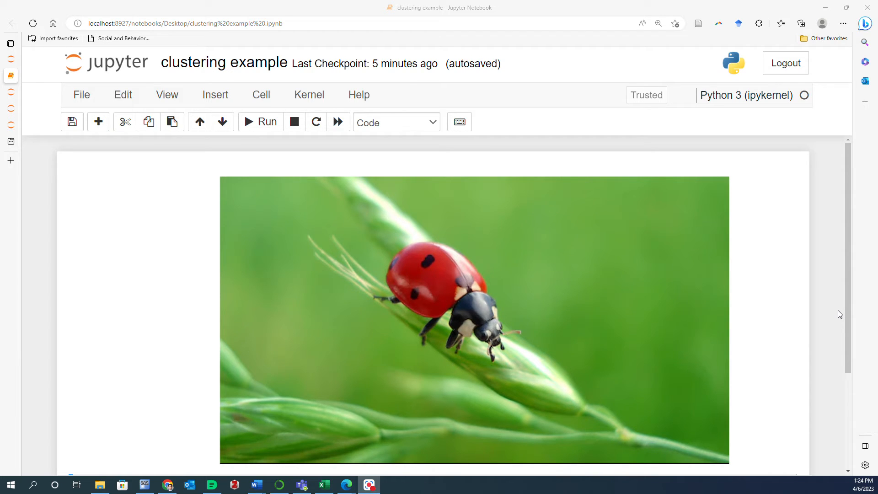
pyautogui.moveTo(572, 367)
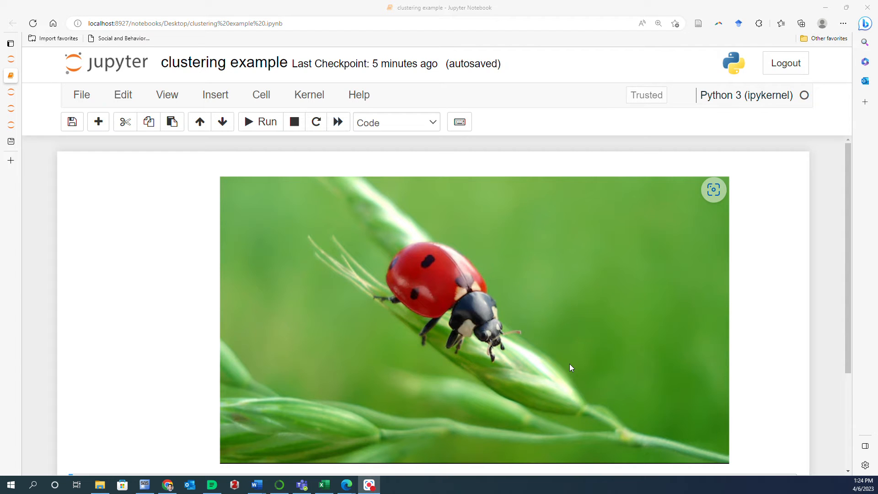
pyautogui.moveTo(760, 365)
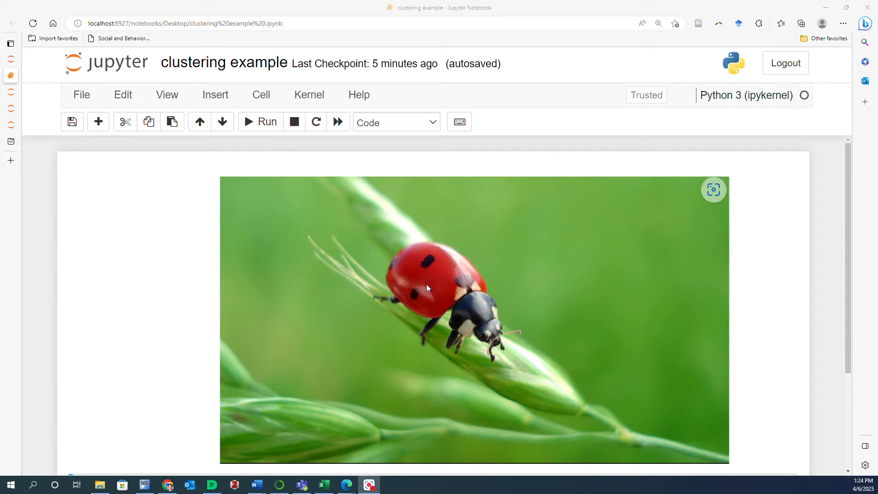
pyautogui.moveTo(613, 355)
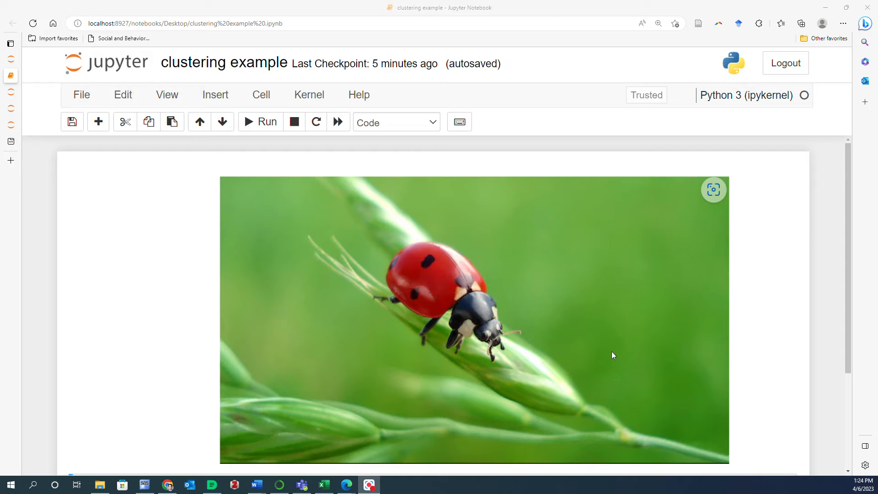
pyautogui.moveTo(814, 280)
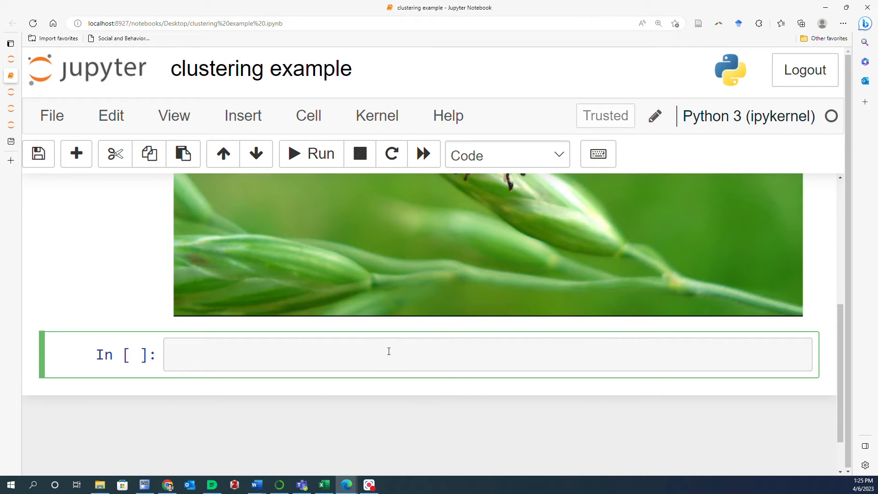
pyautogui.click(388, 354)
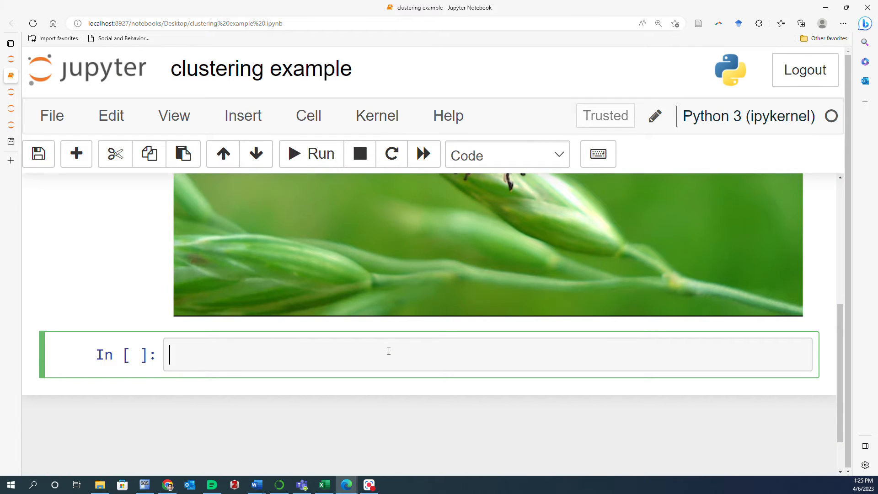
pyautogui.write('from')
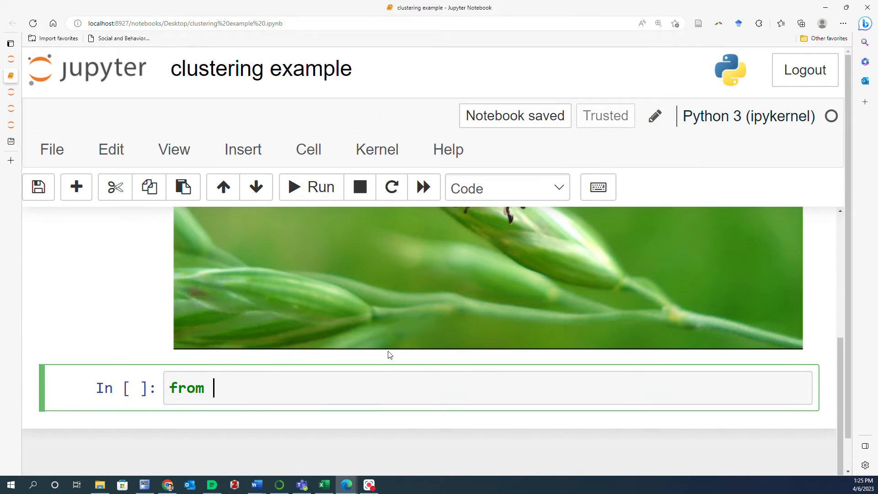
pyautogui.write('matplo')
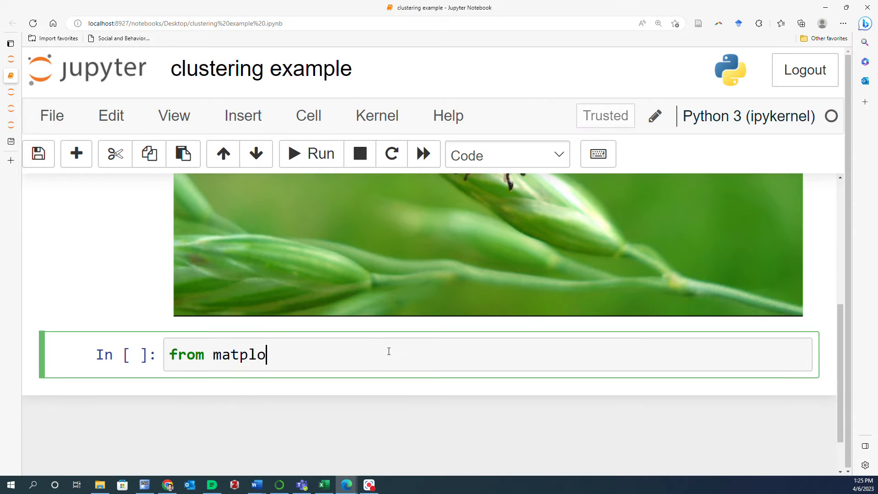
pyautogui.write('tlib')
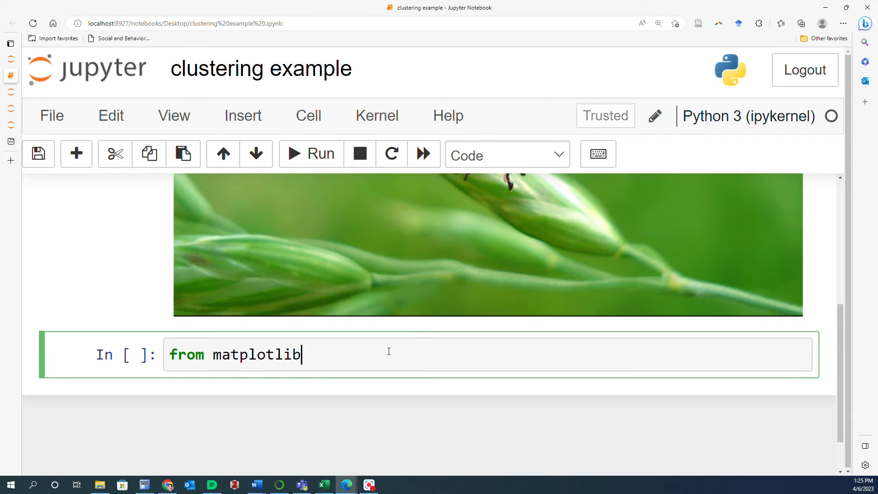
pyautogui.write('.imahe')
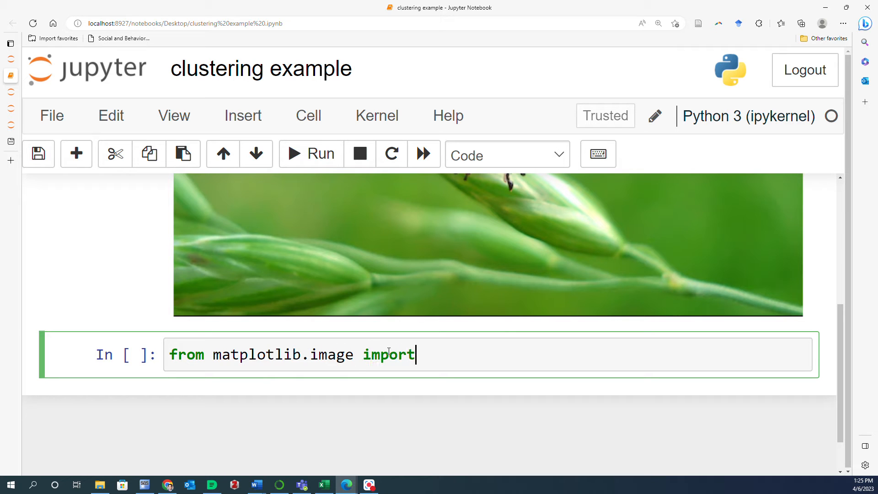
pyautogui.write('im')
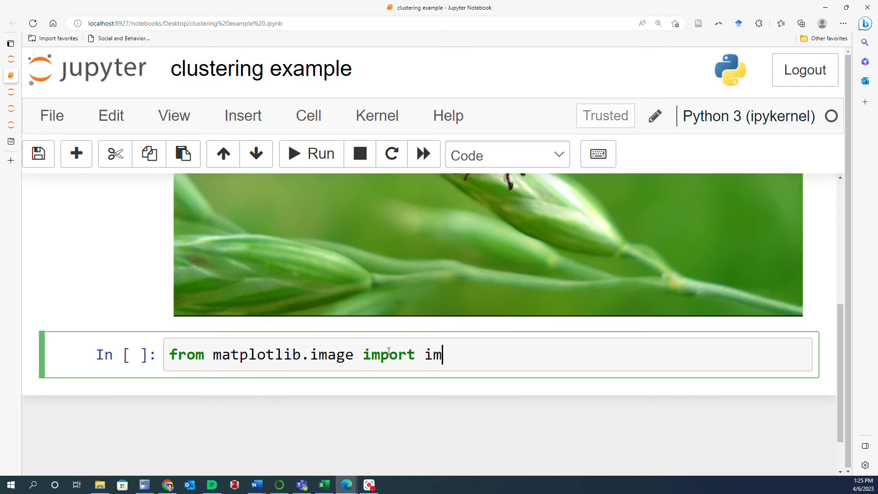
pyautogui.write('read')
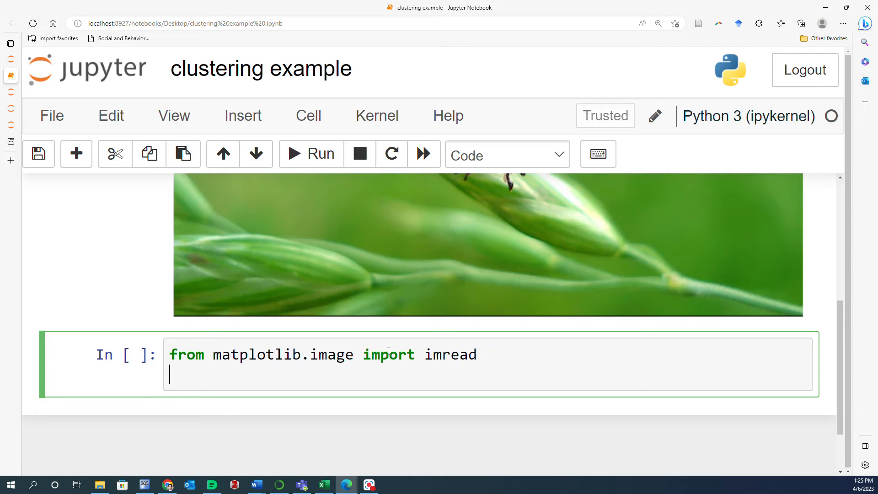
pyautogui.write('impor')
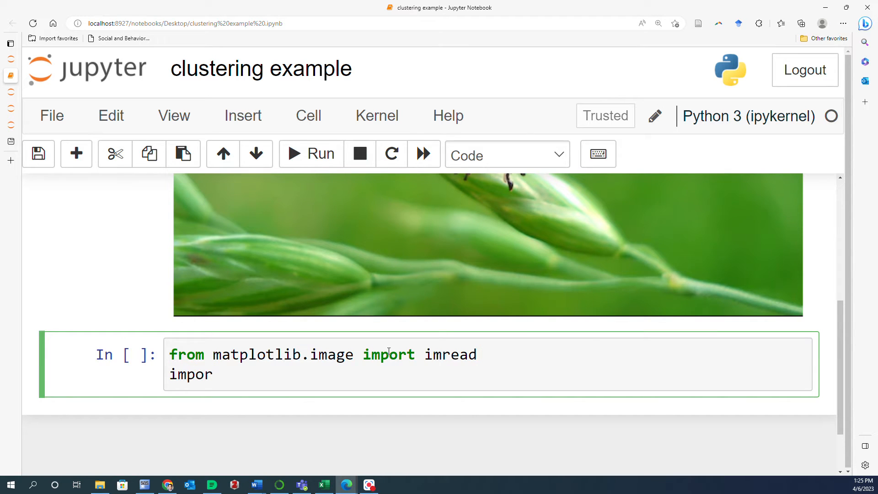
pyautogui.write('t')
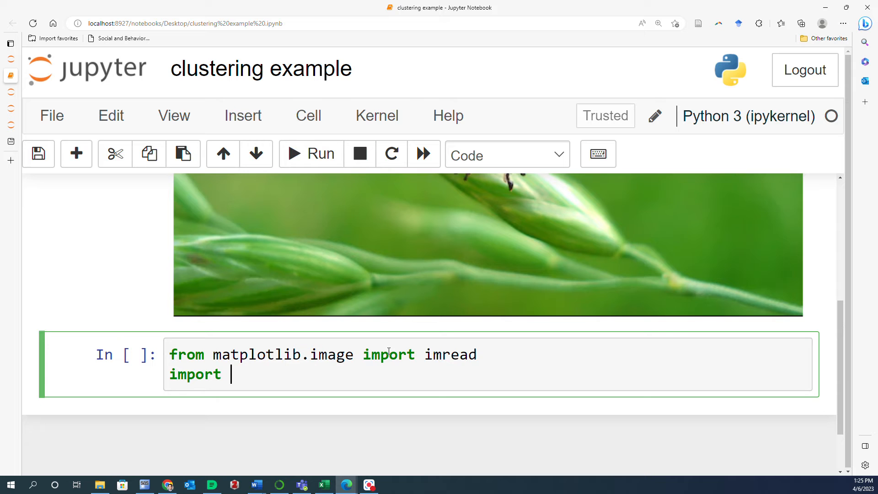
pyautogui.write('matplot')
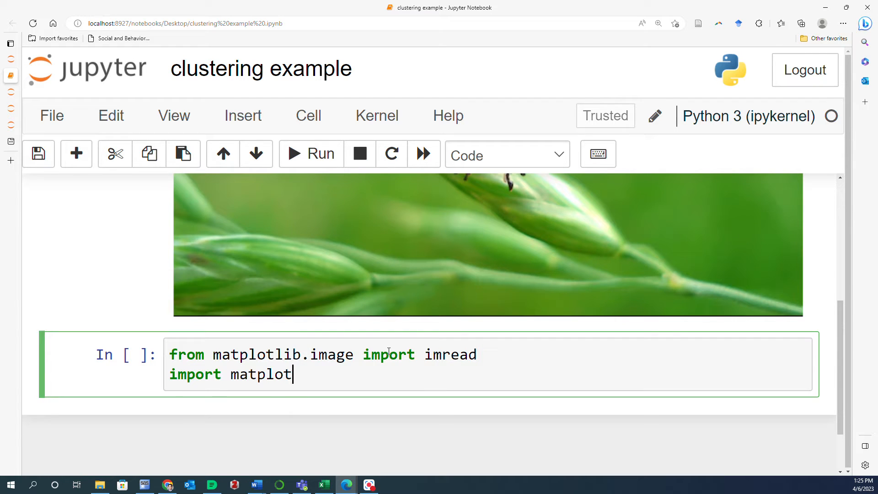
pyautogui.write('lib.')
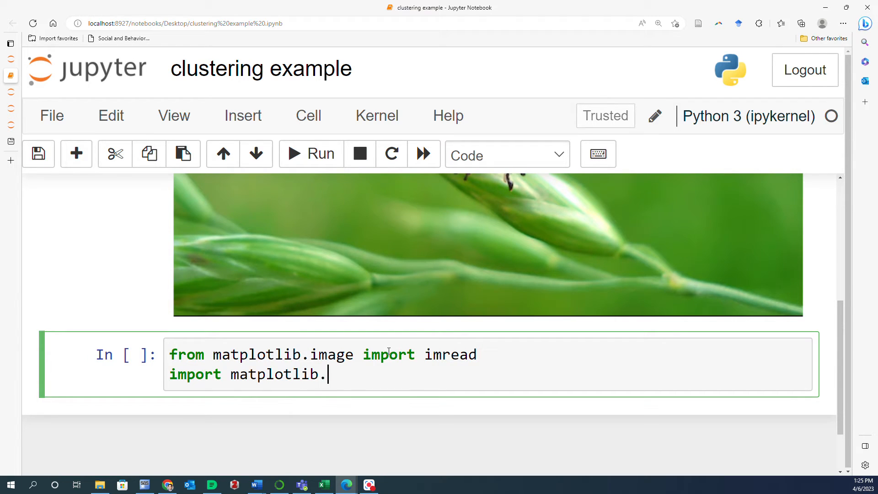
pyautogui.write('pyplot as')
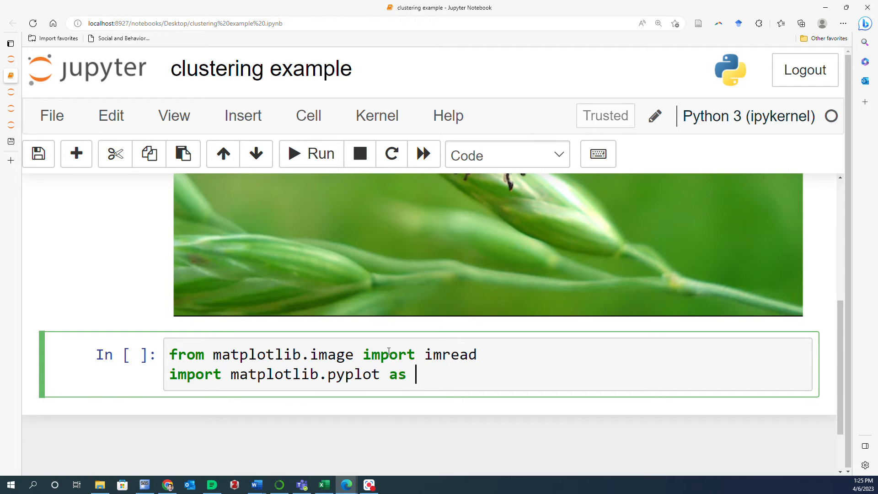
pyautogui.write('plt')
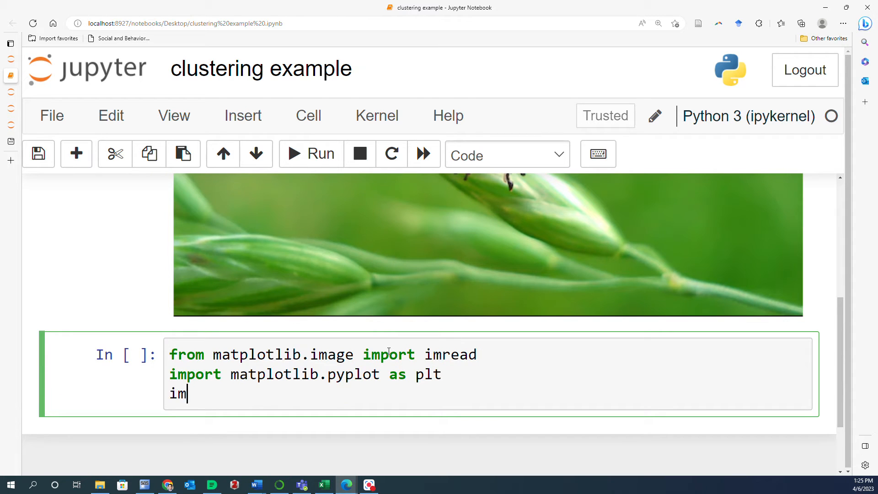
pyautogui.write('port num')
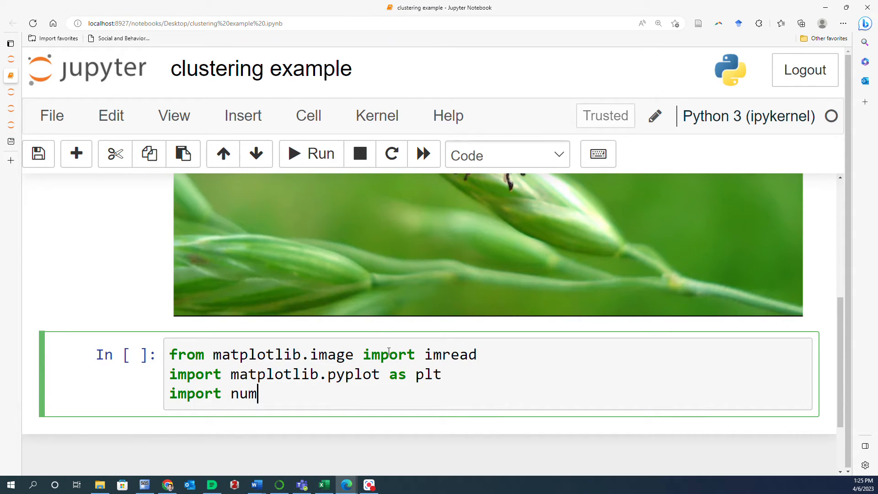
pyautogui.write('py as n')
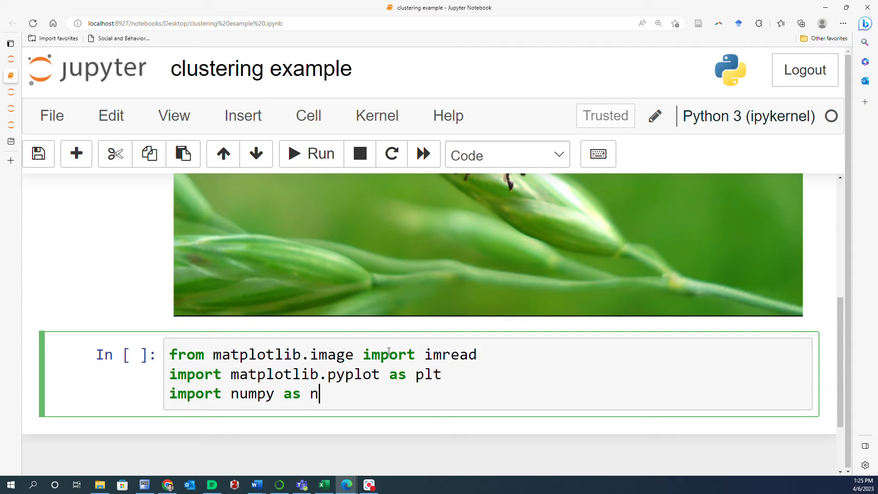
pyautogui.write('p')
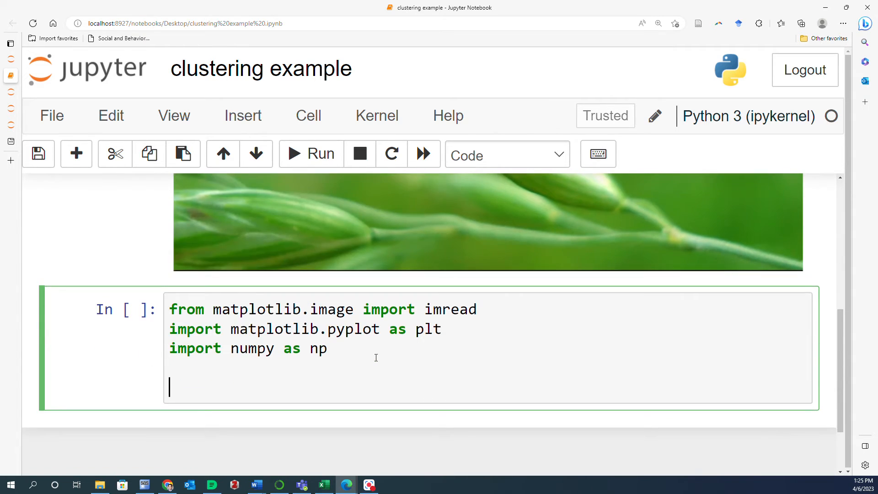
# Import warnings, add warnings.filterwarnings("ignore"), and run the import cell
pyautogui.write('im')
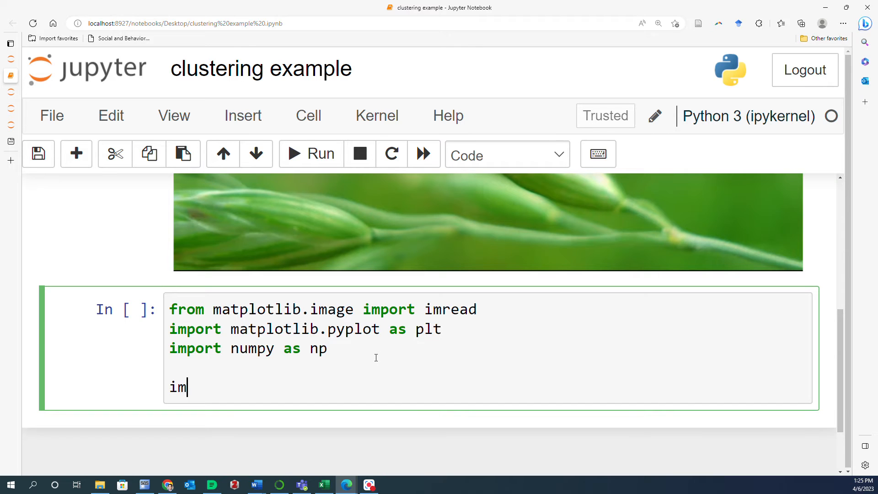
pyautogui.write('port warnin')
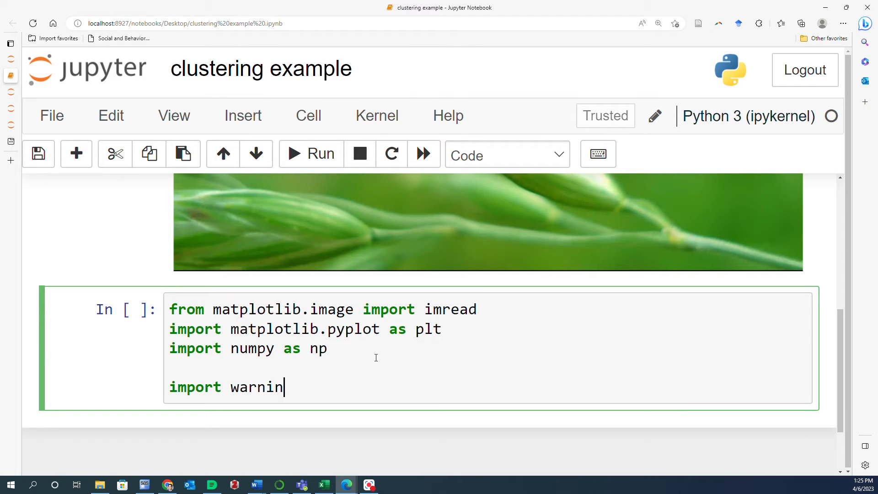
pyautogui.write('gs')
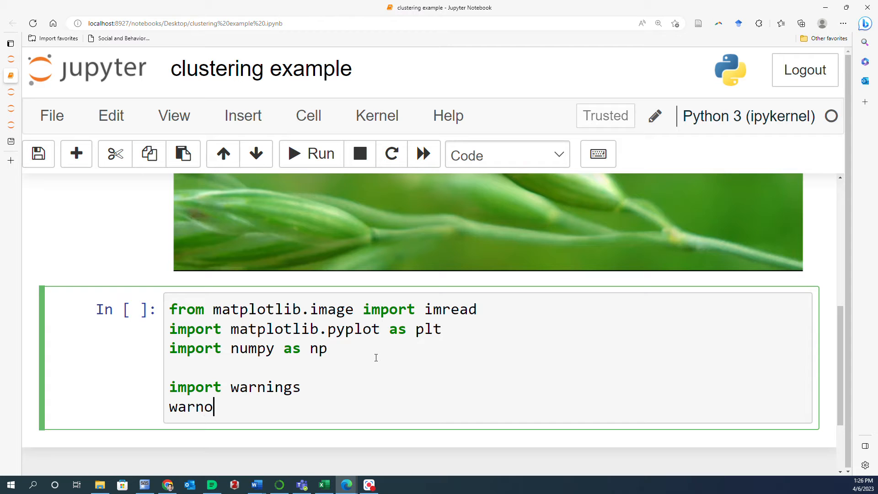
pyautogui.write('i')
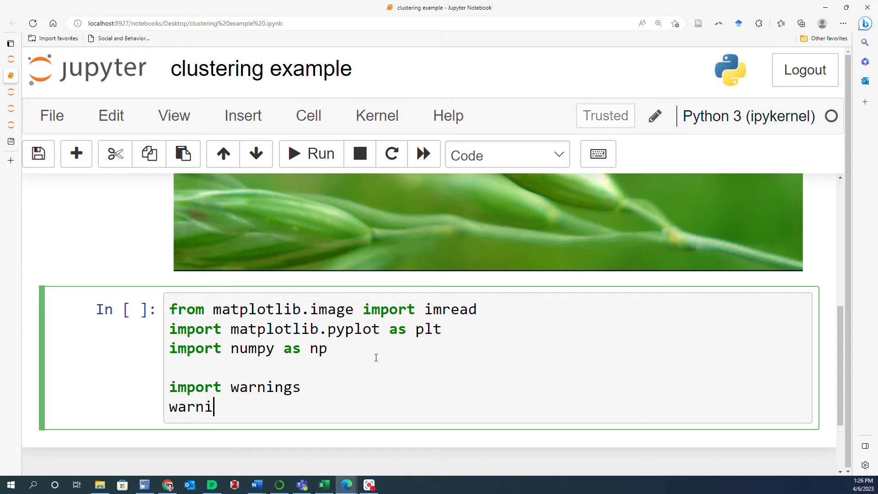
pyautogui.write('ngs')
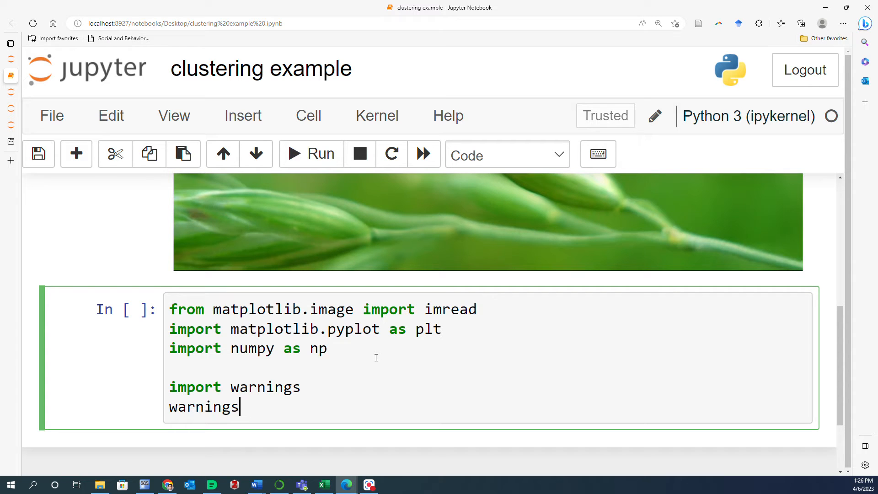
pyautogui.write('.file')
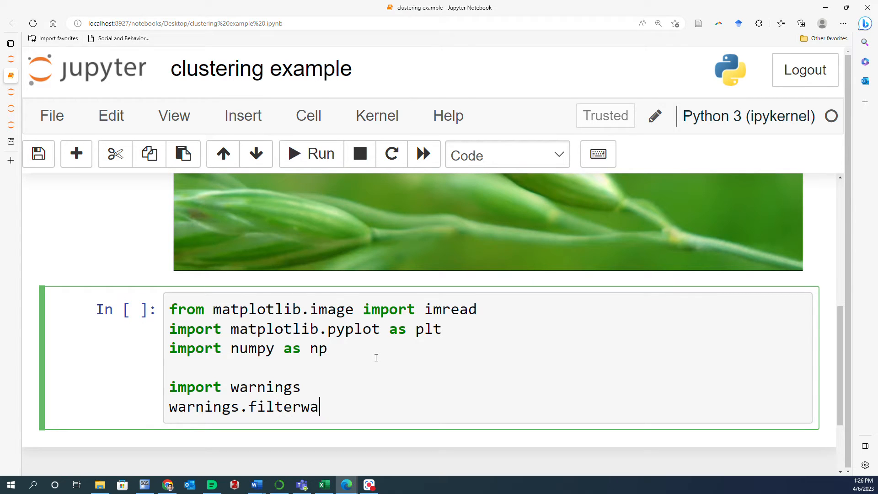
pyautogui.write('rnings')
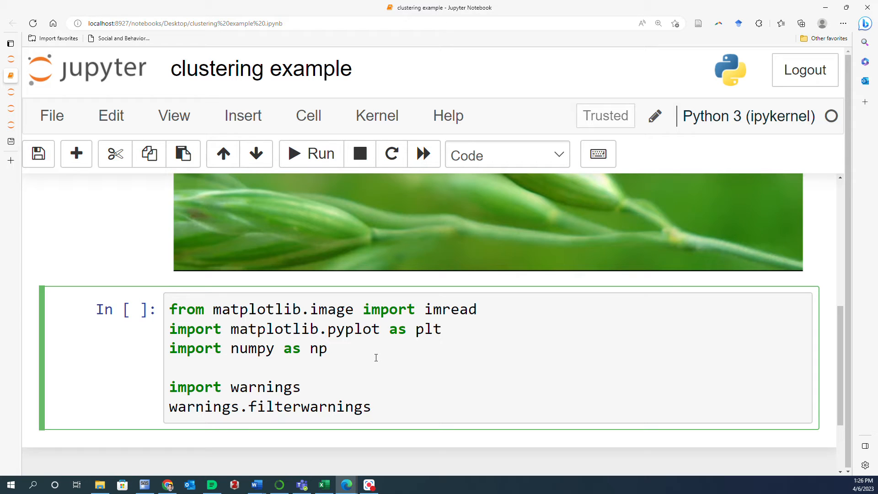
pyautogui.write('("igo")')
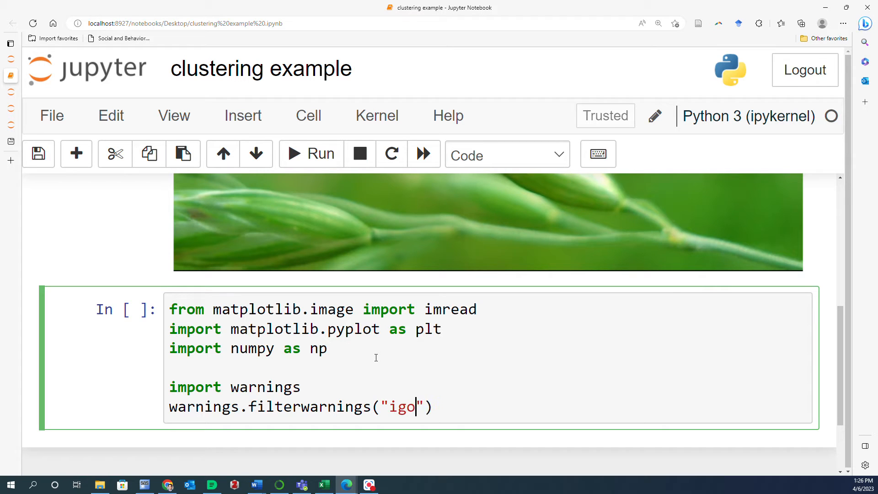
pyautogui.write('re')
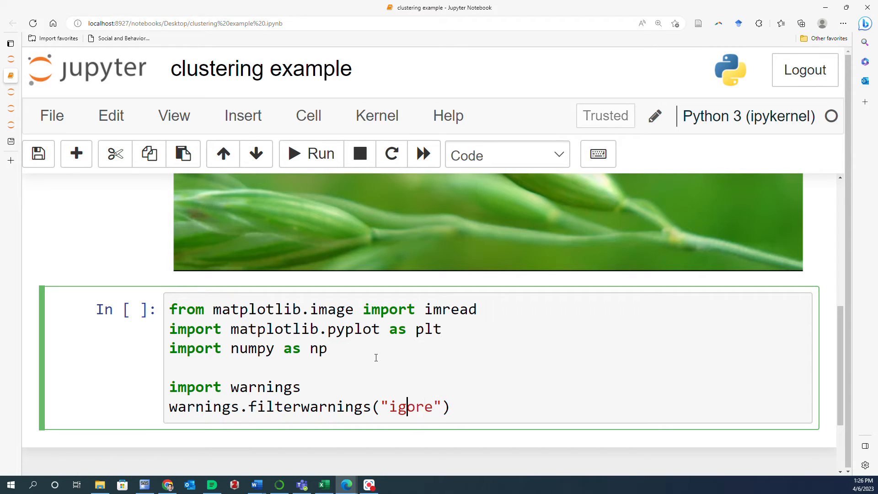
pyautogui.write('n')
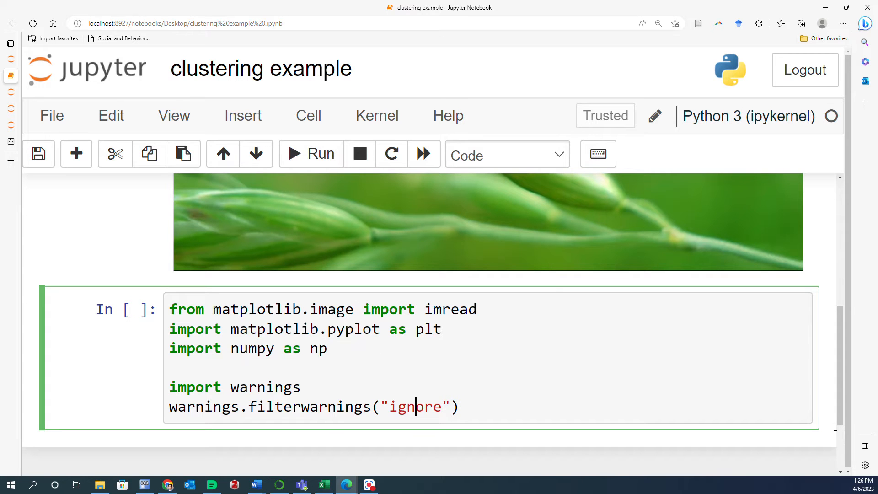
pyautogui.click(311, 154)
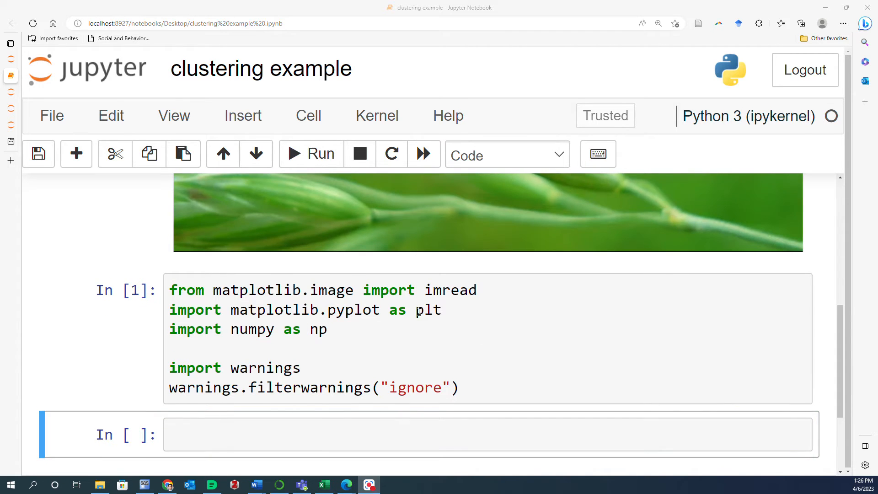
pyautogui.scroll(-3)
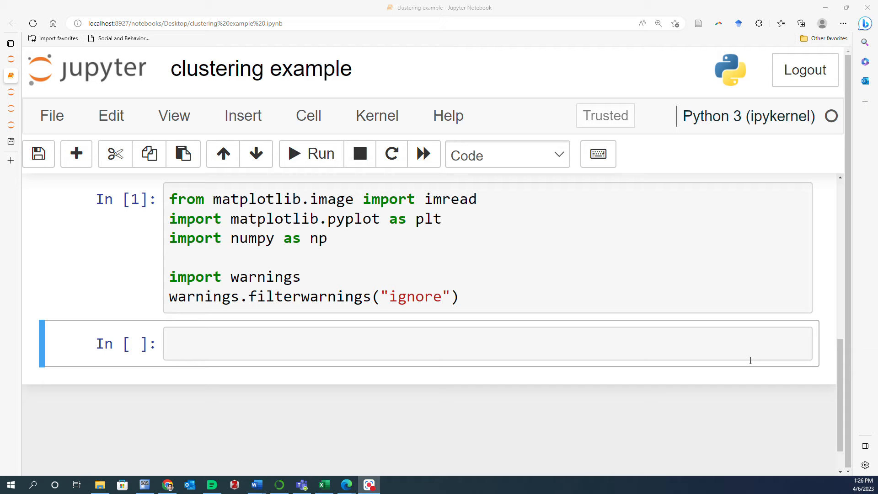
pyautogui.moveTo(519, 347)
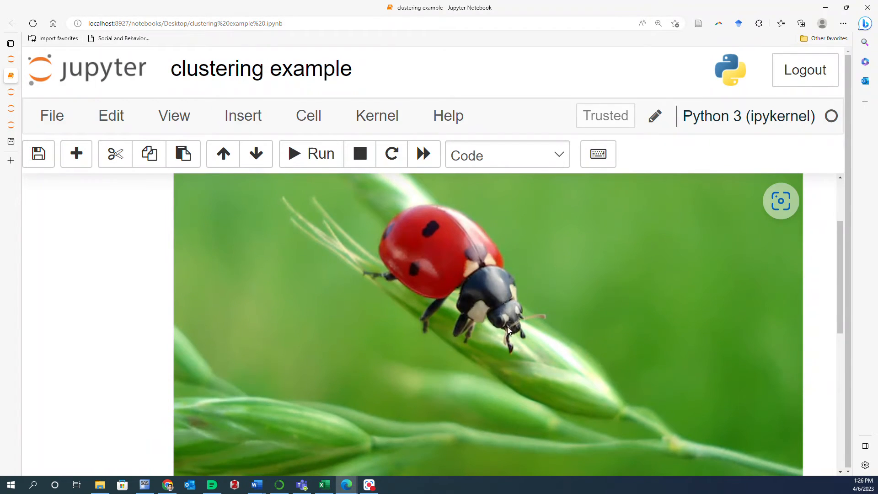
# Type image = imread("ladybug.png") in the new cell
pyautogui.scroll(-3)
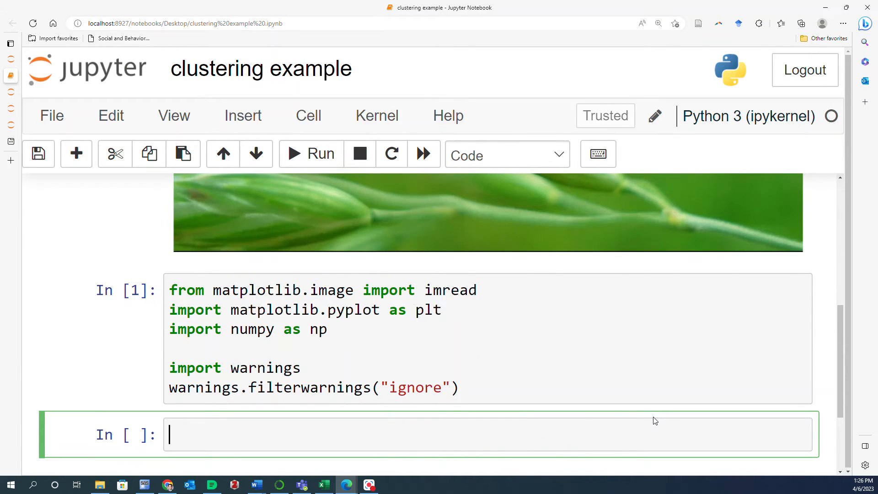
pyautogui.write('image =  im')
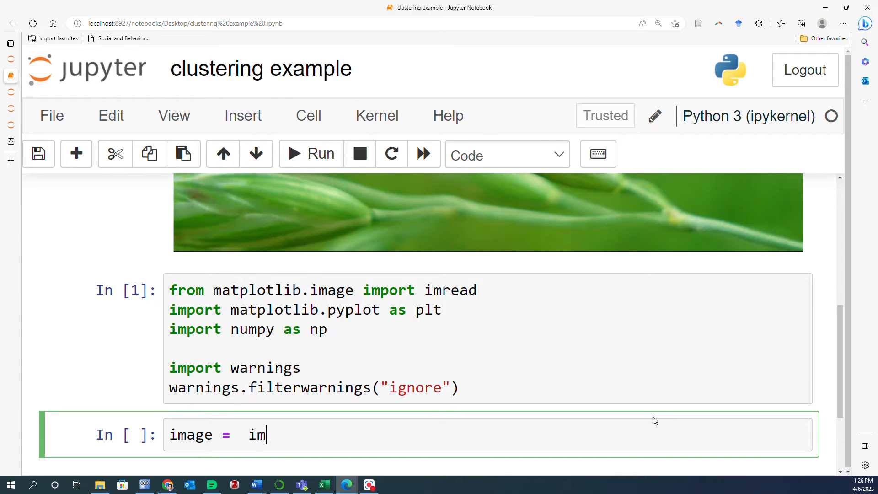
pyautogui.write('read()')
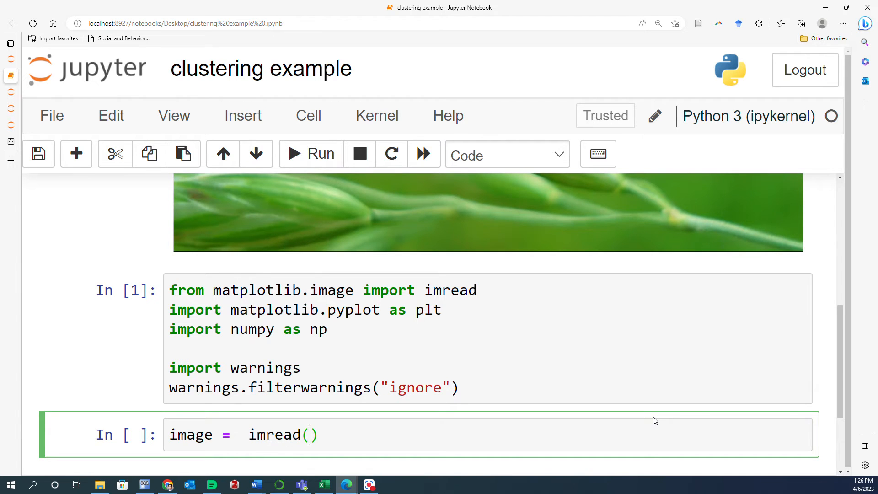
pyautogui.write('la"')
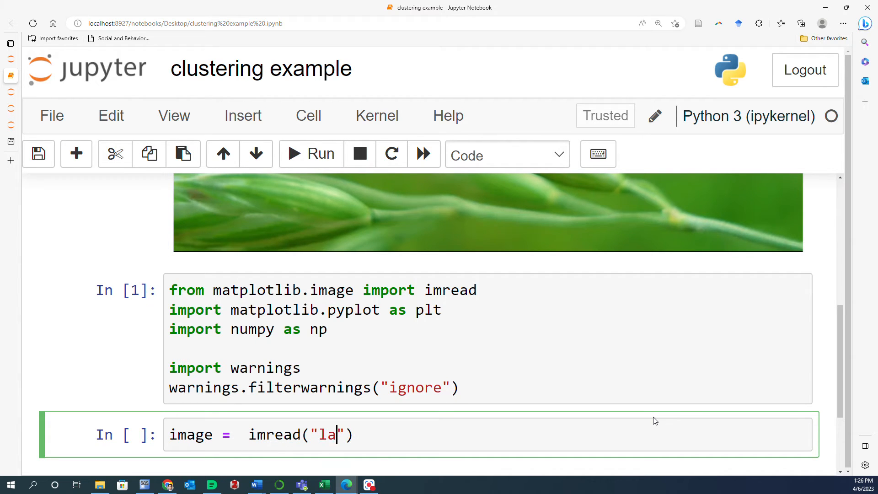
pyautogui.write('dy')
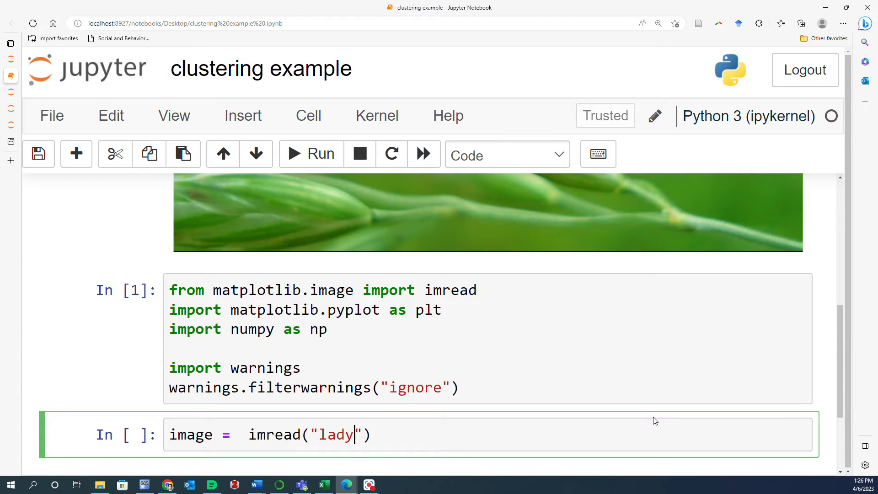
pyautogui.write('bug.p')
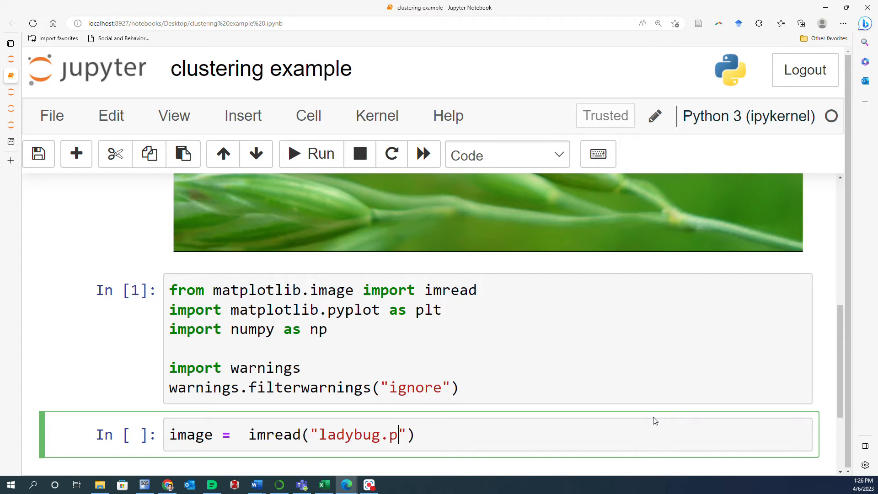
pyautogui.write('ng')
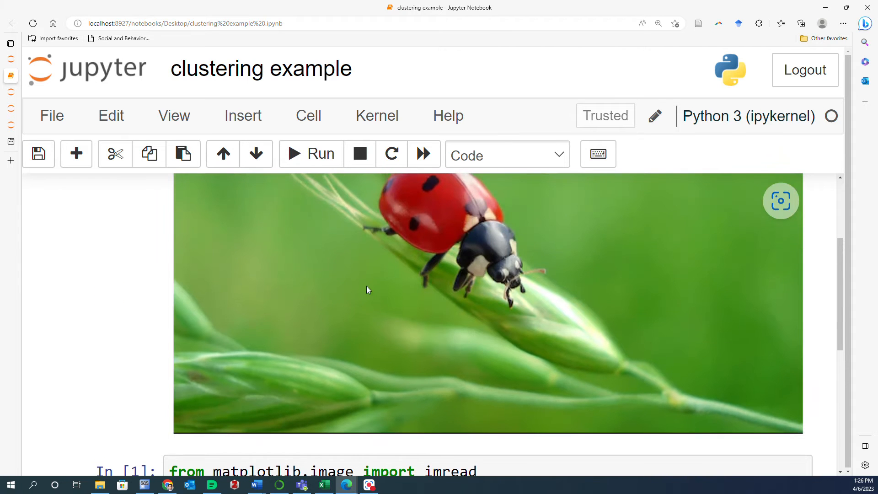
pyautogui.moveTo(534, 315)
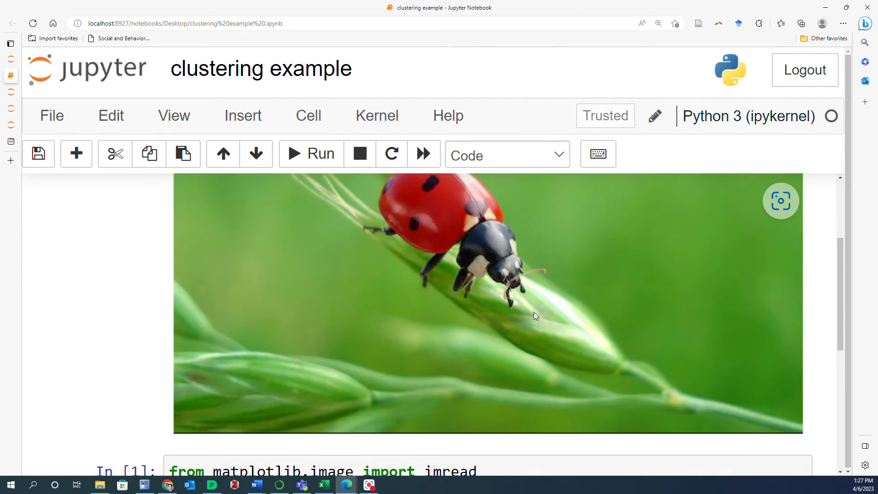
# Highlight the ladybug file name and image variable, then run the loading cell
pyautogui.scroll(-3)
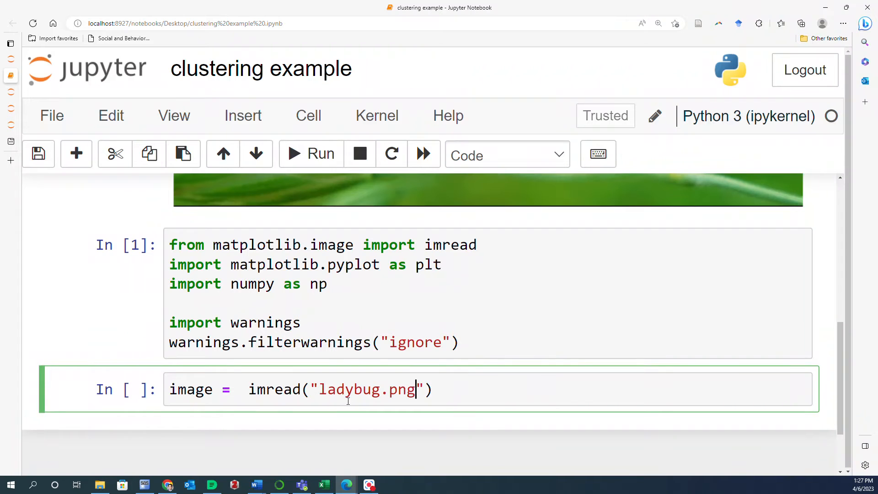
pyautogui.doubleClick(401, 389)
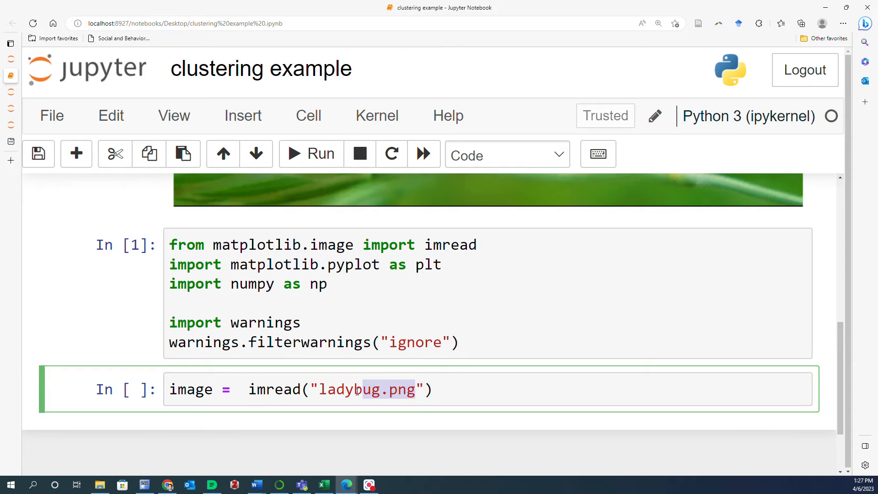
pyautogui.doubleClick(341, 389)
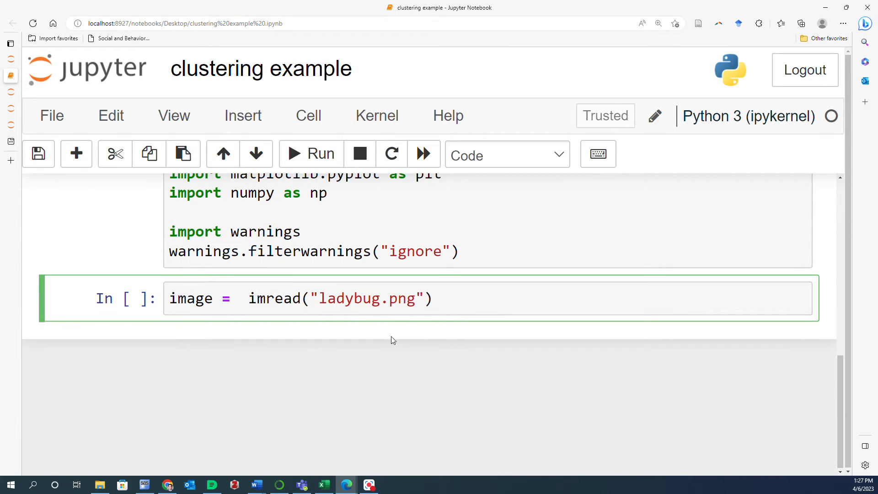
pyautogui.doubleClick(347, 297)
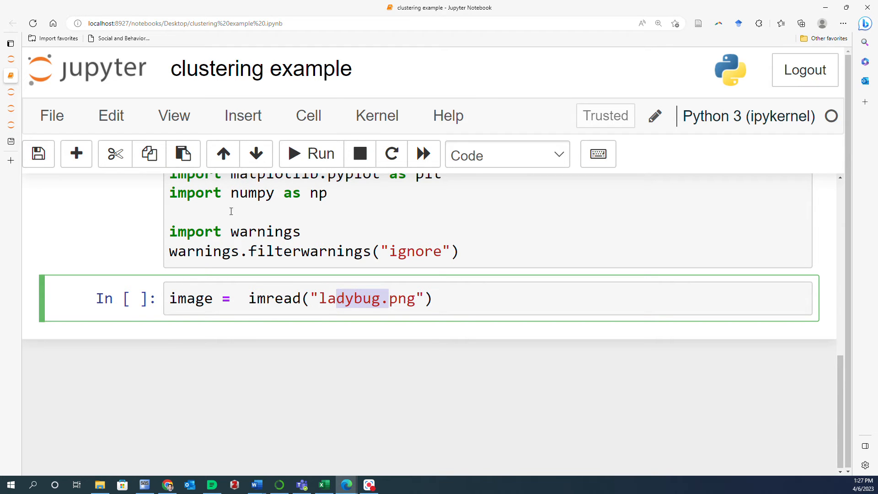
pyautogui.click(206, 298)
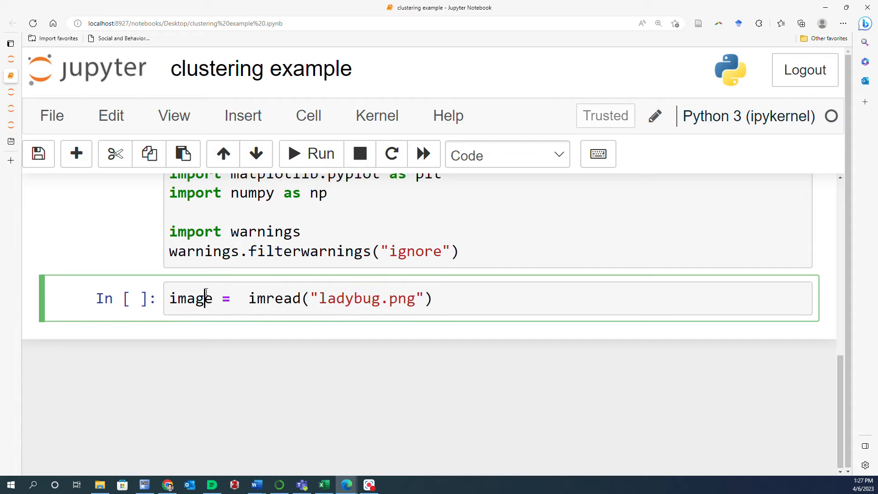
pyautogui.doubleClick(190, 298)
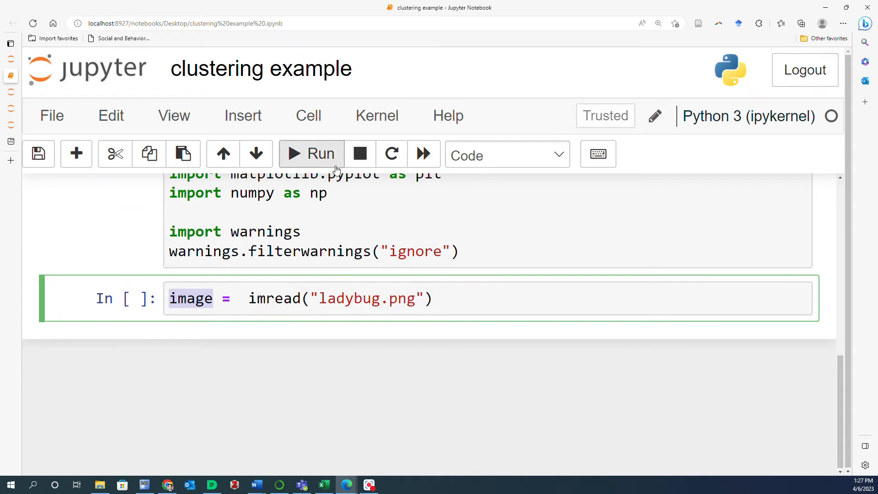
pyautogui.click(311, 154)
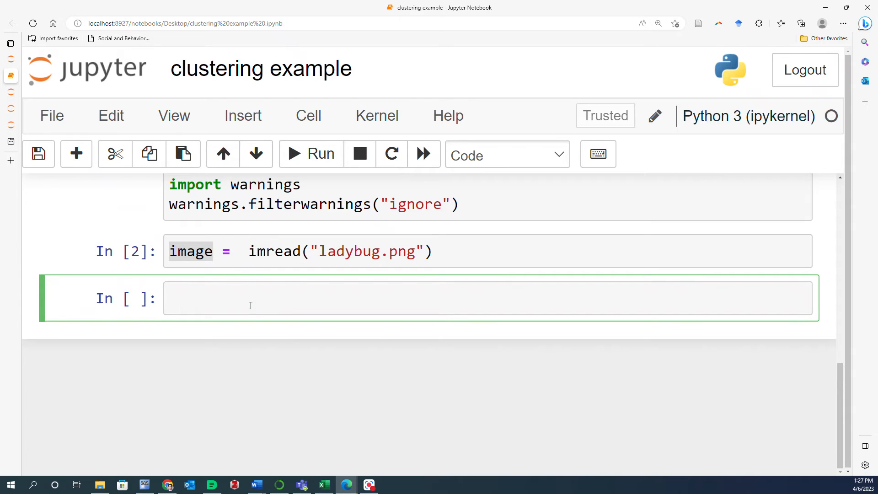
pyautogui.write('image.')
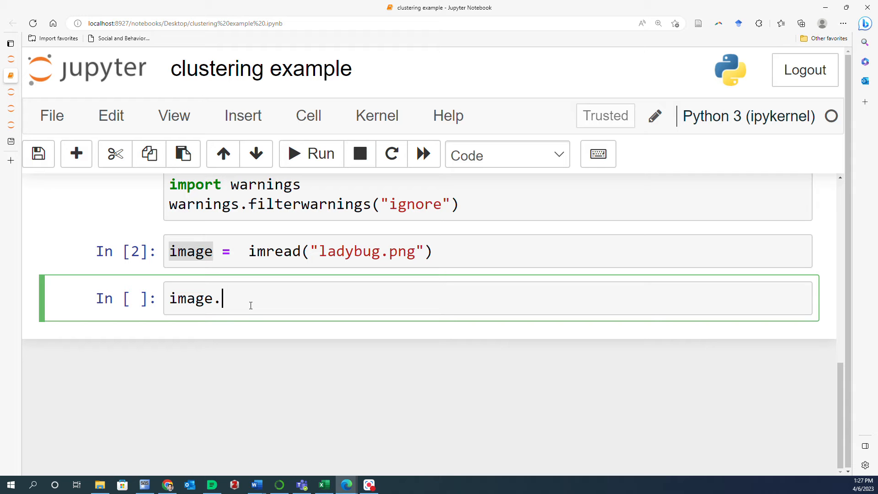
pyautogui.write('shape')
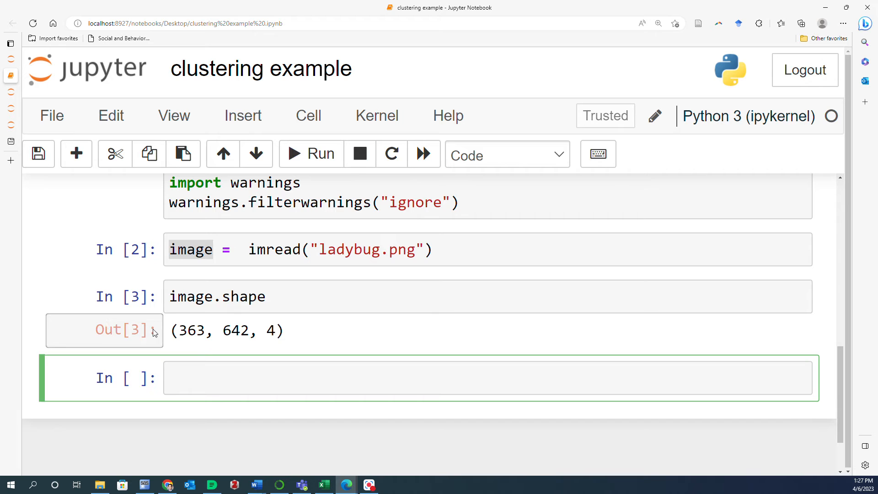
pyautogui.doubleClick(191, 330)
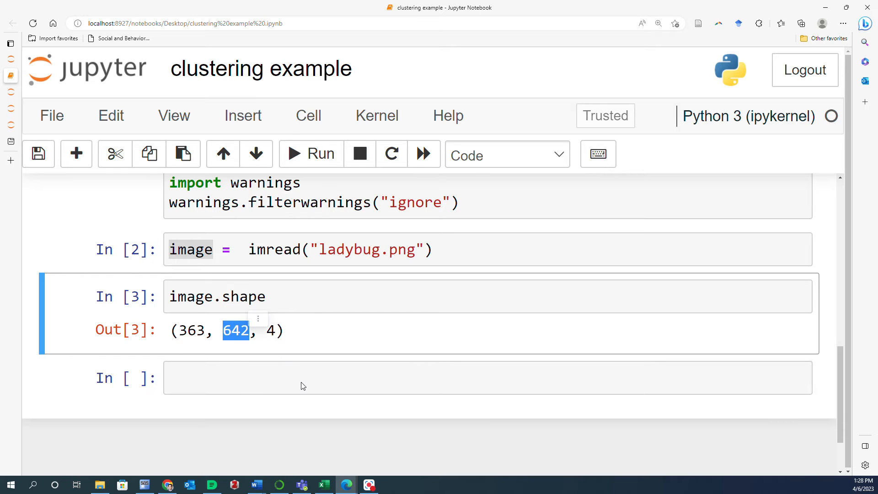
pyautogui.moveTo(353, 389)
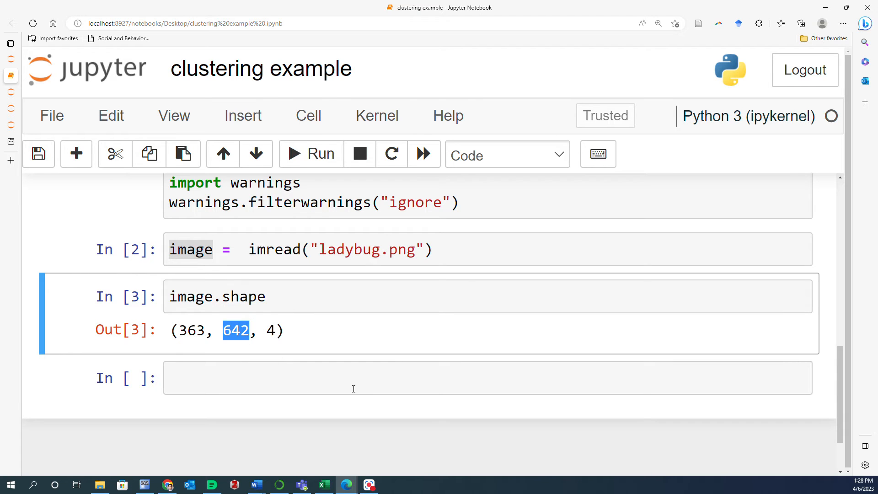
pyautogui.doubleClick(271, 330)
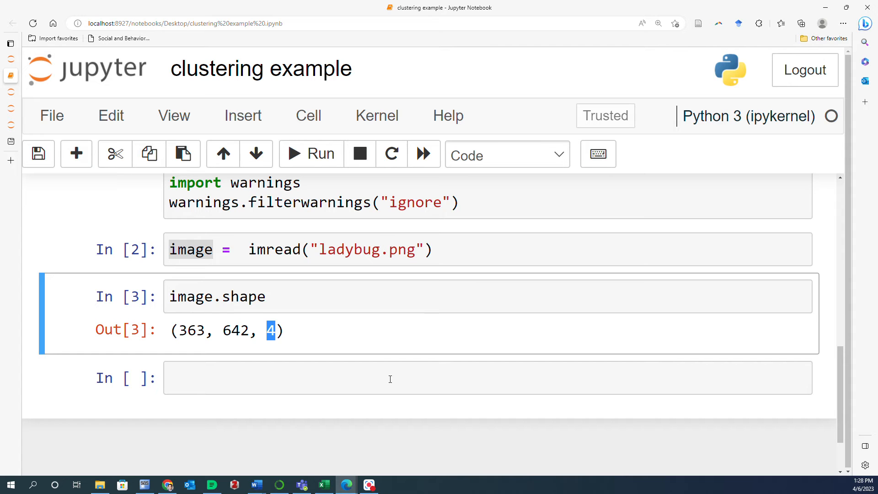
pyautogui.moveTo(682, 394)
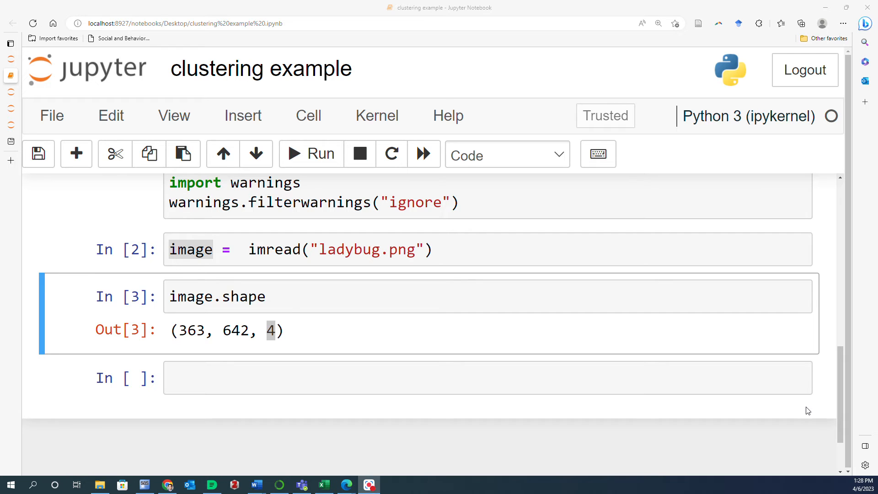
# Enter plt.imshow(image) in the empty cell to plot the ladybug picture
pyautogui.click(487, 377)
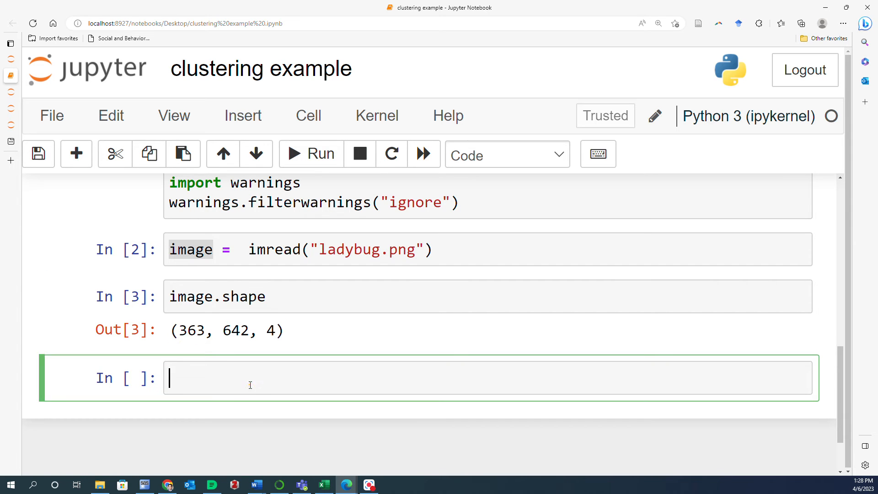
pyautogui.write('pl')
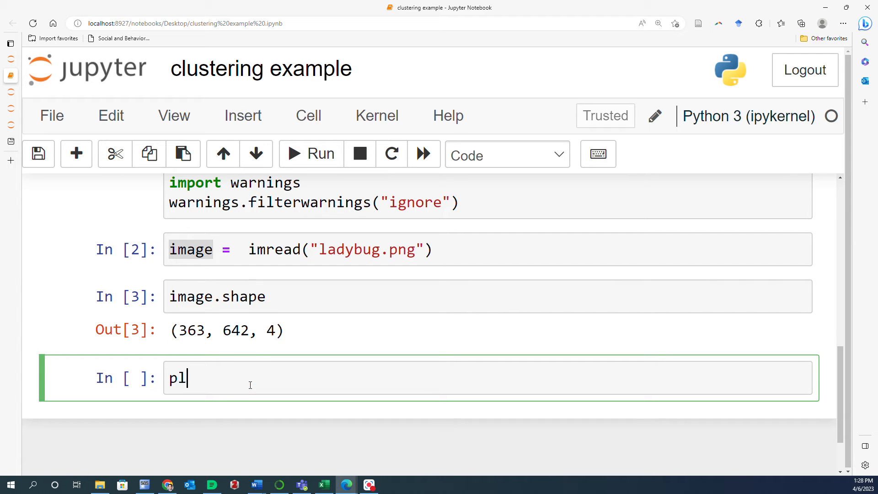
pyautogui.write('t.imshow')
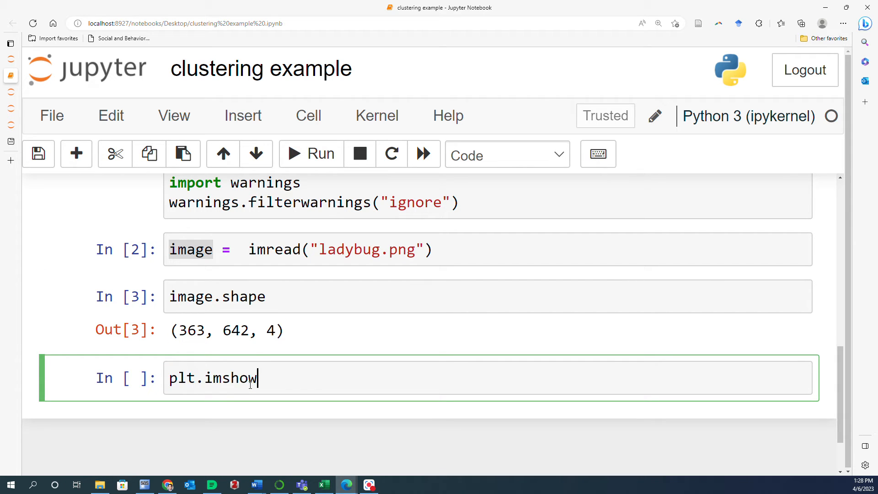
pyautogui.write('()')
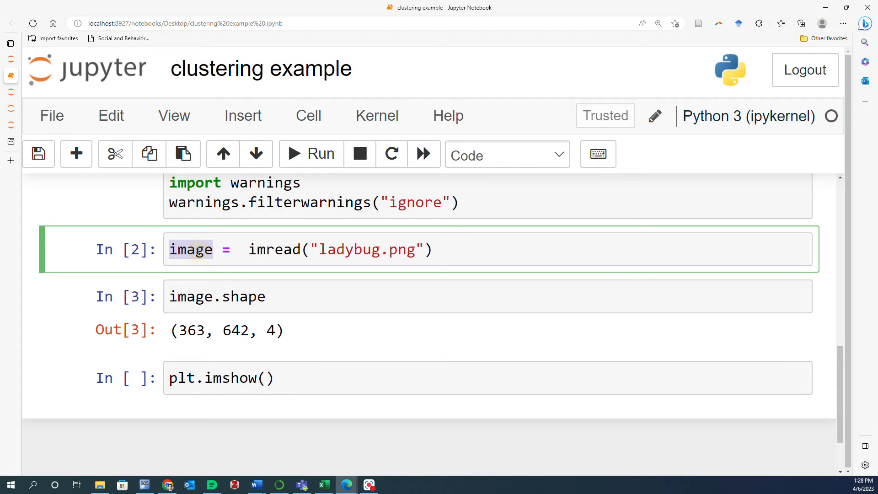
pyautogui.write('image')
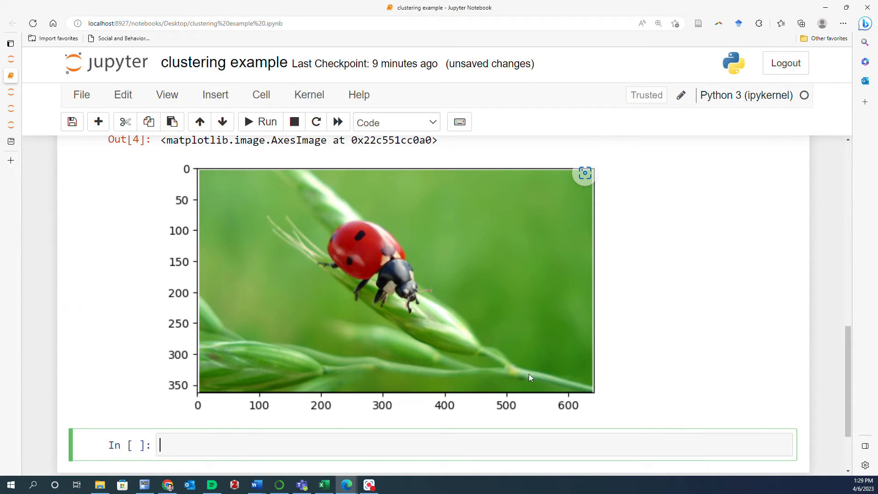
pyautogui.scroll(-3)
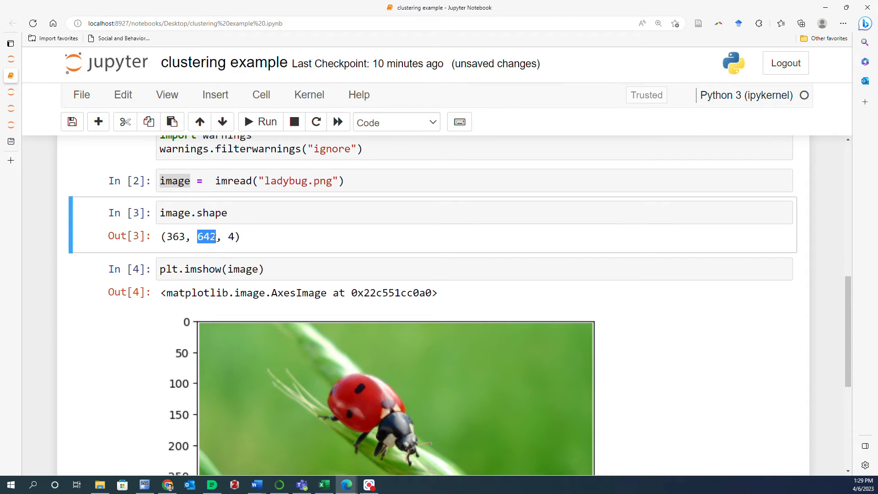
pyautogui.scroll(-3)
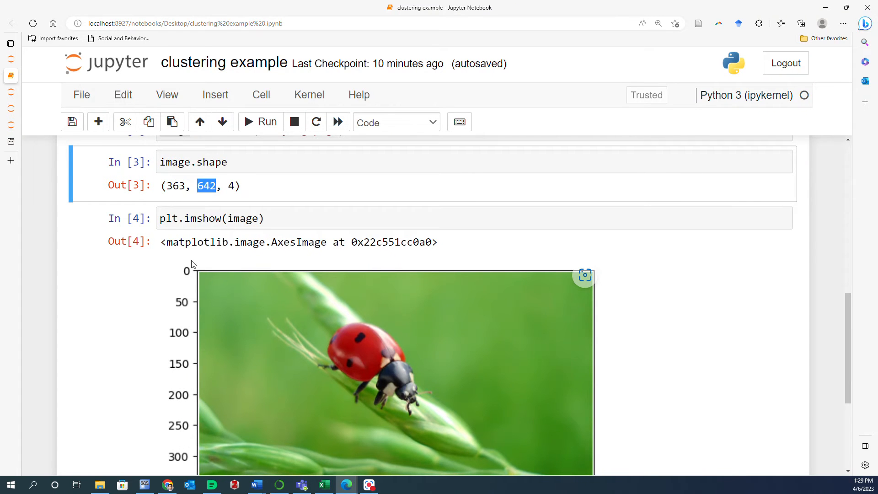
pyautogui.scroll(-3)
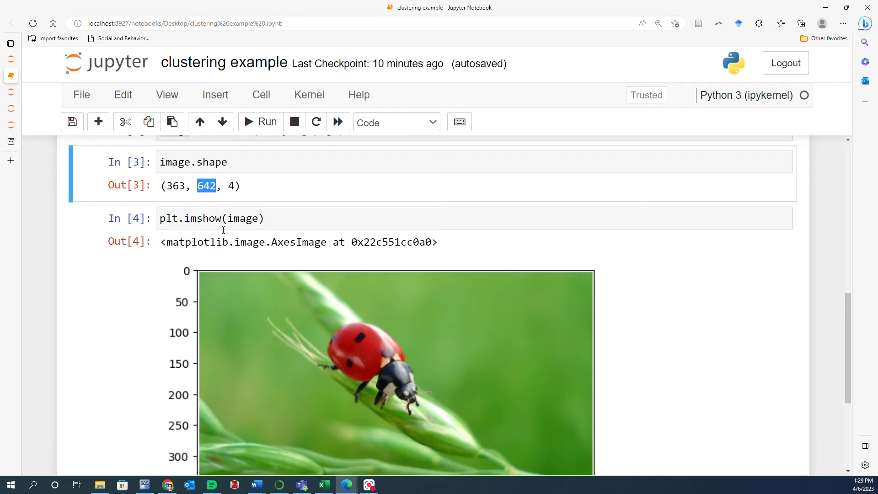
pyautogui.scroll(-3)
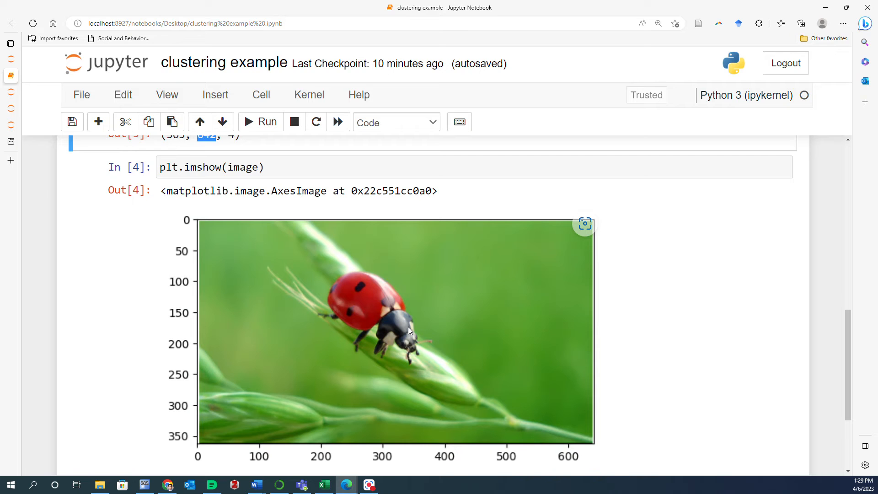
pyautogui.moveTo(770, 317)
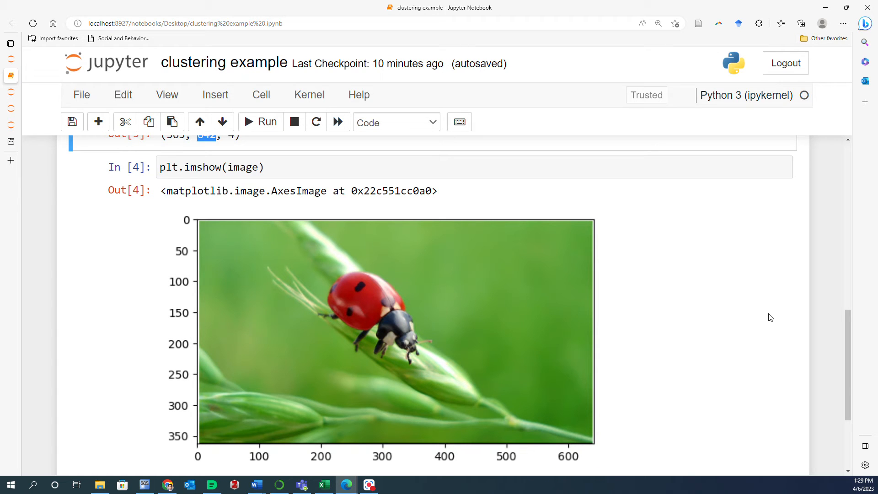
pyautogui.scroll(-3)
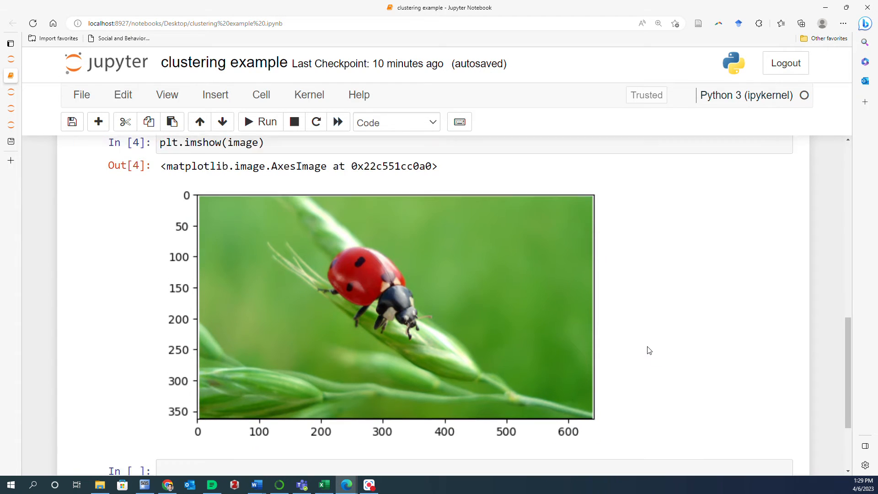
pyautogui.scroll(-3)
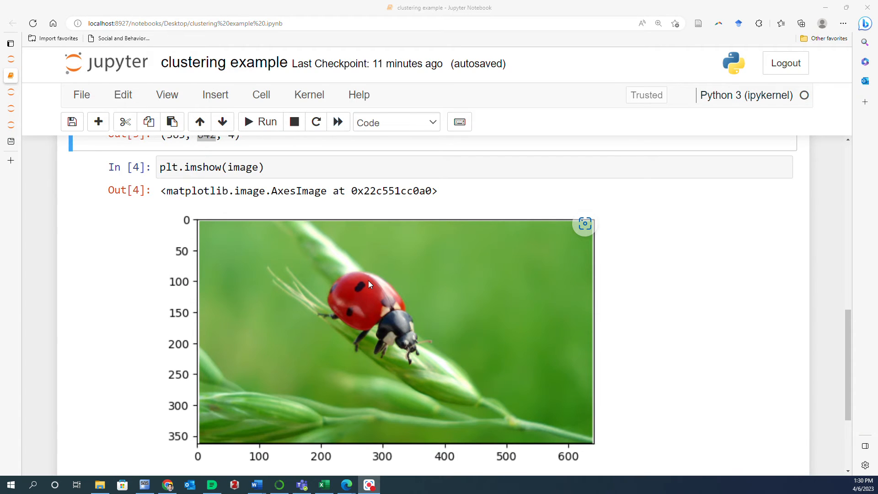
pyautogui.scroll(-3)
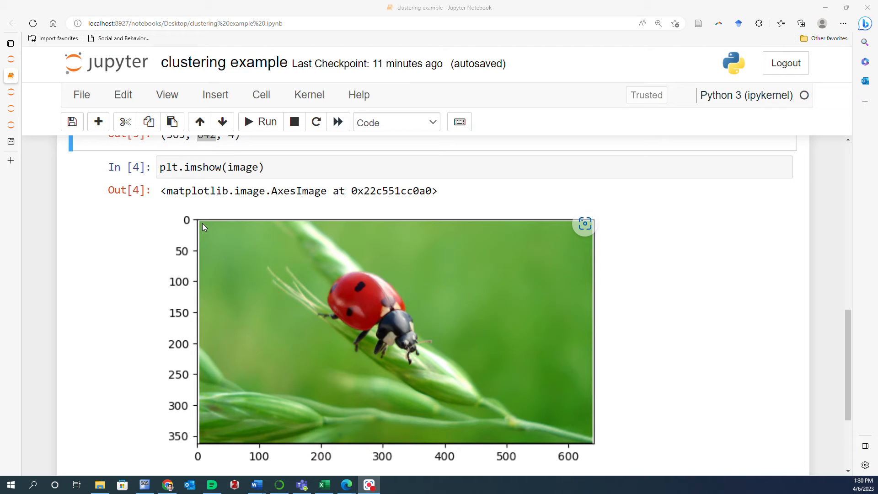
pyautogui.moveTo(209, 226)
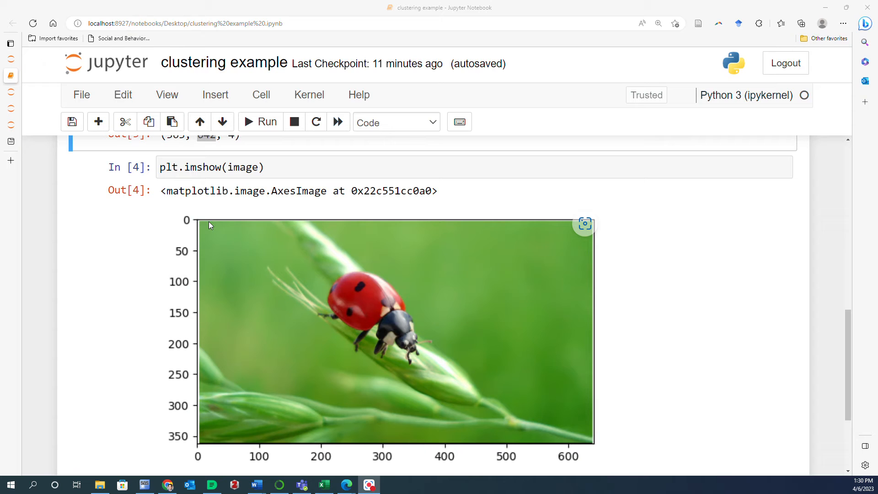
pyautogui.moveTo(206, 225)
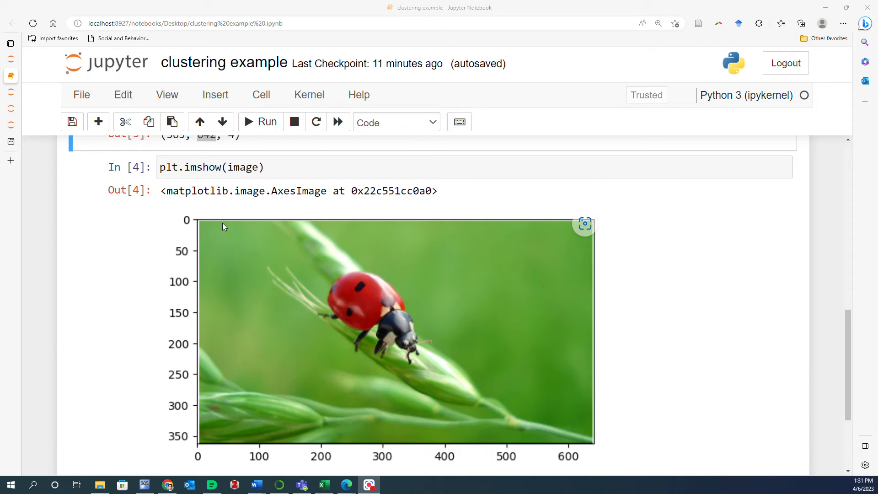
pyautogui.scroll(-3)
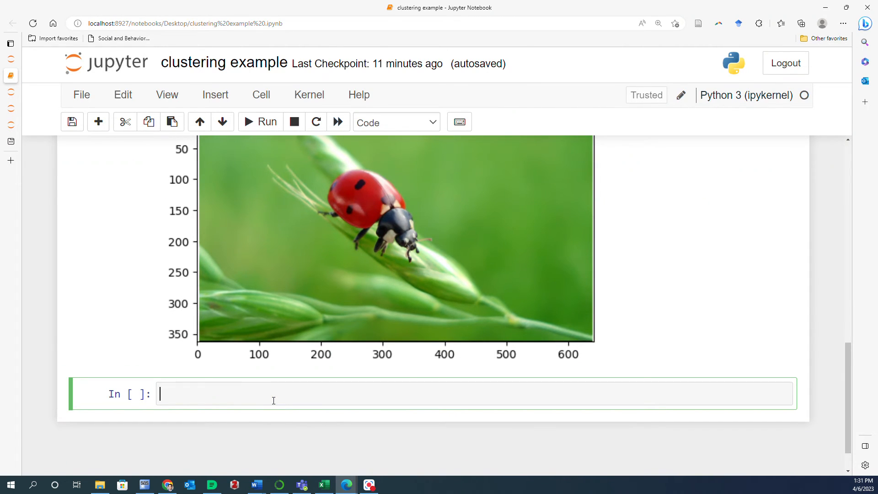
# Enter X=image.reshape(-1,4) to flatten the image into four-value pixel rows
pyautogui.write('imag')
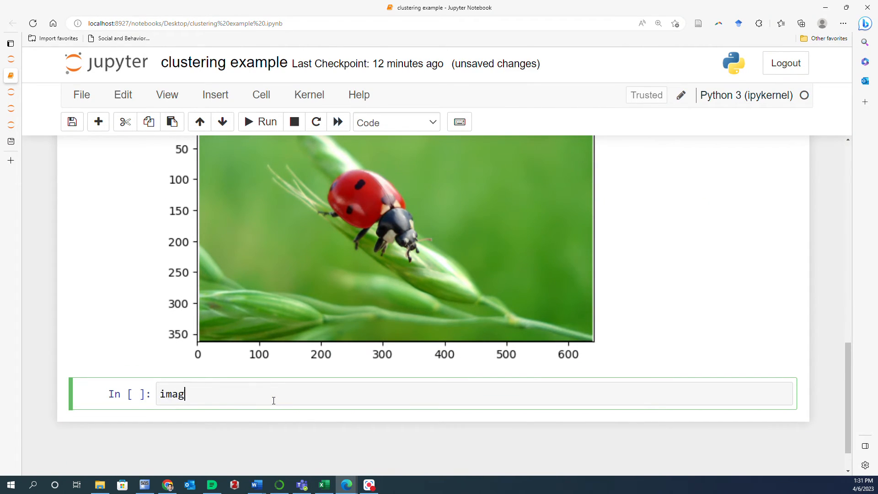
pyautogui.write('e.re')
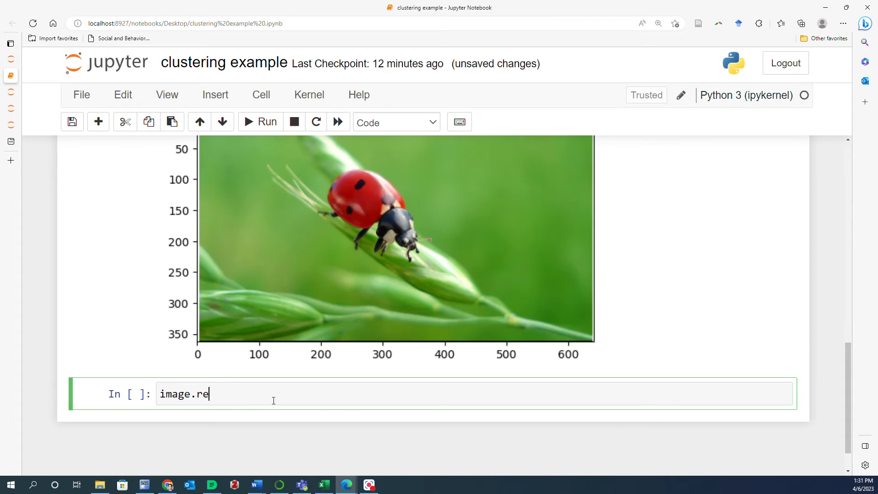
pyautogui.write('s')
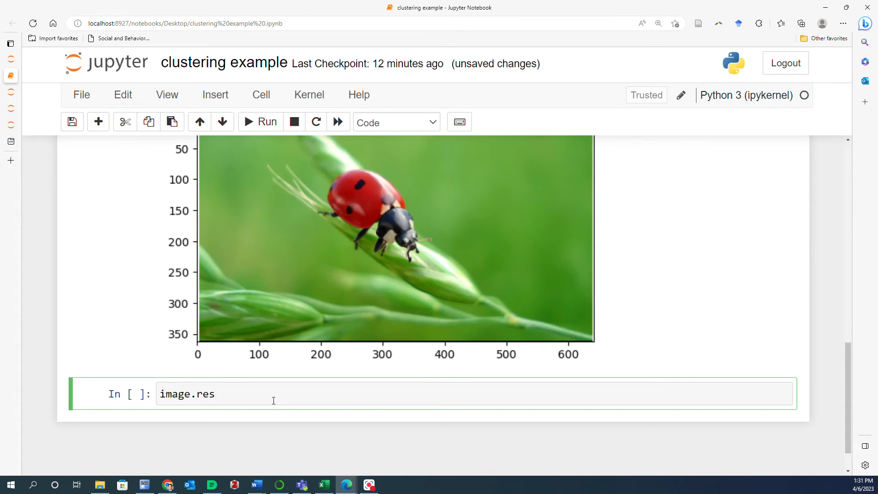
pyautogui.write('hape()')
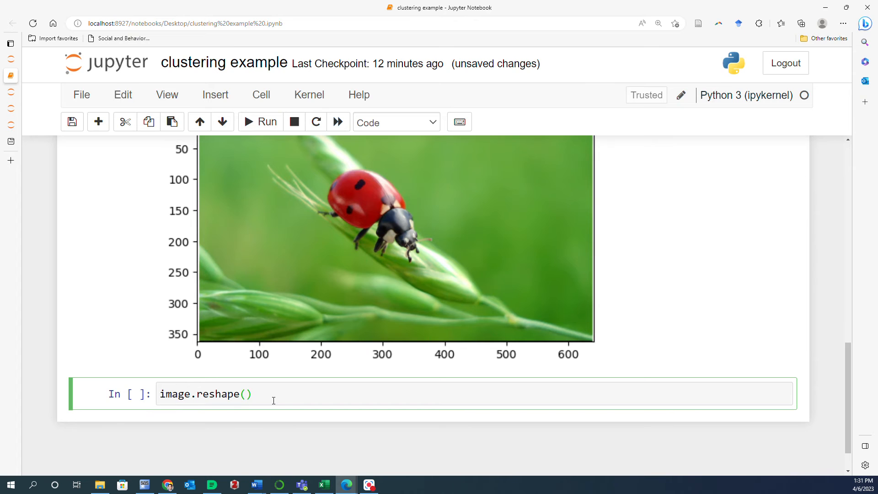
pyautogui.write('-1,4')
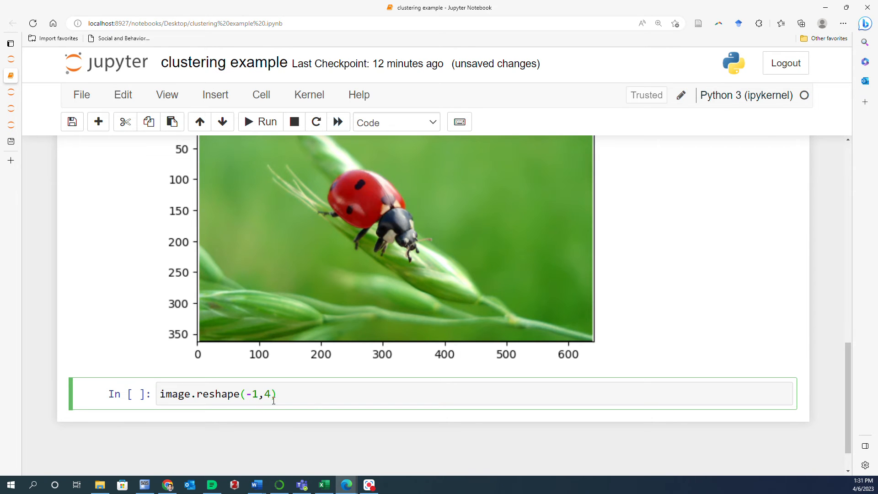
pyautogui.write('X')
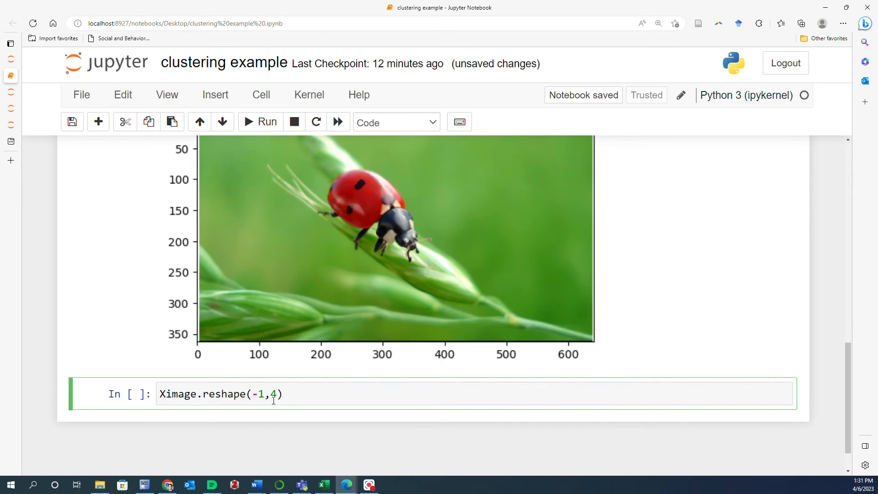
pyautogui.write('X=')
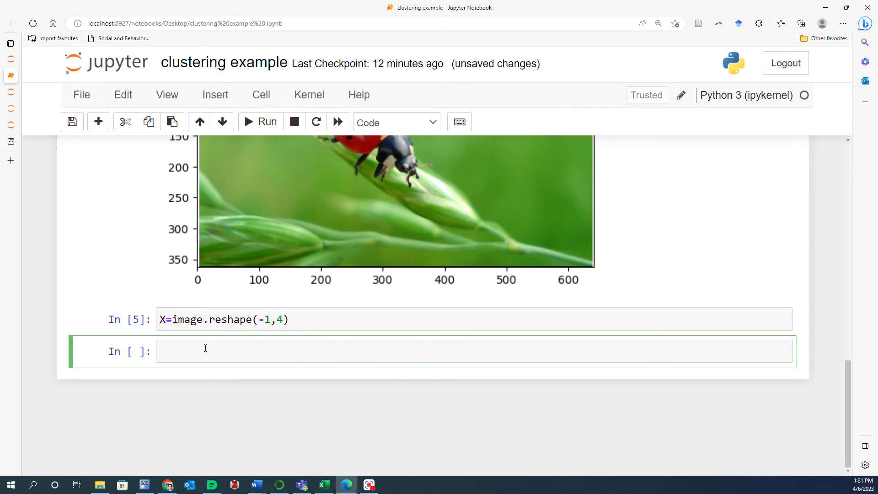
# Enter X.shape and inspect the (233046, 4) output, highlighting the channel count
pyautogui.write('X')
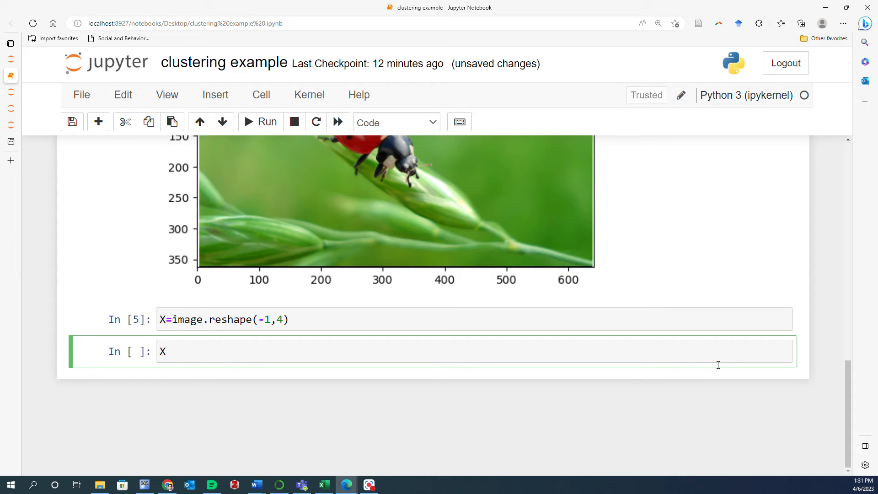
pyautogui.write('.sahpe')
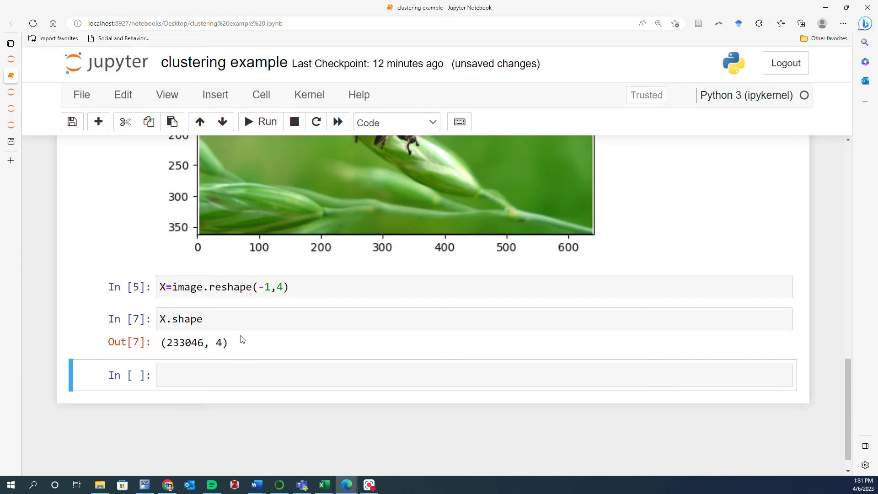
pyautogui.doubleClick(194, 342)
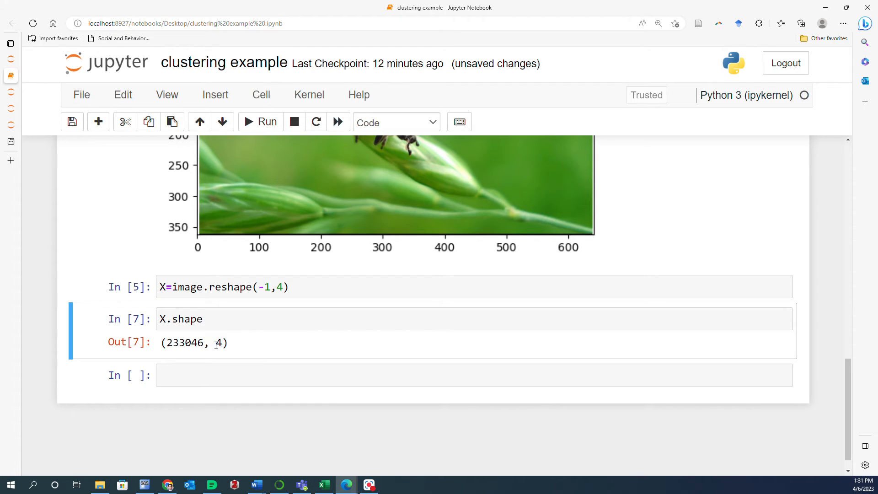
pyautogui.click(203, 320)
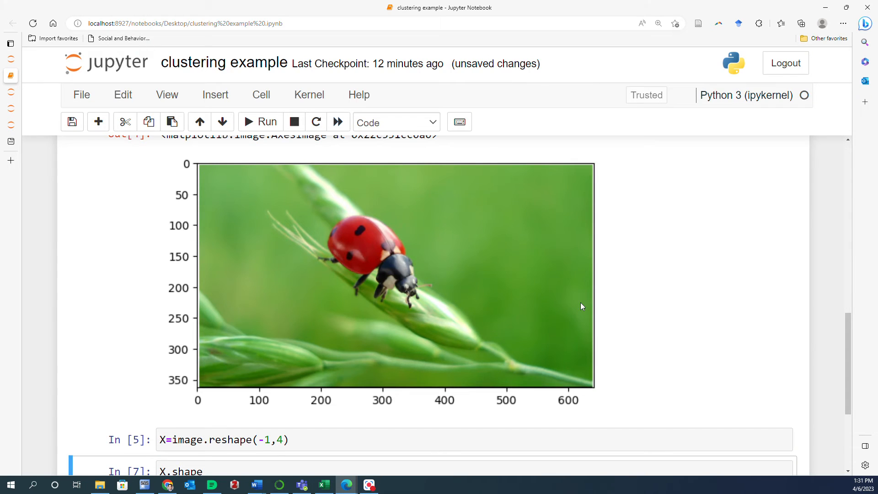
pyautogui.scroll(-3)
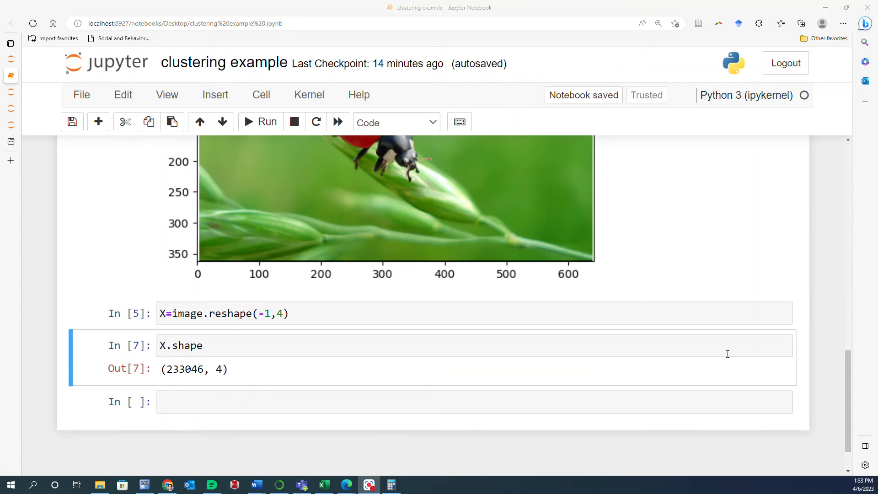
pyautogui.click(390, 484)
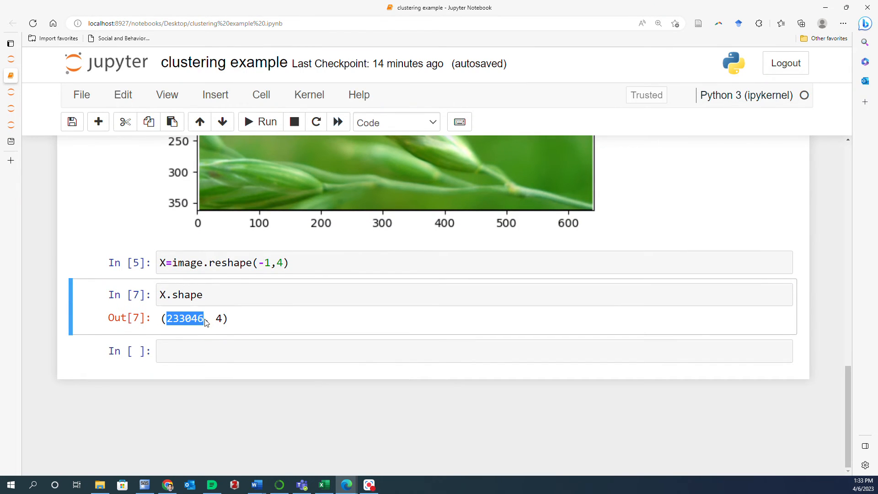
pyautogui.moveTo(715, 321)
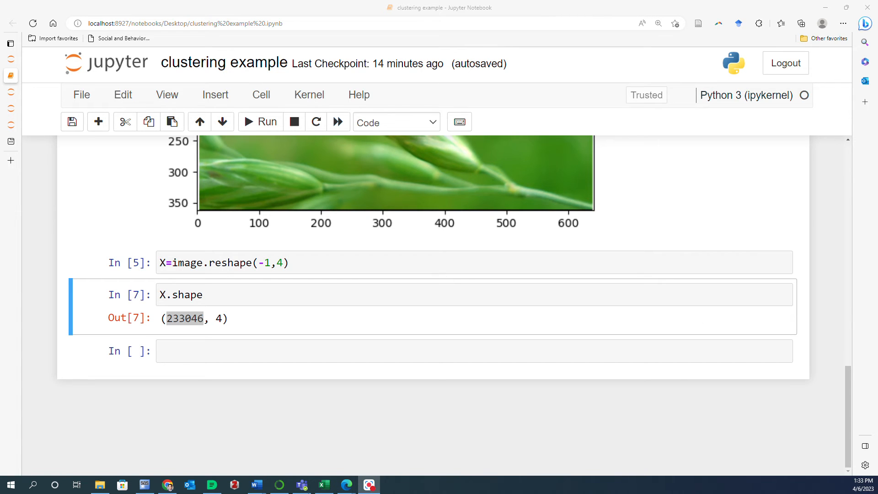
pyautogui.click(243, 351)
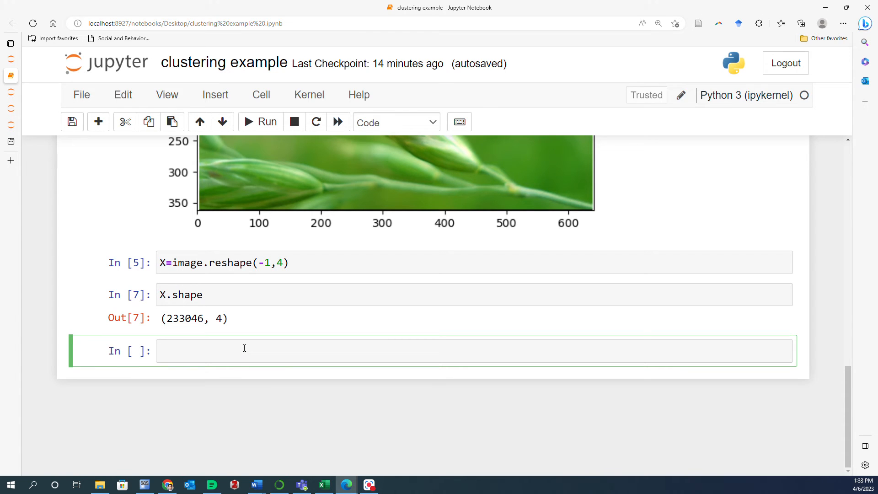
# Type from sklearn.cluster import KMeans in the new cell
pyautogui.write('from')
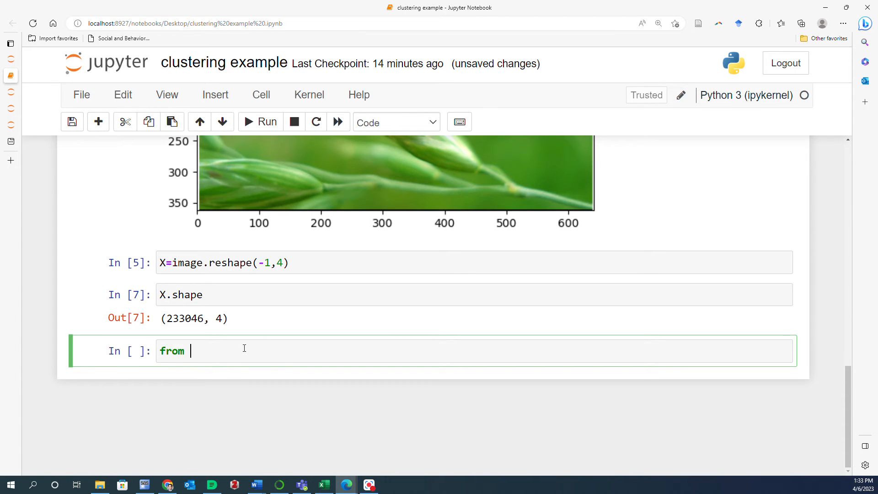
pyautogui.write('sklea')
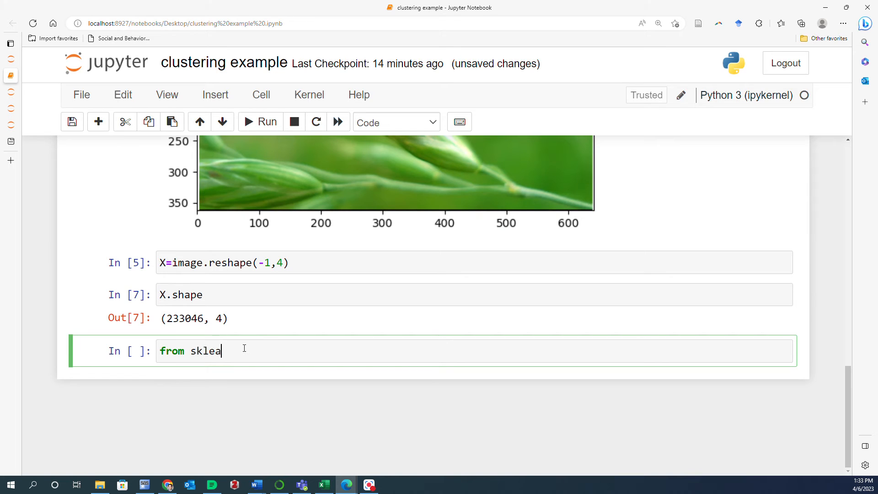
pyautogui.write('rn.clu')
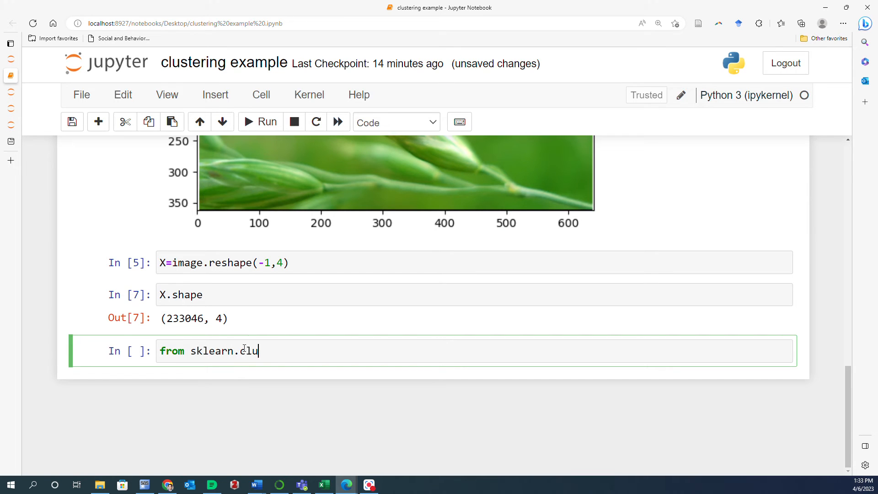
pyautogui.write('ster import')
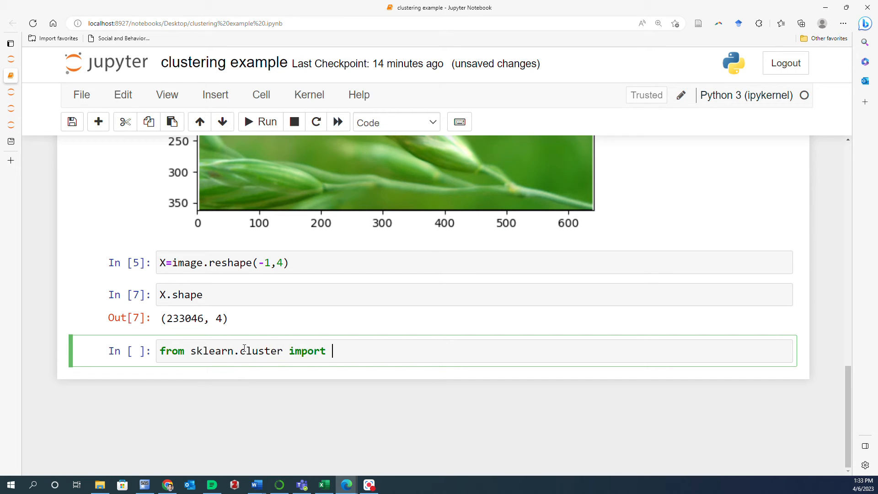
pyautogui.write('KMea')
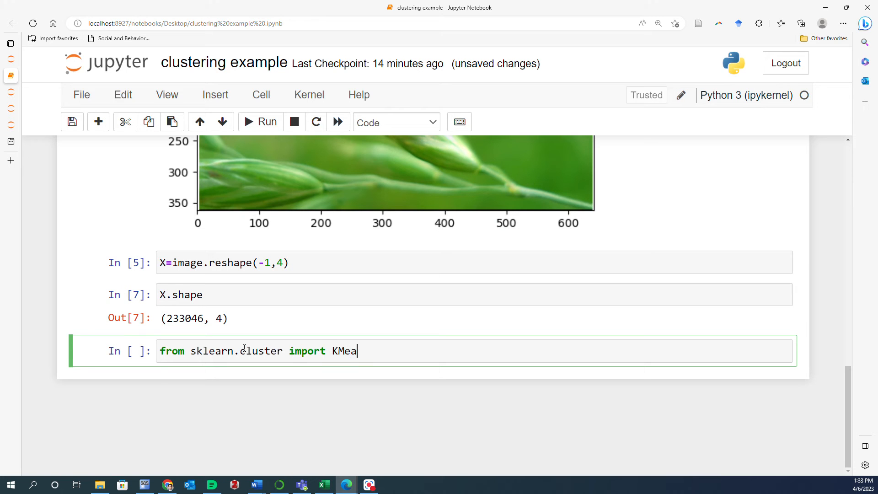
pyautogui.write('ns')
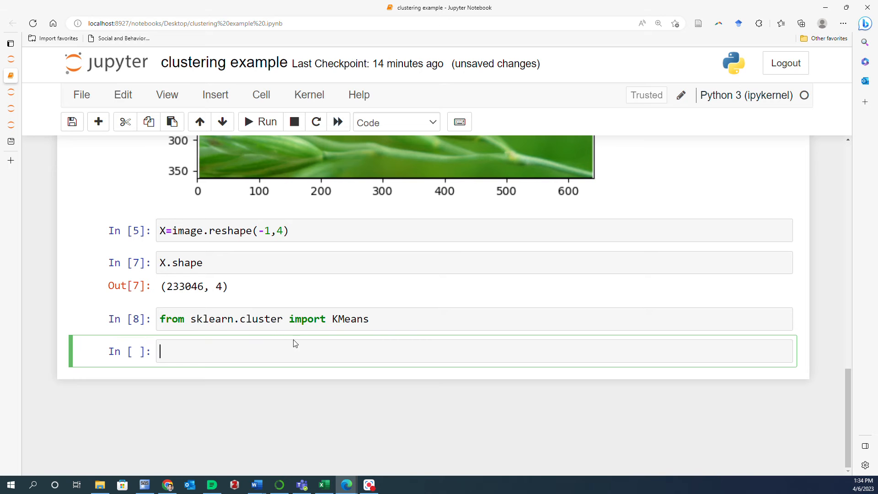
pyautogui.moveTo(334, 351)
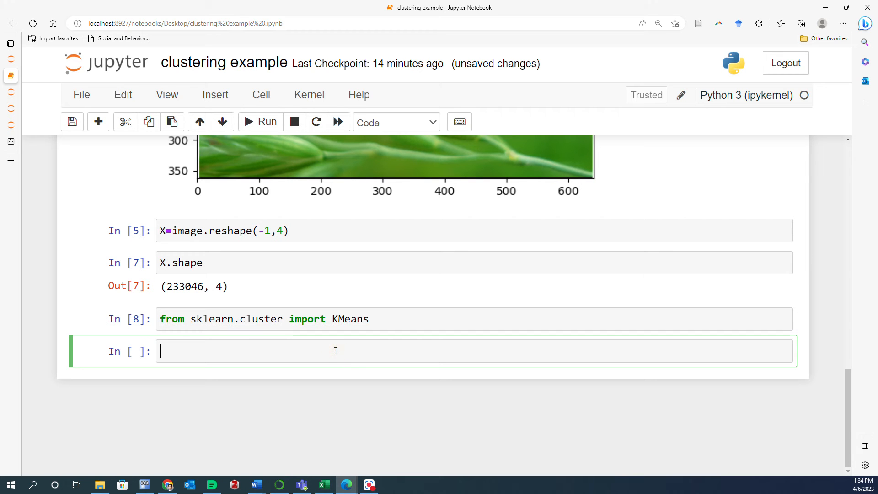
# Type kmeans = KMeans(n_clusters=4) in the new cell
pyautogui.click(658, 23)
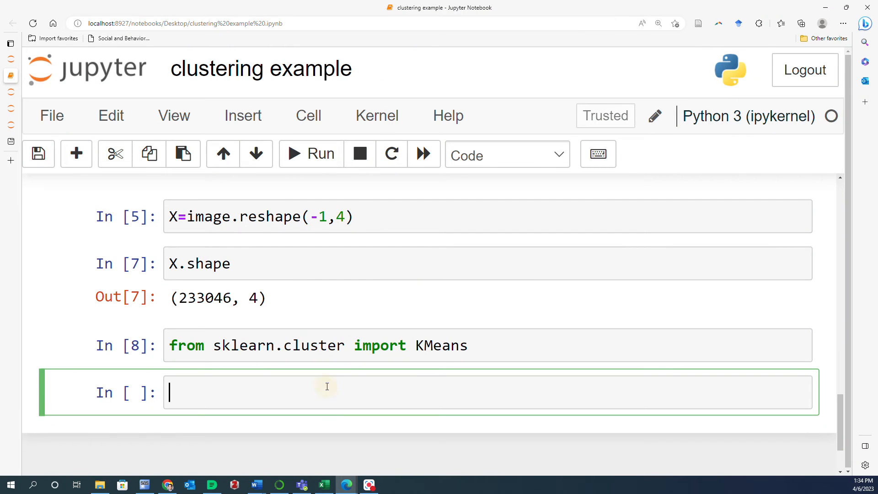
pyautogui.write('kmeans')
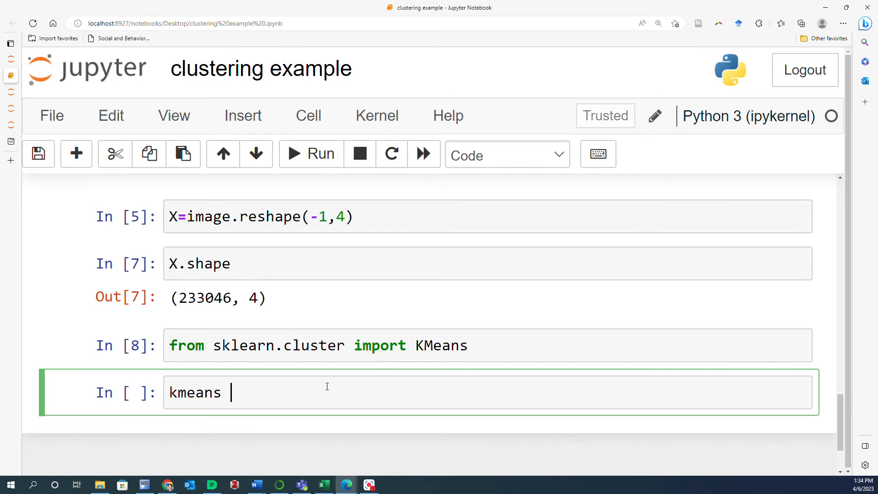
pyautogui.write('= K')
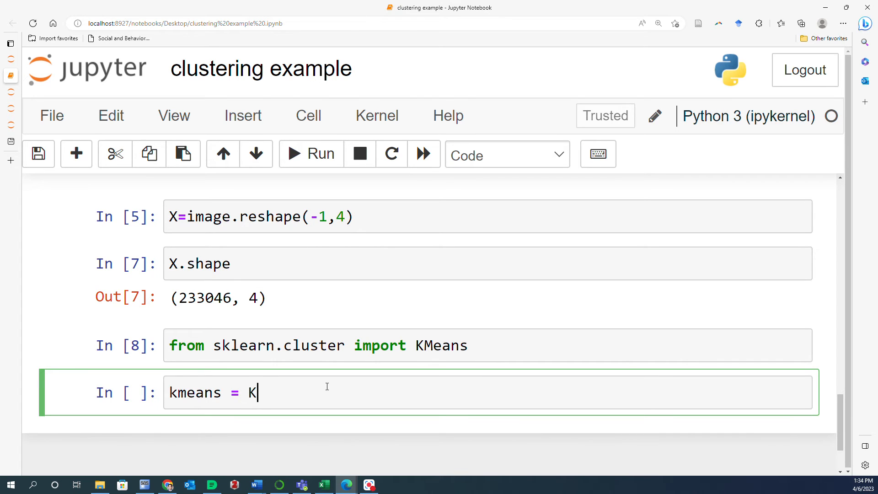
pyautogui.write('Means()')
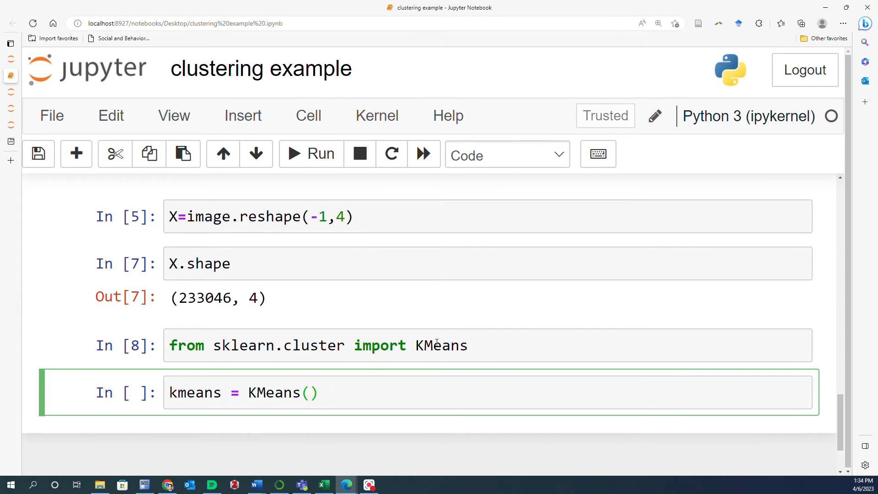
pyautogui.doubleClick(440, 345)
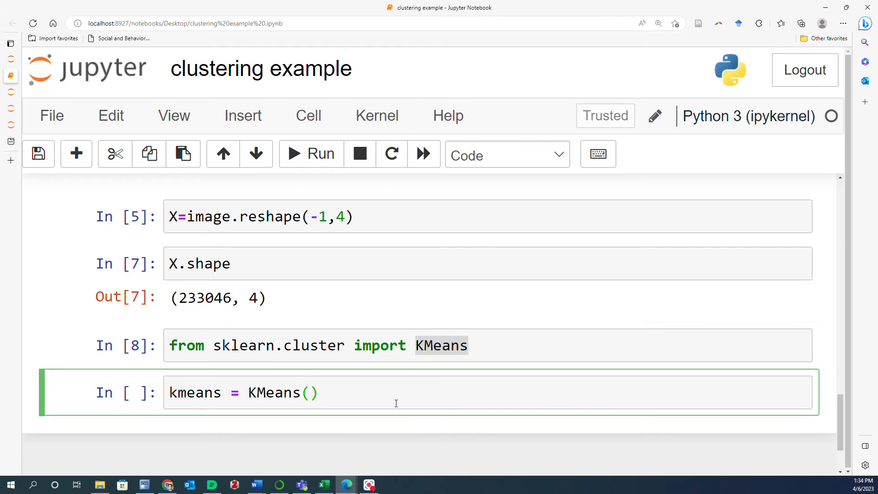
pyautogui.write('n_')
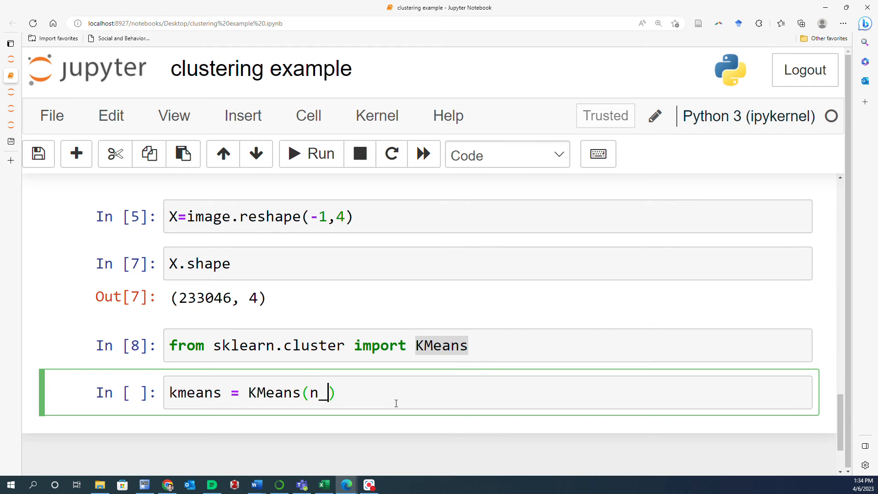
pyautogui.write('cluster')
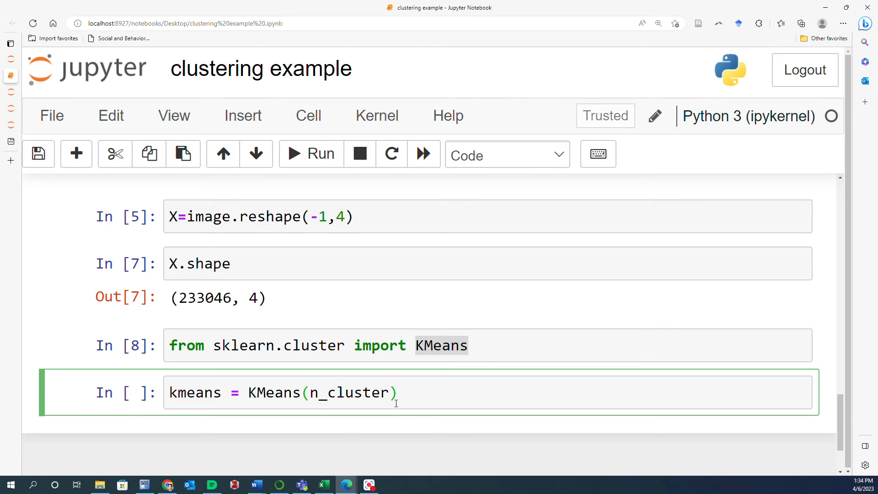
pyautogui.write('=4')
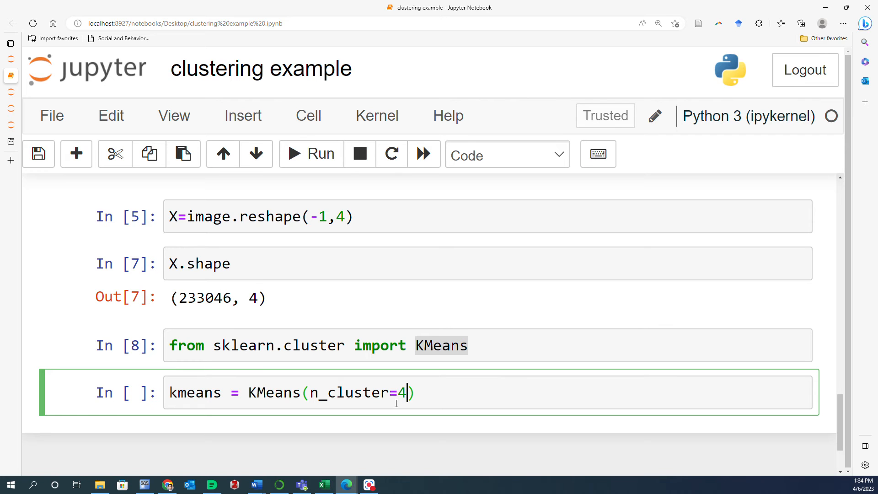
# Append .fit(X), correct the lowercase x typo, and run the cell
pyautogui.click(302, 392)
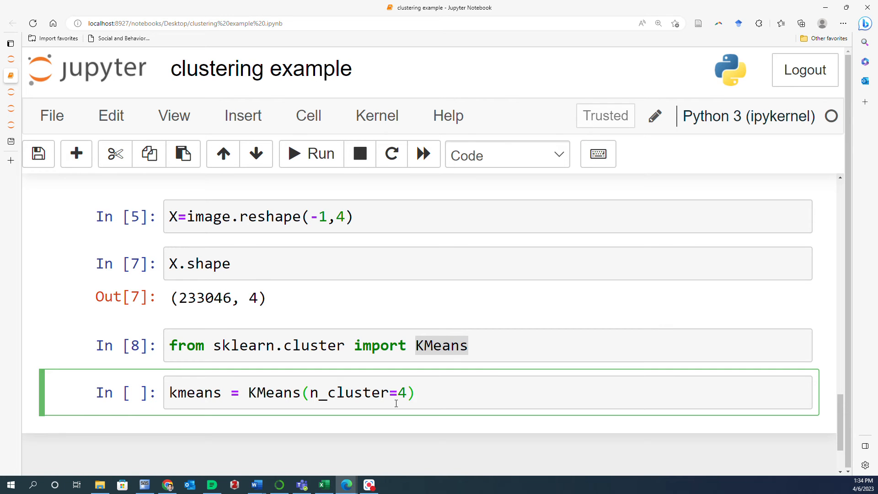
pyautogui.write('.fi')
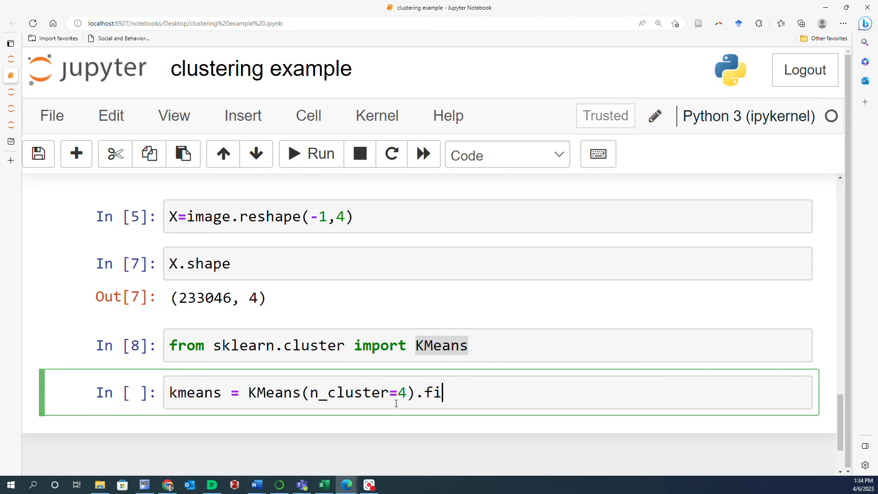
pyautogui.write('t(x)')
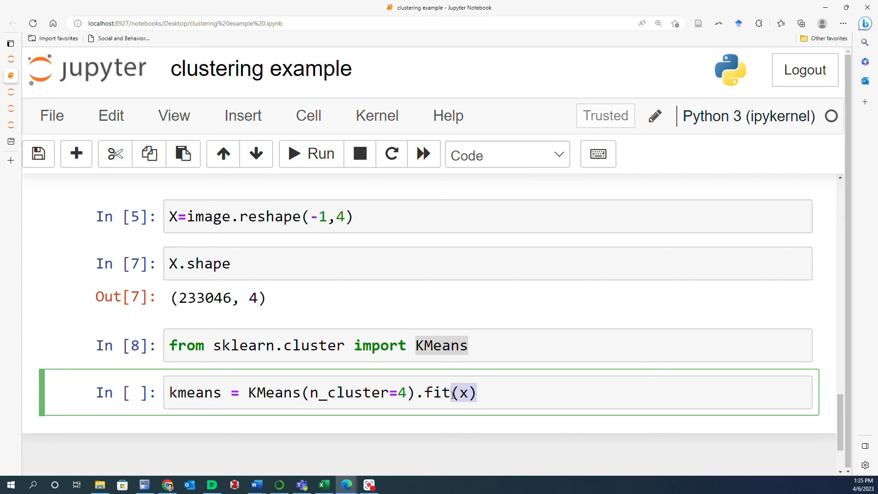
pyautogui.doubleClick(434, 392)
pyautogui.write('s')
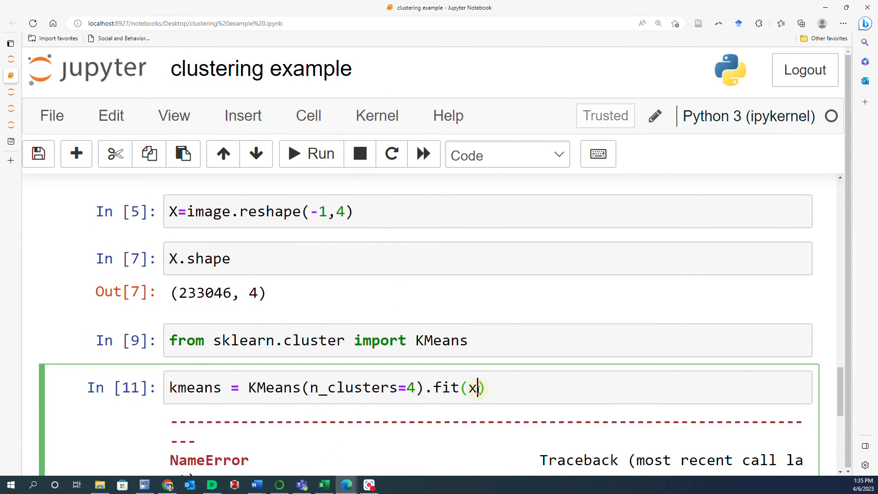
pyautogui.click(311, 154)
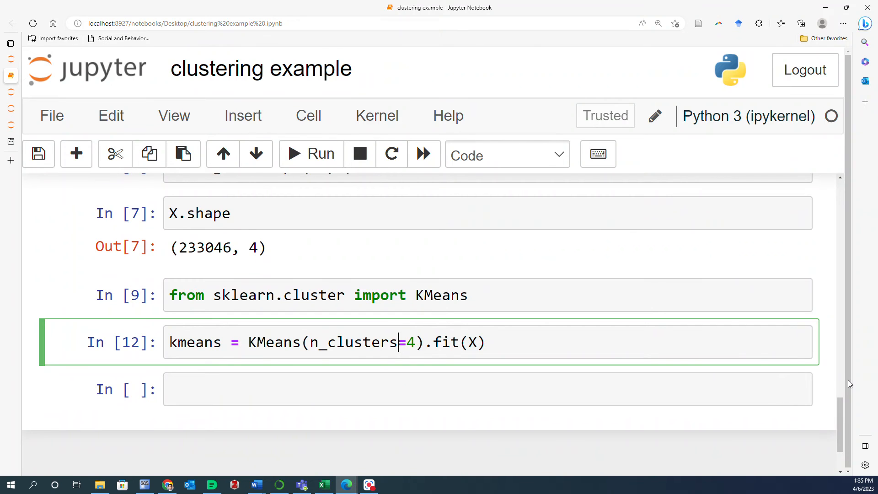
pyautogui.click(621, 449)
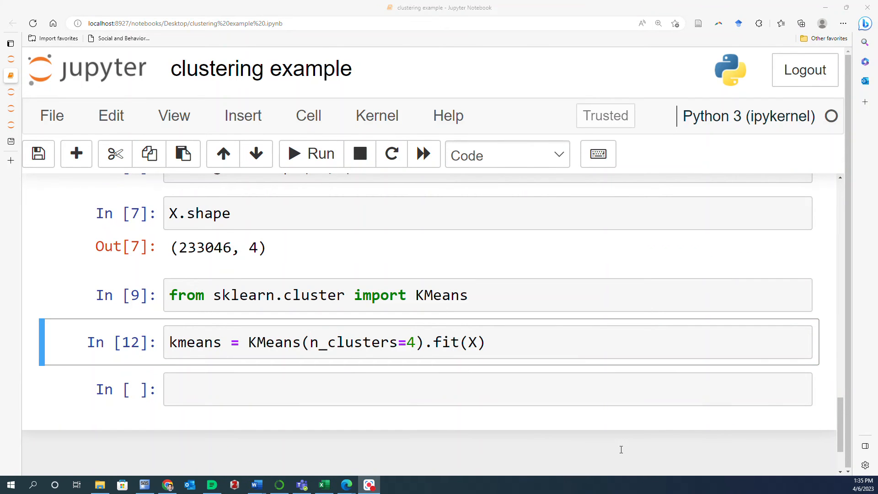
# Enter and run kmeans.cluster_centers_ in the empty cell
pyautogui.click(406, 389)
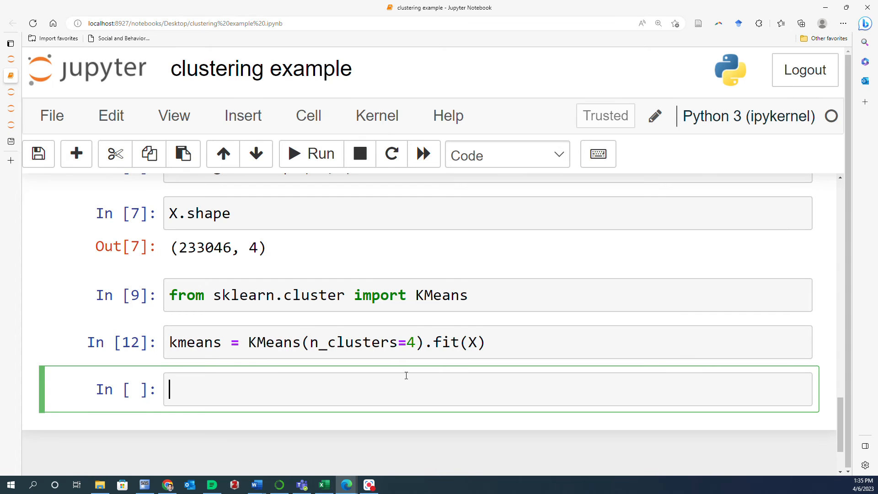
pyautogui.write('kmeans.')
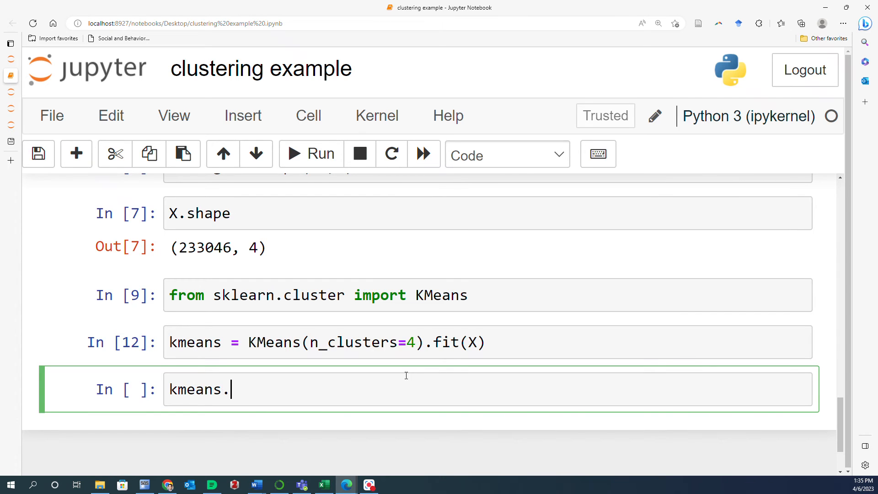
pyautogui.write('cluster_')
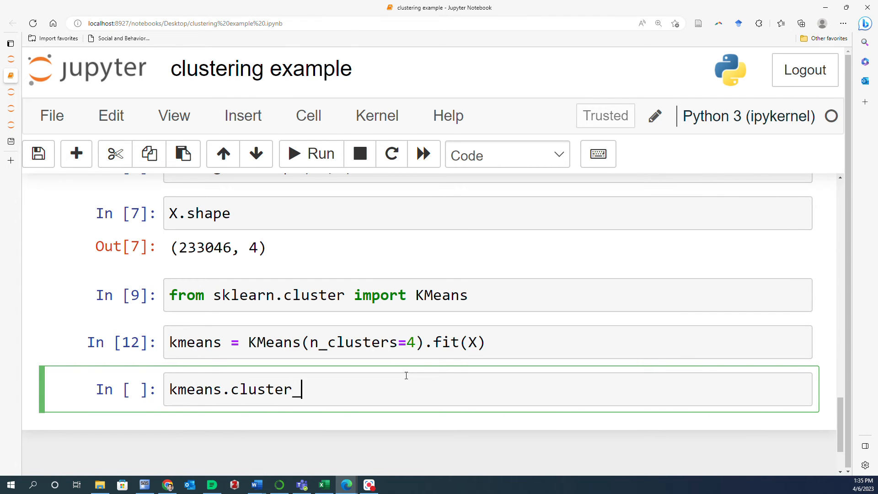
pyautogui.write('centers')
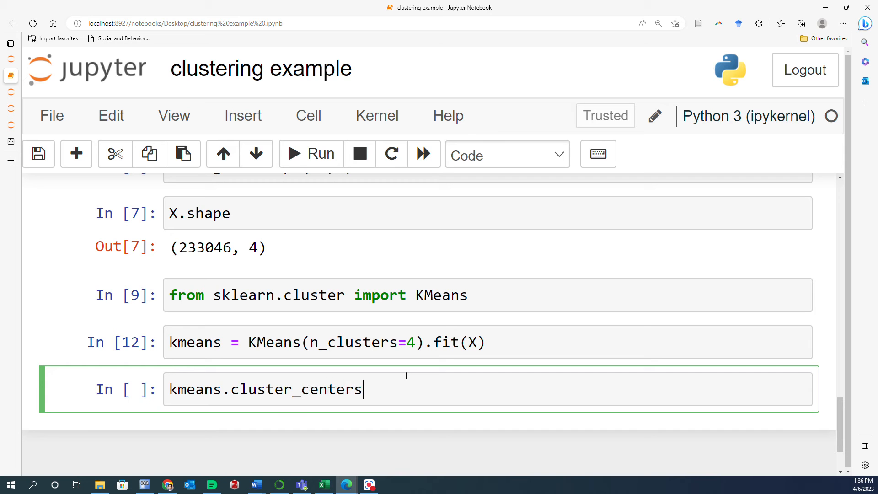
pyautogui.click(311, 154)
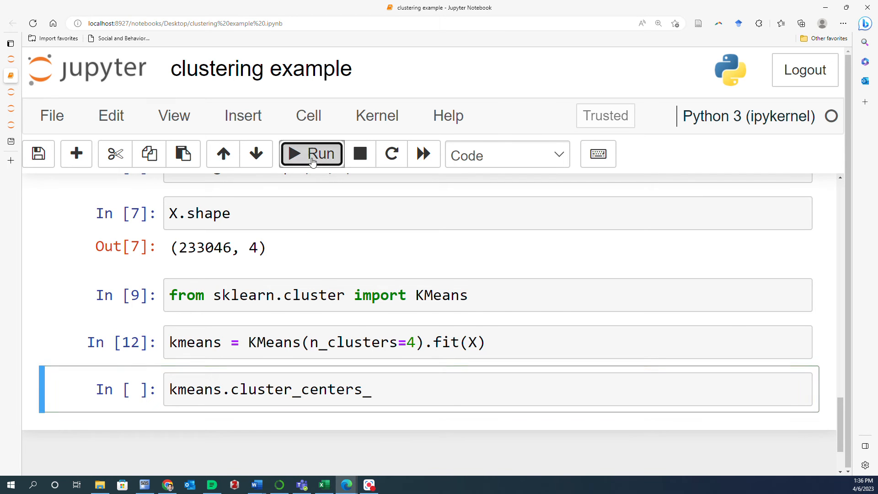
pyautogui.click(311, 154)
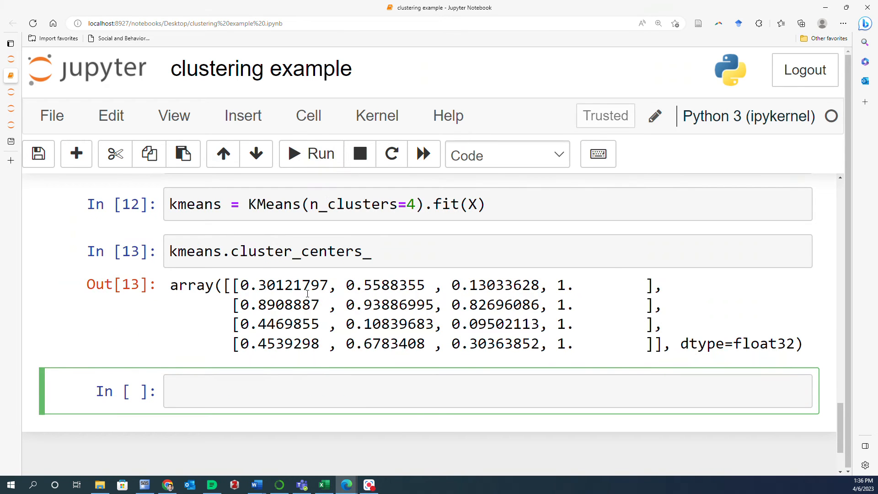
# Select the cluster centre rows in the 4×4 float32 output array
pyautogui.moveTo(235, 285); pyautogui.dragTo(504, 285)
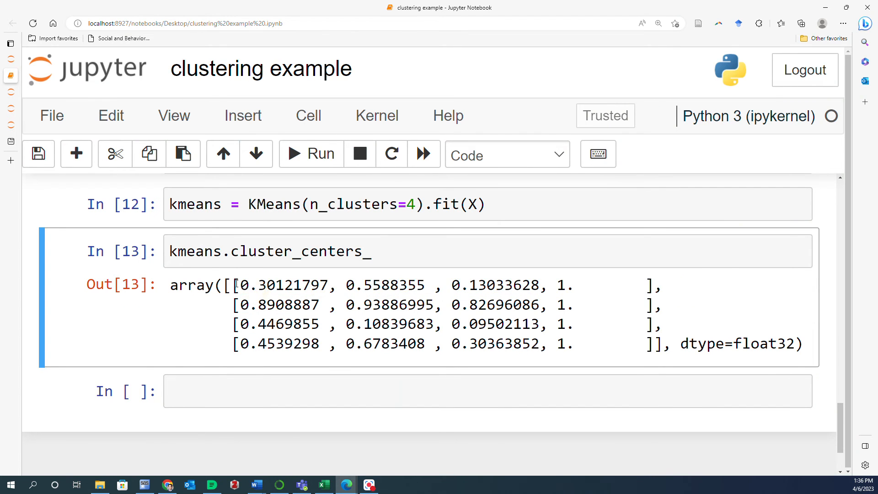
pyautogui.moveTo(235, 285); pyautogui.dragTo(664, 305)
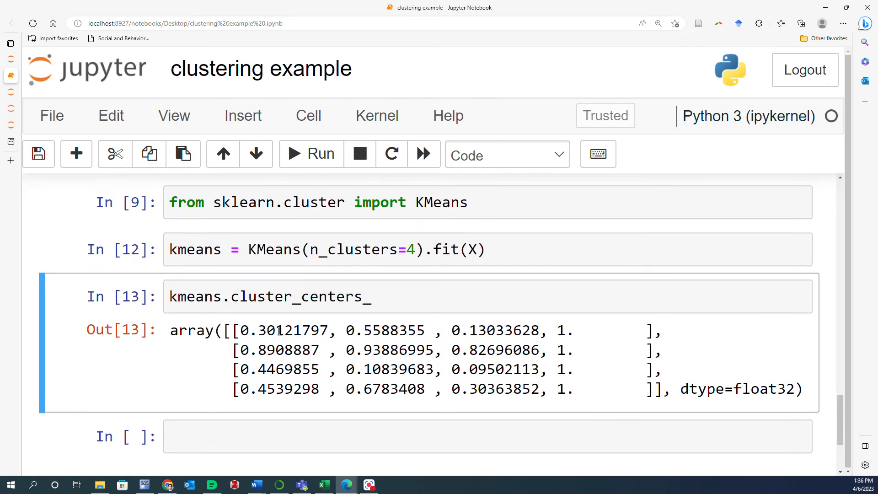
pyautogui.moveTo(241, 330); pyautogui.dragTo(577, 330)
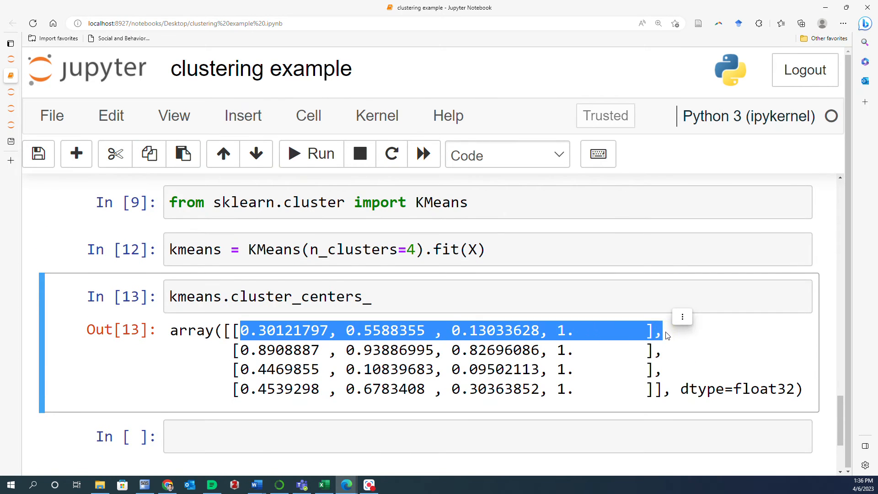
pyautogui.moveTo(632, 334)
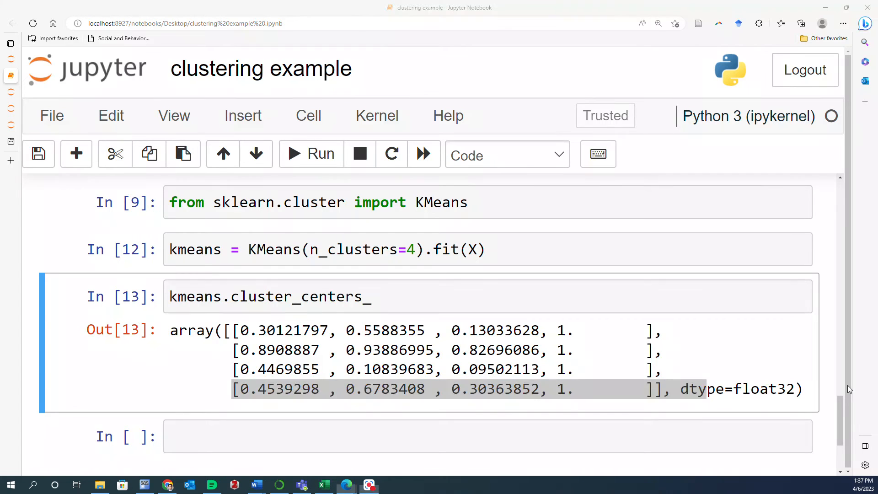
# Enter kmeans.labels_ in a new cell to list each pixel's label
pyautogui.click(417, 437)
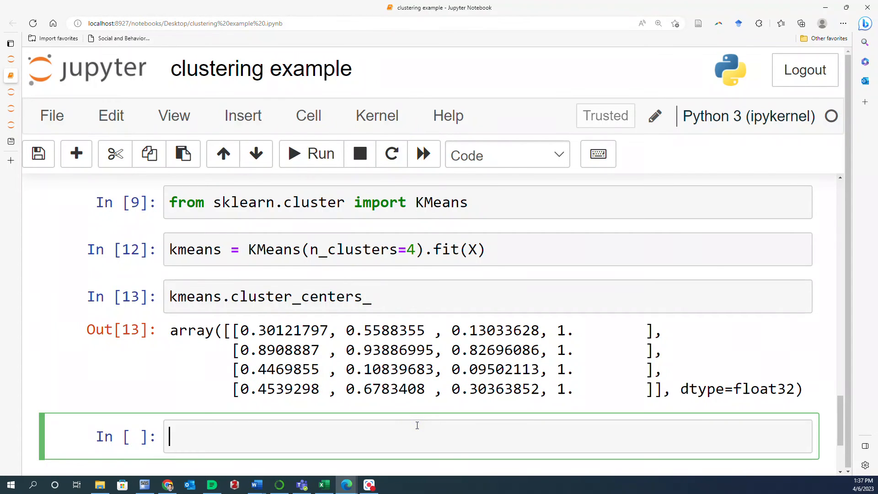
pyautogui.write('kmeans')
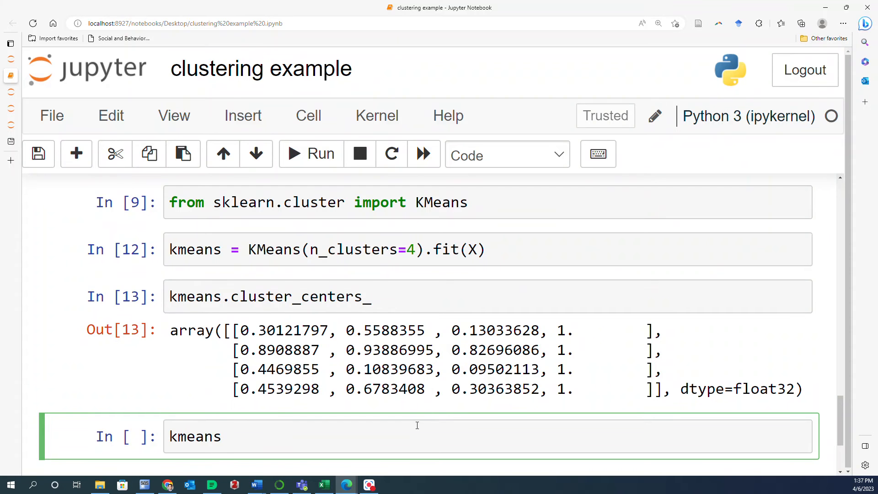
pyautogui.write('.')
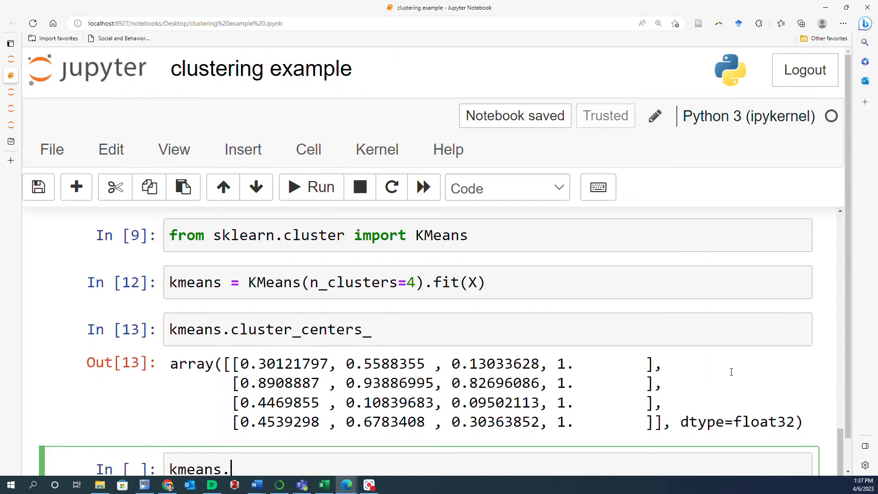
pyautogui.scroll(-3)
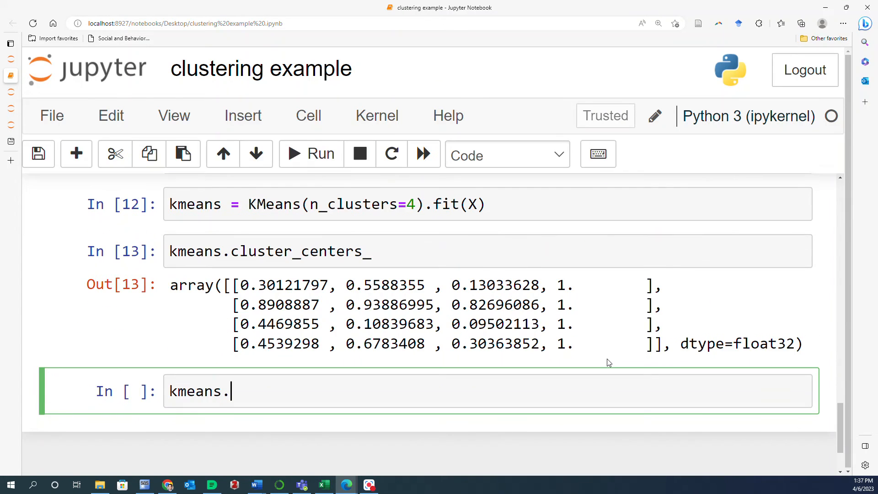
pyautogui.write('labels_')
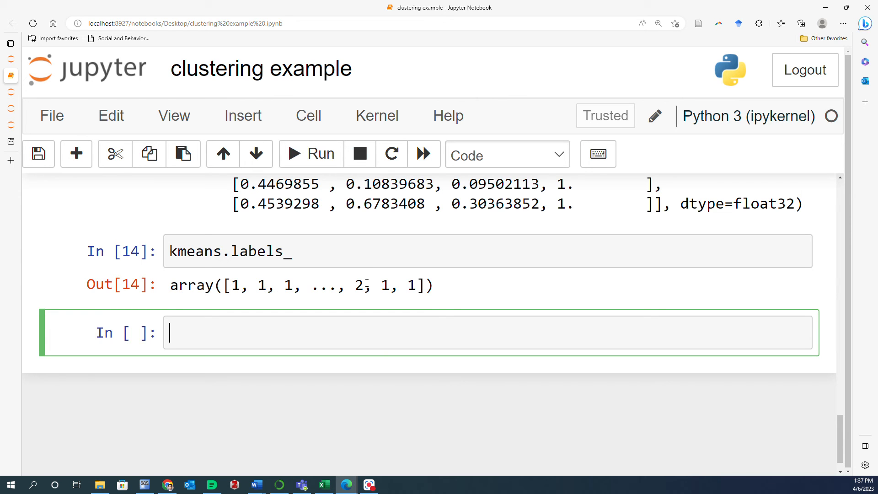
# Highlight individual labels in the output and the second cluster centre's values
pyautogui.doubleClick(356, 285)
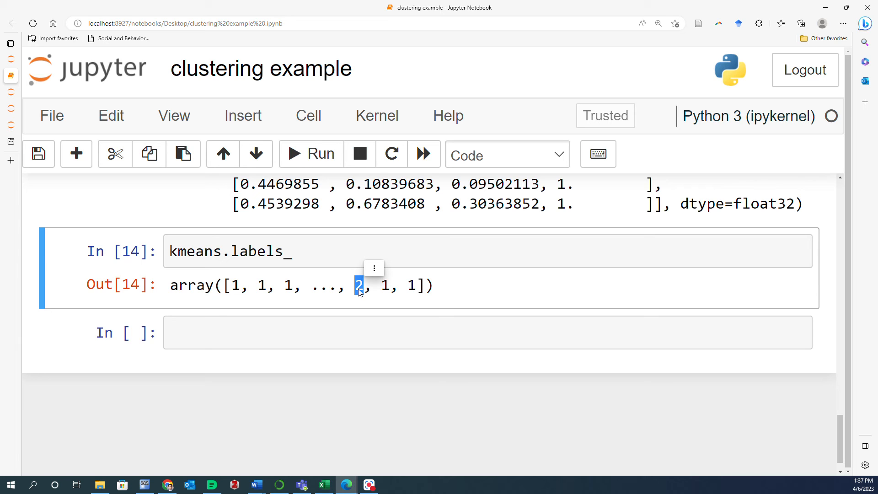
pyautogui.moveTo(378, 290)
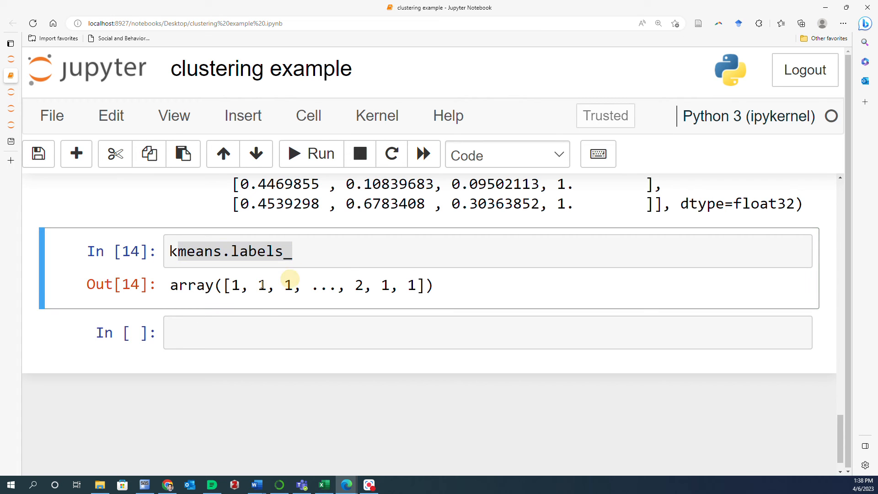
pyautogui.moveTo(262, 285)
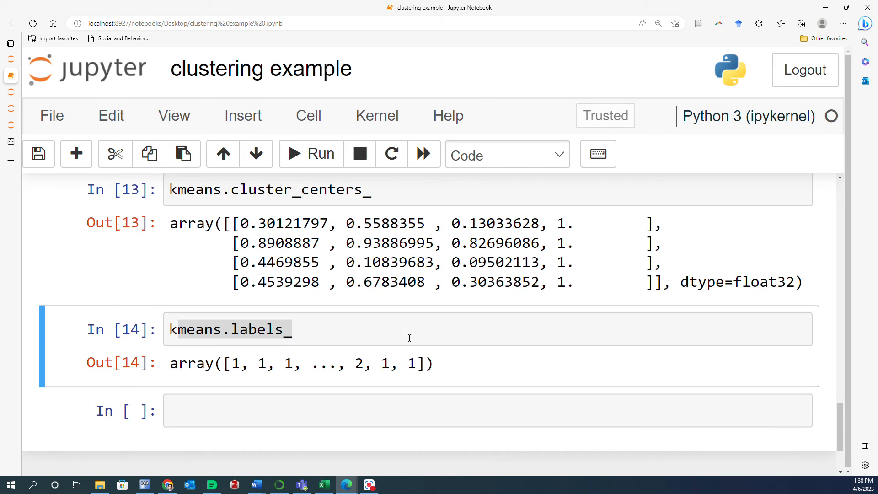
pyautogui.scroll(-3)
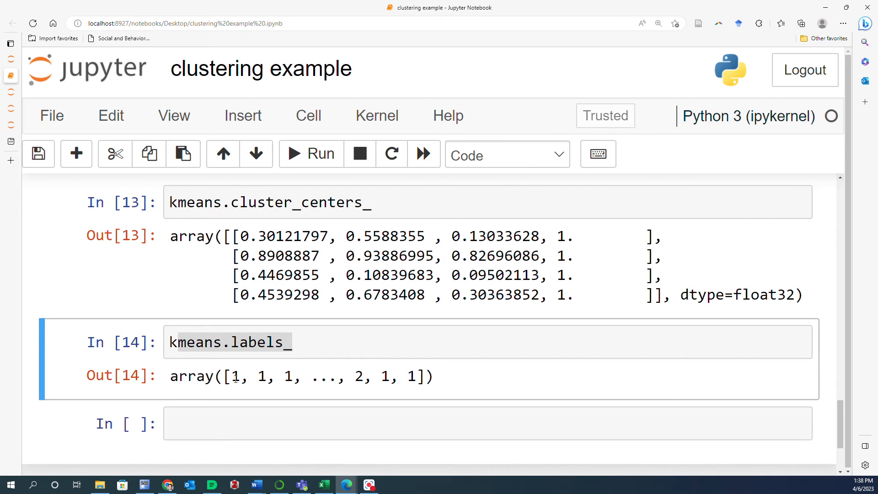
pyautogui.doubleClick(235, 376)
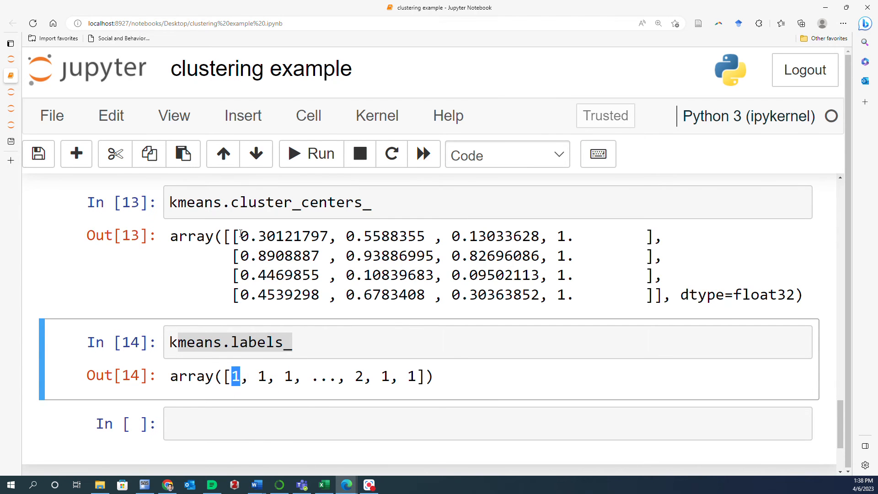
pyautogui.moveTo(241, 236); pyautogui.dragTo(661, 236)
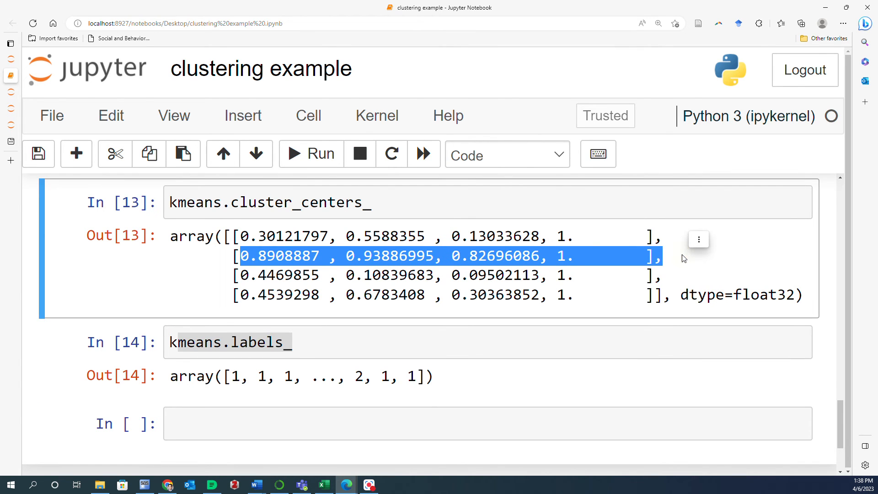
pyautogui.moveTo(844, 326)
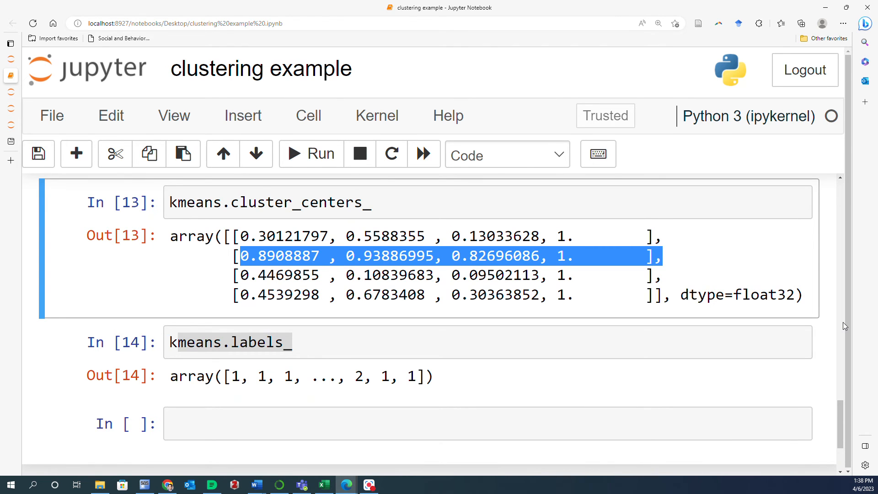
# Build segmented_image = kmeans.cluster_centers_[kmeans.labels_] and begin a cell to inspect it
pyautogui.scroll(-3)
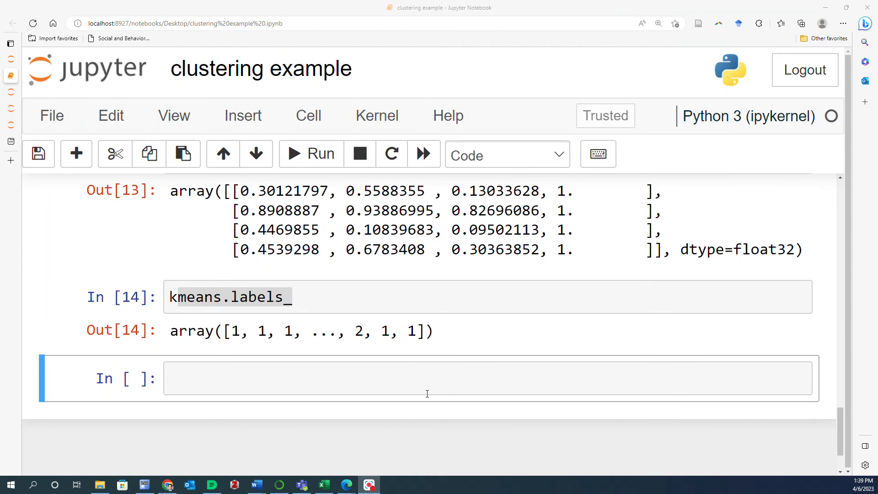
pyautogui.write('seg')
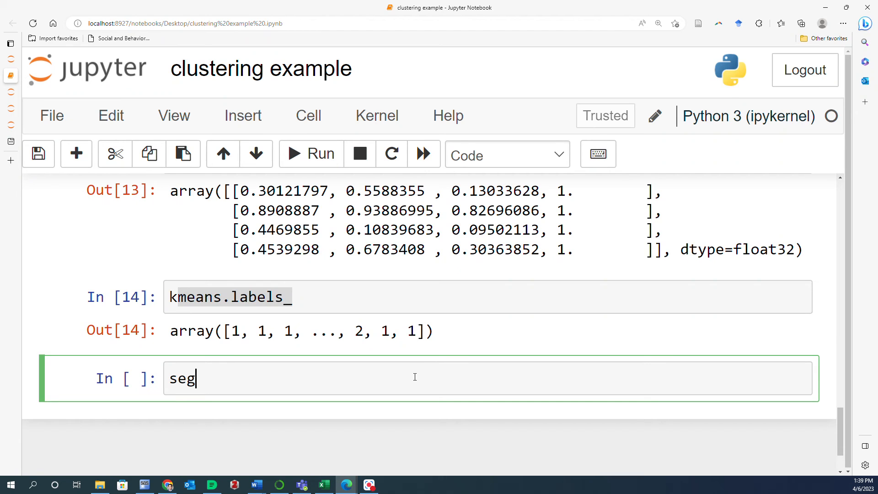
pyautogui.write('mented_image')
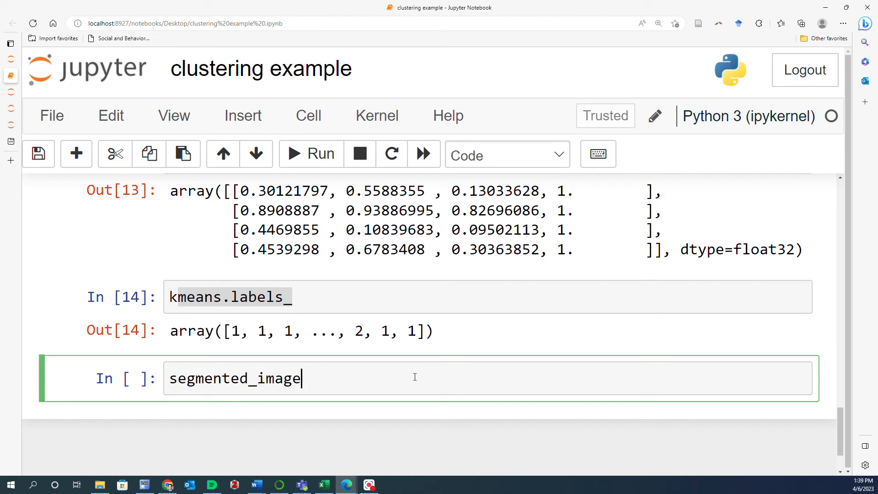
pyautogui.write('=')
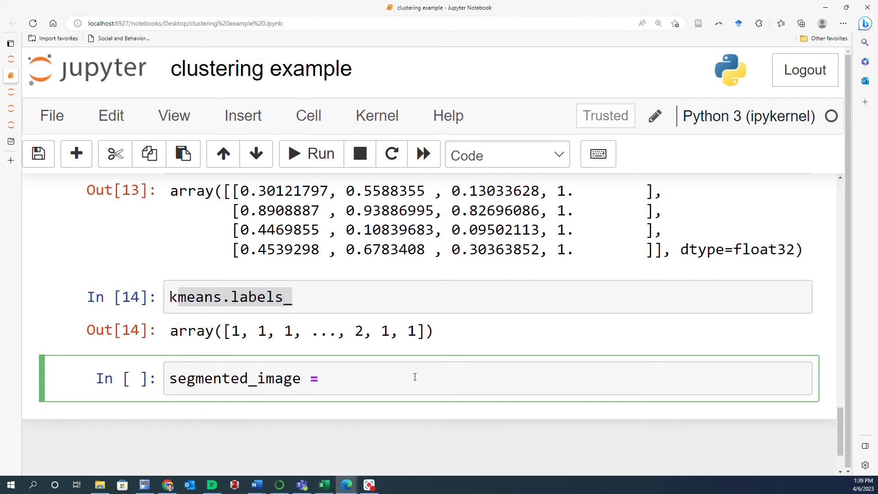
pyautogui.write('kmeans')
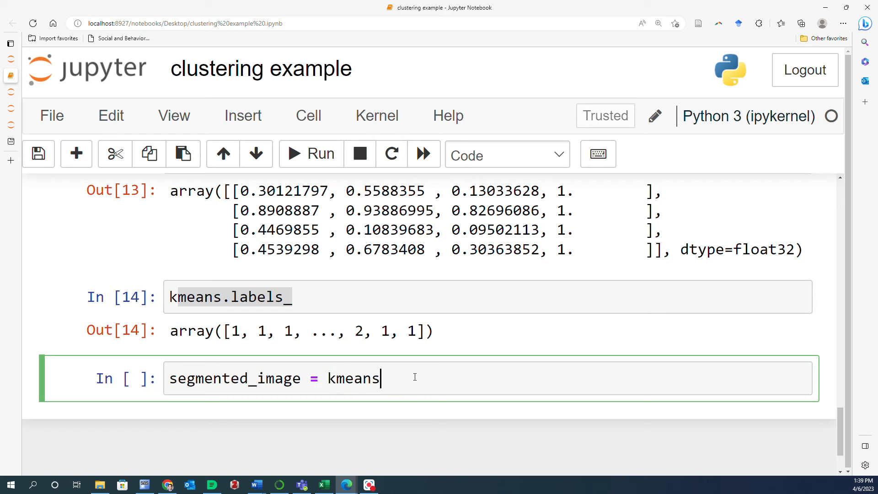
pyautogui.write('.cluster')
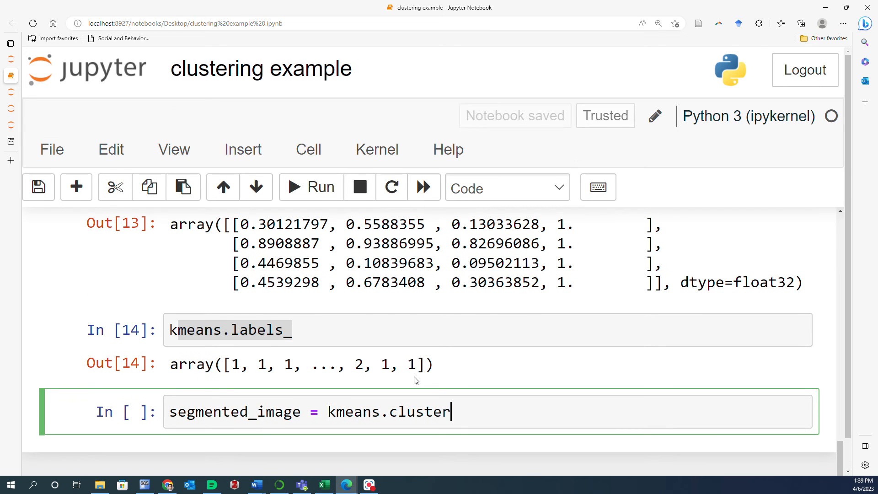
pyautogui.write('_centers')
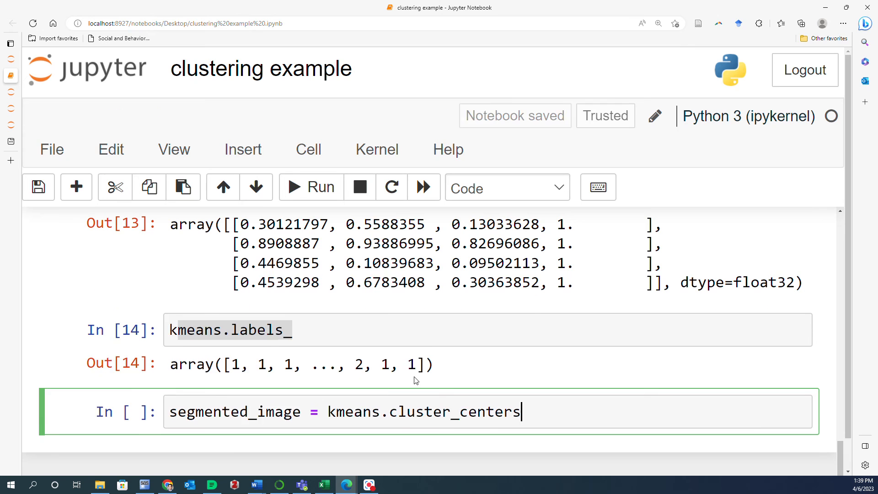
pyautogui.write('[]')
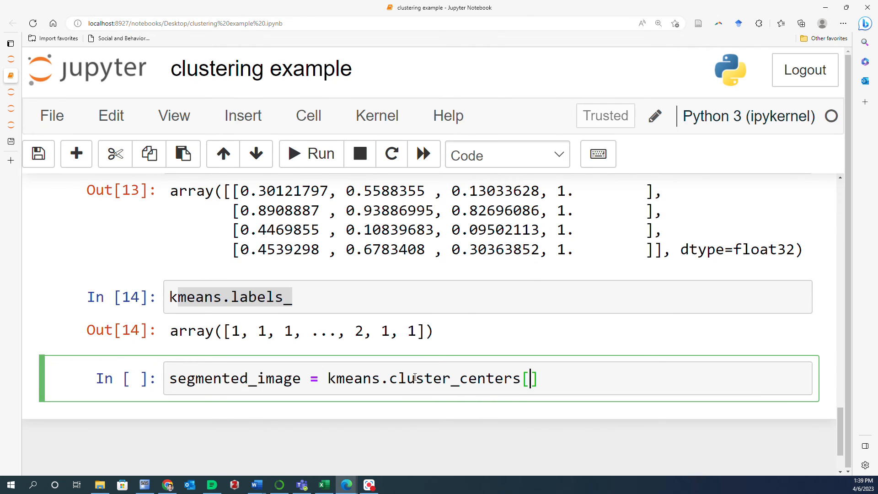
pyautogui.write('kmeans')
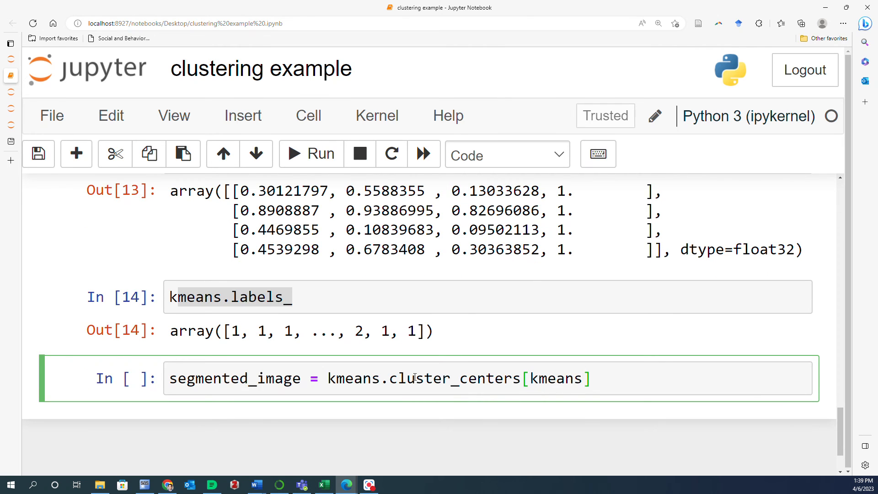
pyautogui.write('.labels_')
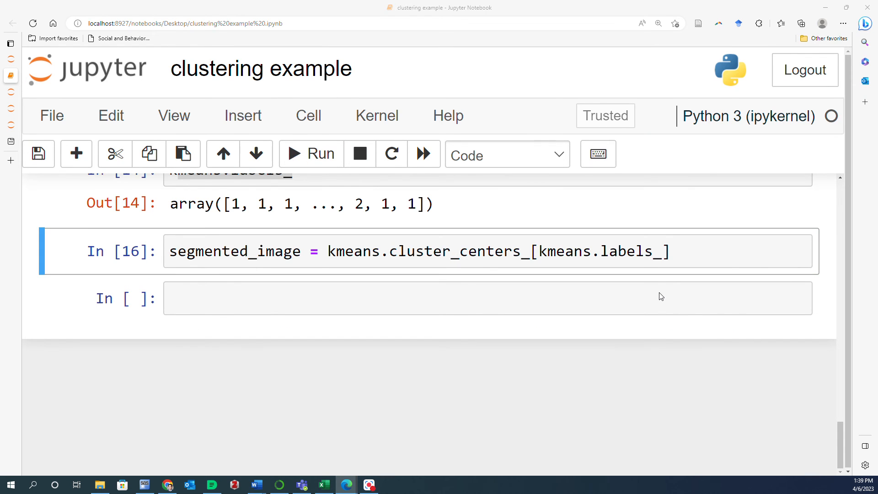
pyautogui.doubleClick(234, 251)
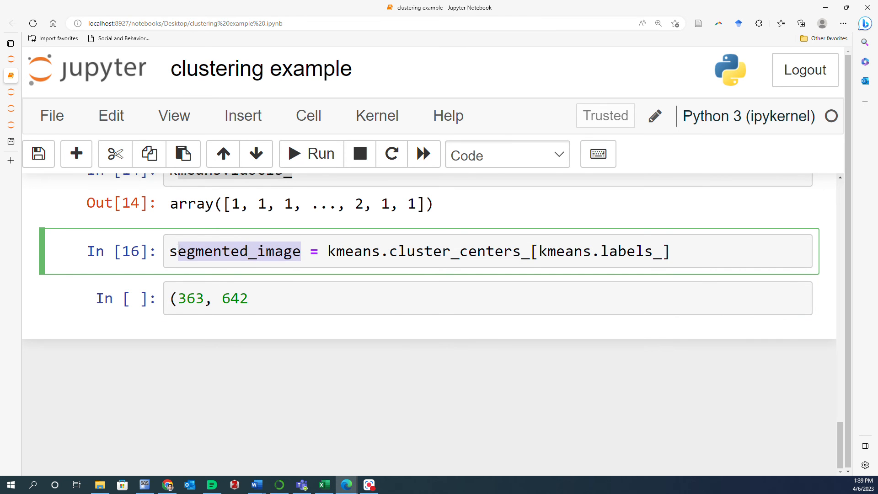
pyautogui.click(215, 297)
pyautogui.write('segmented_image')
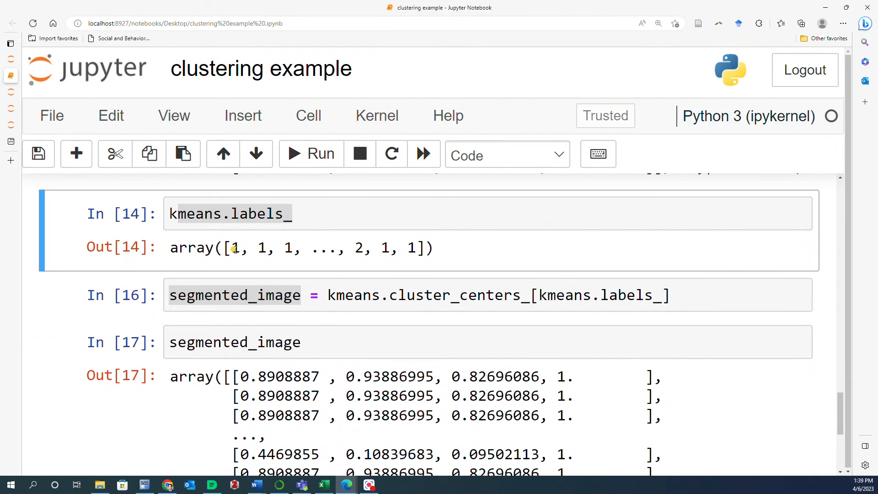
# Review the segmented_image output, highlighting the cluster-centre colour values and the first pixel's colour
pyautogui.scroll(-3)
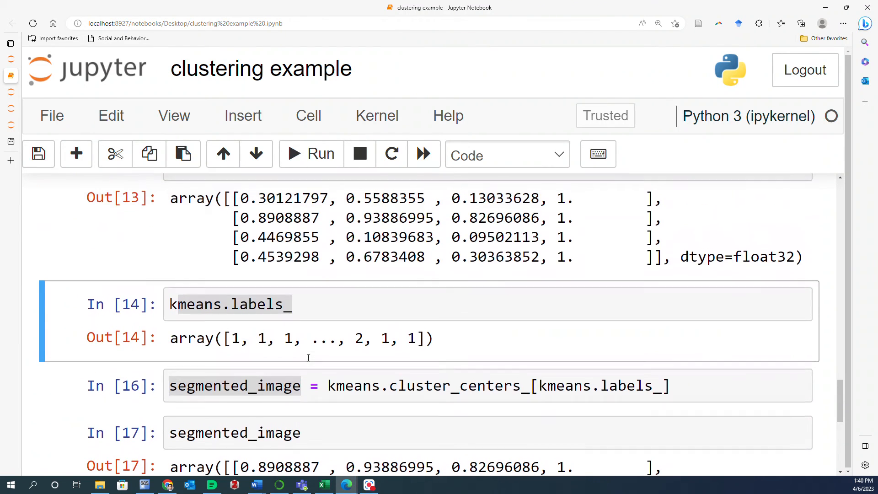
pyautogui.moveTo(241, 198); pyautogui.dragTo(661, 198)
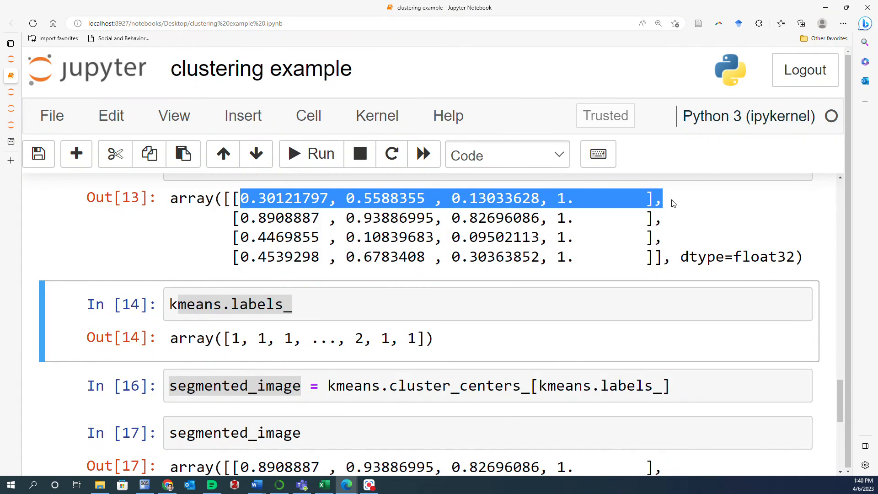
pyautogui.scroll(-3)
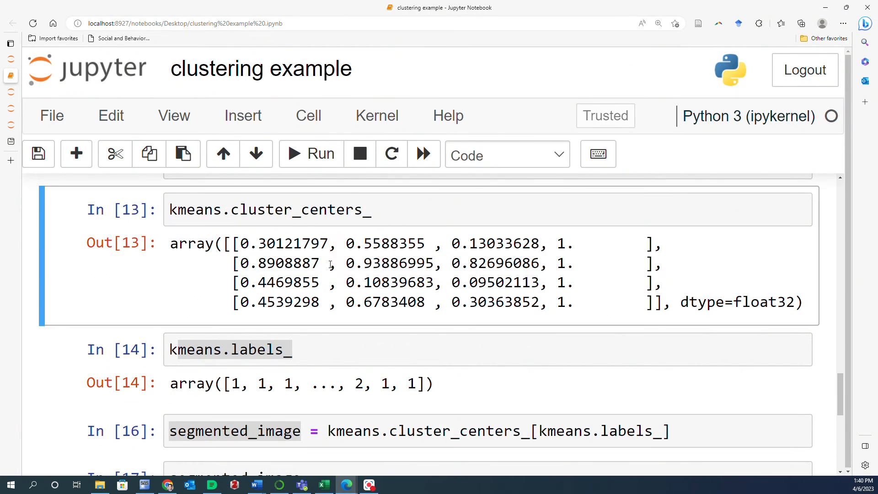
pyautogui.doubleClick(242, 263)
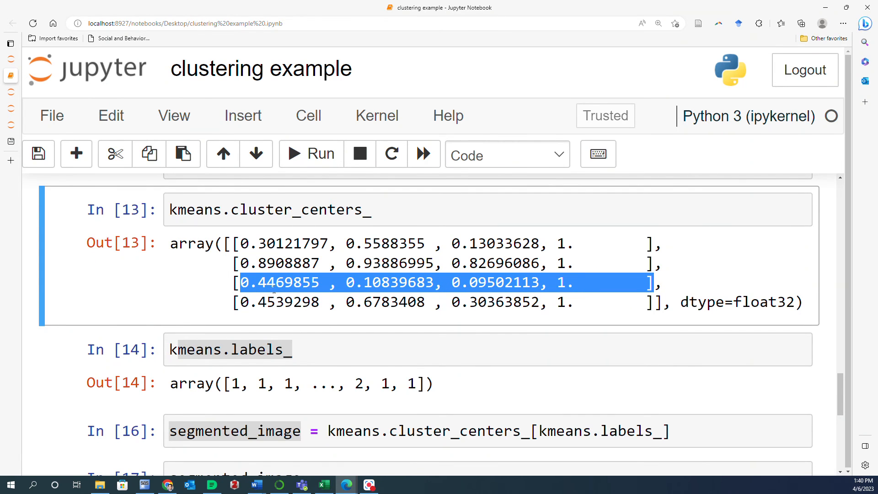
pyautogui.scroll(-3)
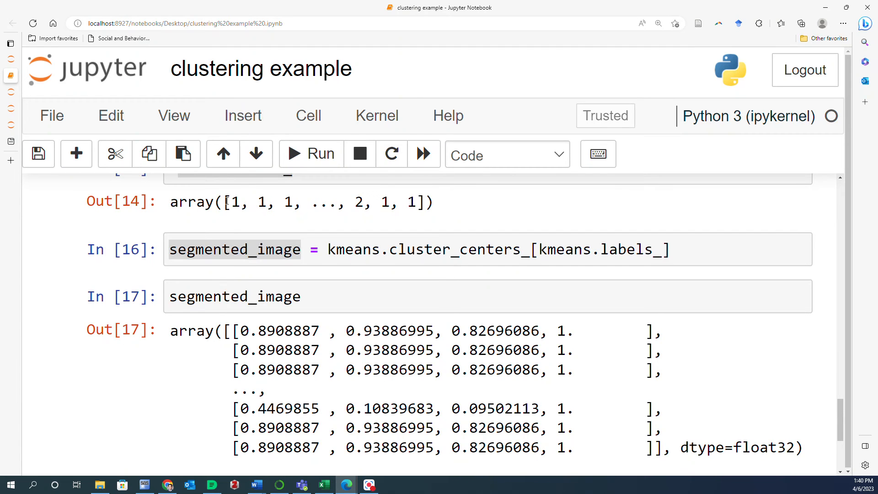
pyautogui.moveTo(241, 330); pyautogui.dragTo(571, 330)
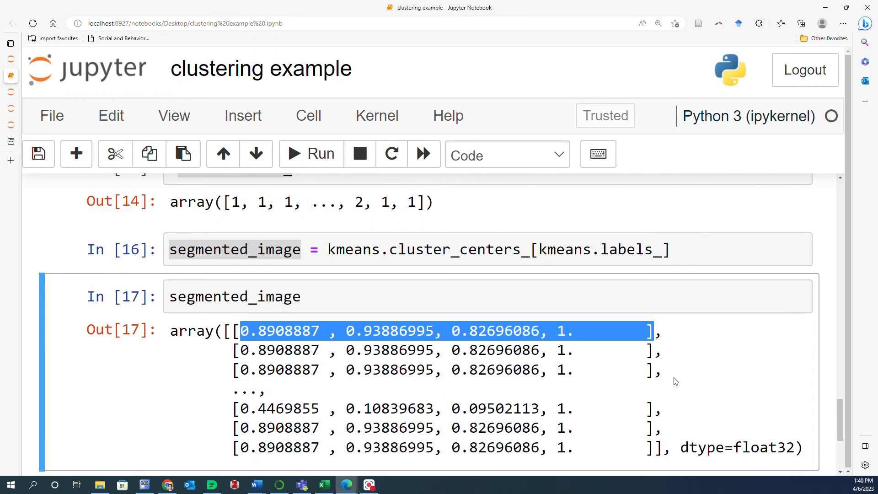
pyautogui.moveTo(828, 359)
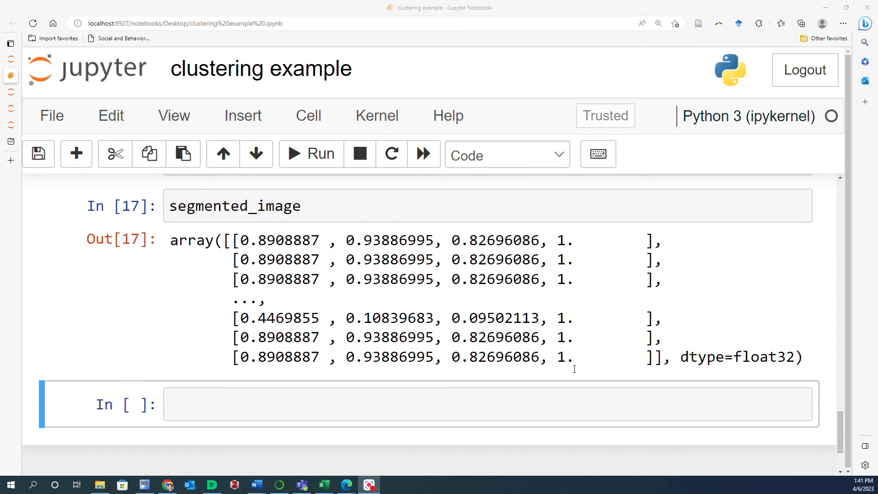
pyautogui.moveTo(756, 387)
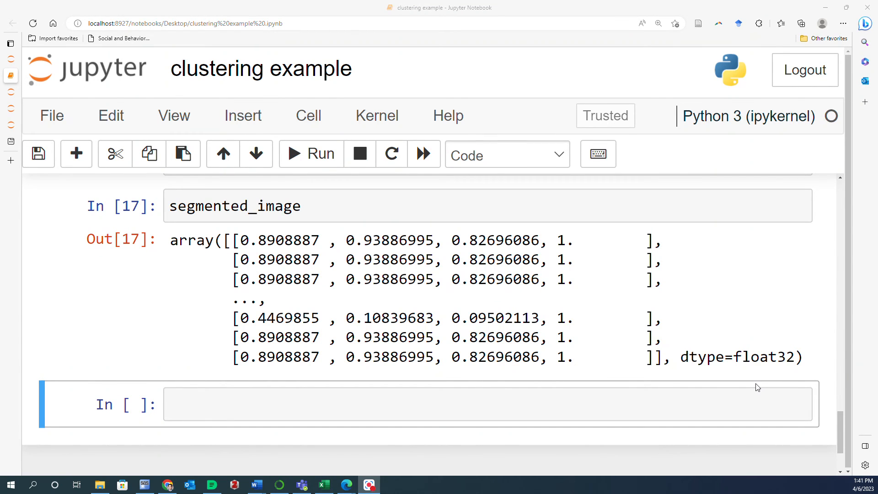
# Write segmented_image = segmented_image.reshape(image.shape), checking where image is defined above
pyautogui.click(243, 404)
pyautogui.write('segmented_image')
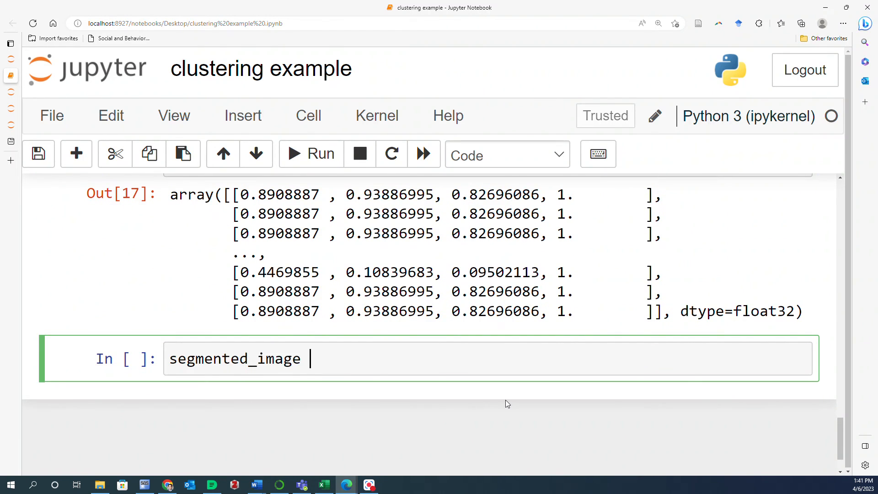
pyautogui.write('=')
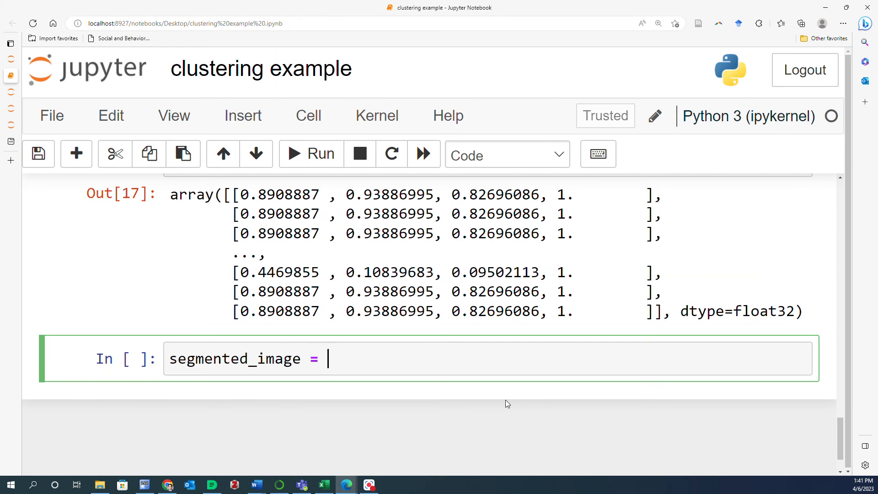
pyautogui.write('segmented_image.r')
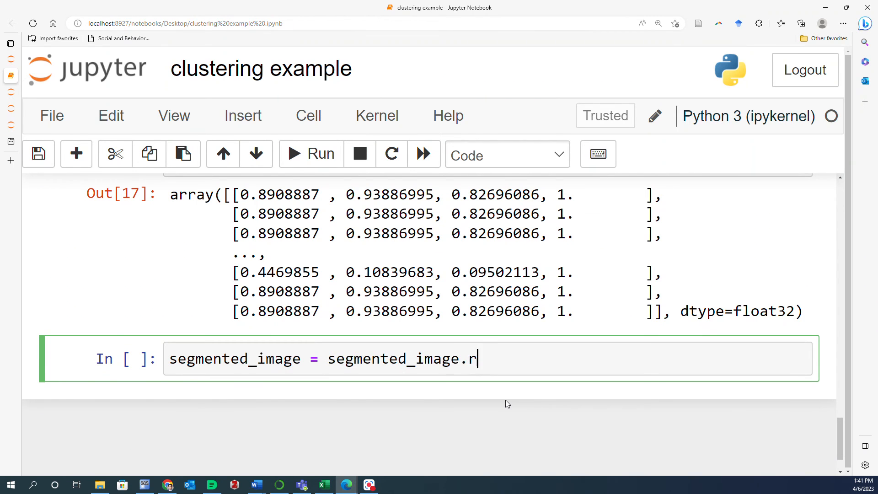
pyautogui.write('eshape()')
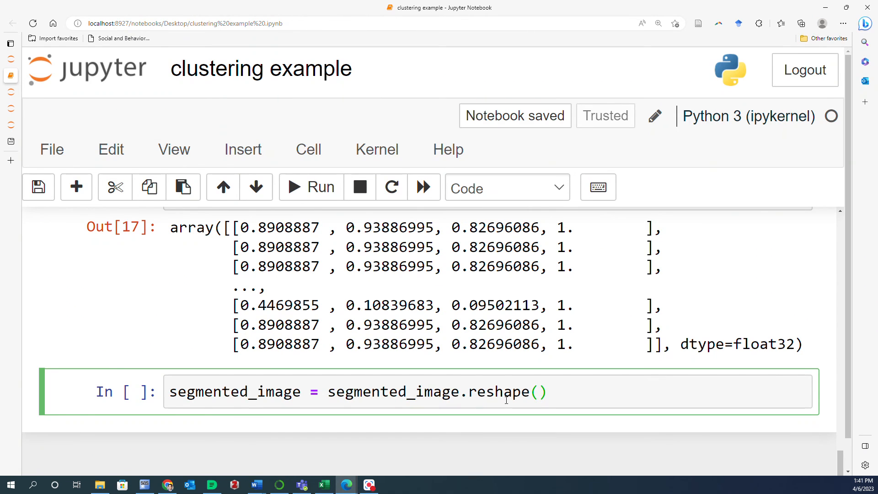
pyautogui.write('imag')
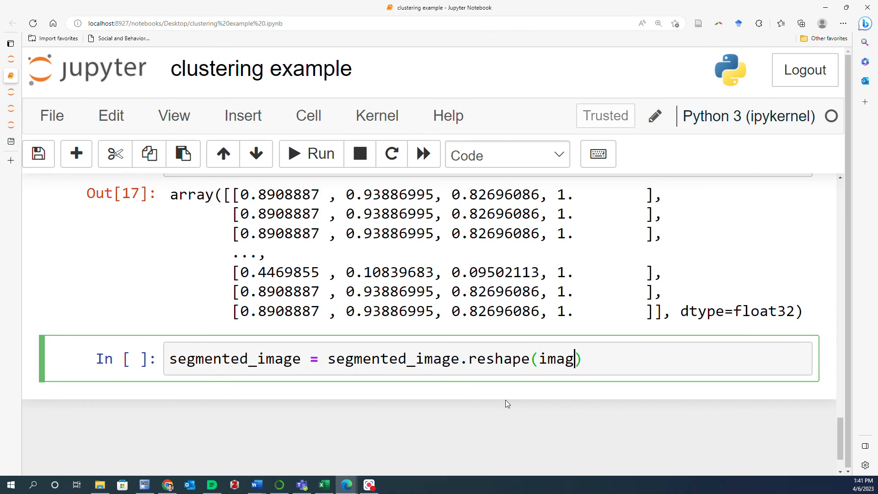
pyautogui.write('e)')
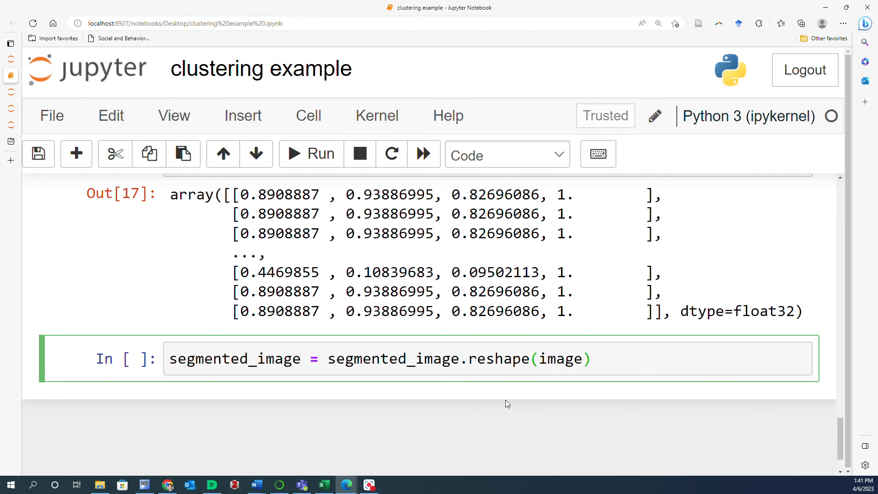
pyautogui.write('.shape')
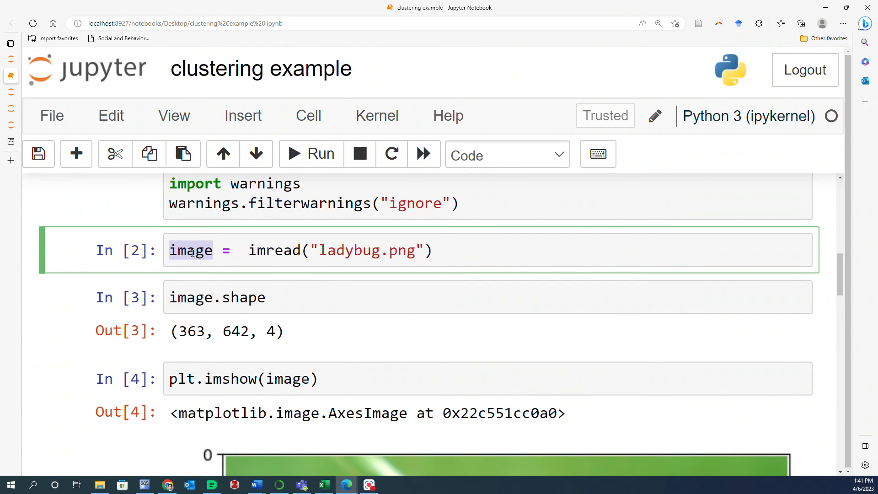
pyautogui.click(218, 297)
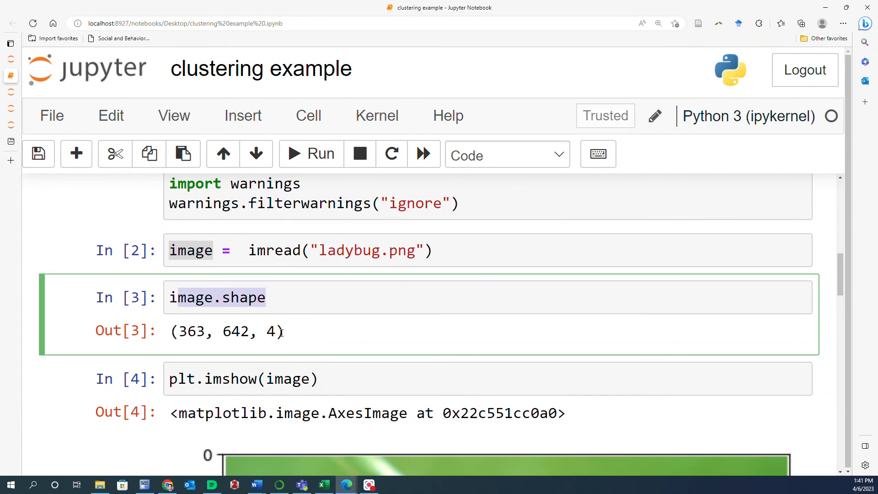
pyautogui.scroll(-3)
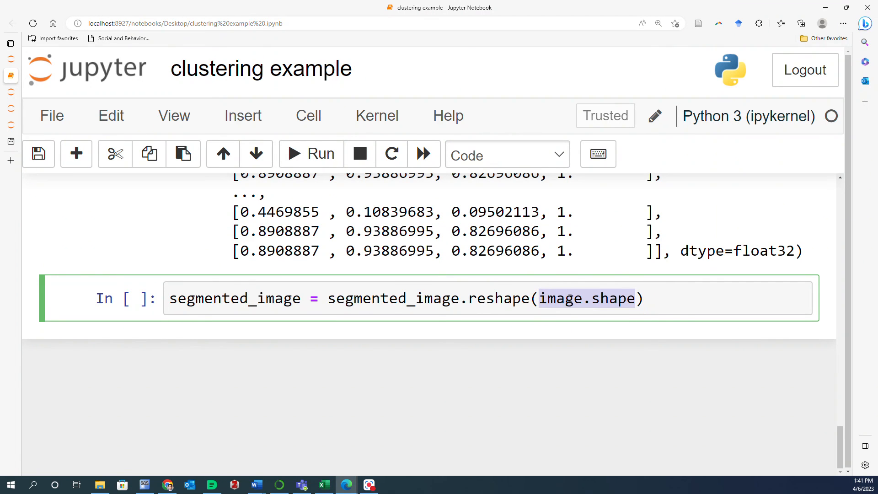
pyautogui.click(310, 154)
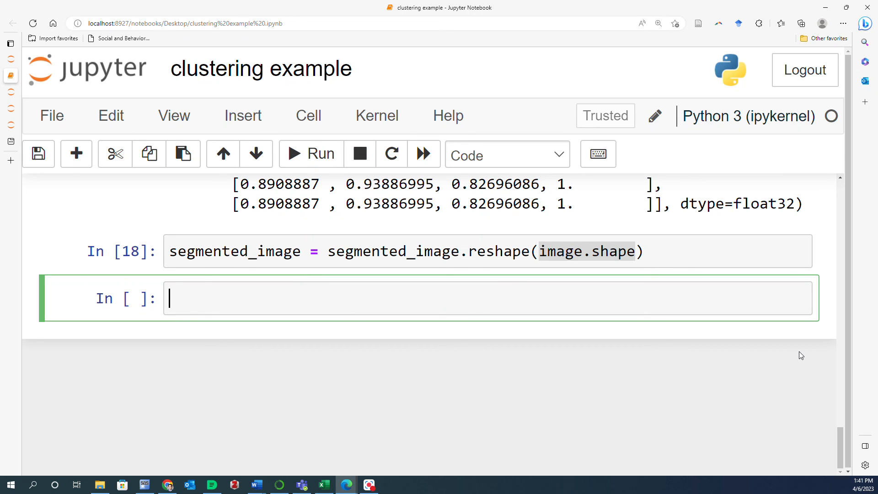
# Enter plt.imshow(segmented_image) to plot the four-colour segmented ladybug
pyautogui.write('pl')
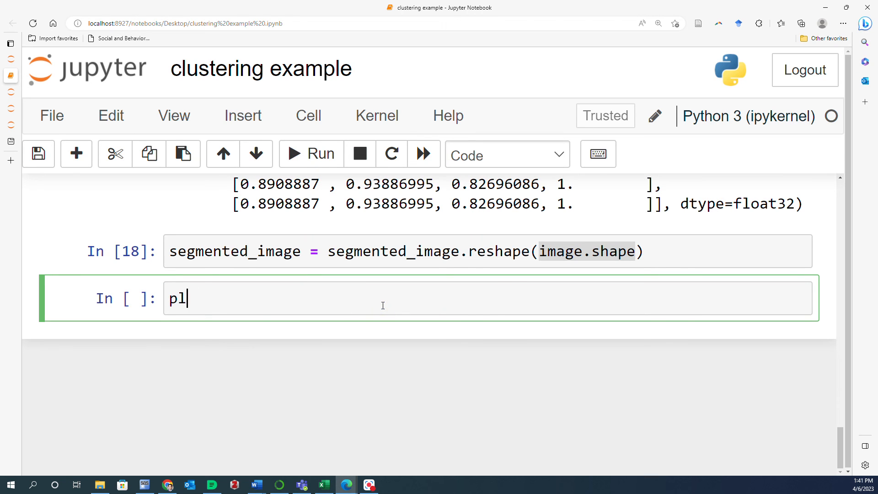
pyautogui.write('t.imshow()')
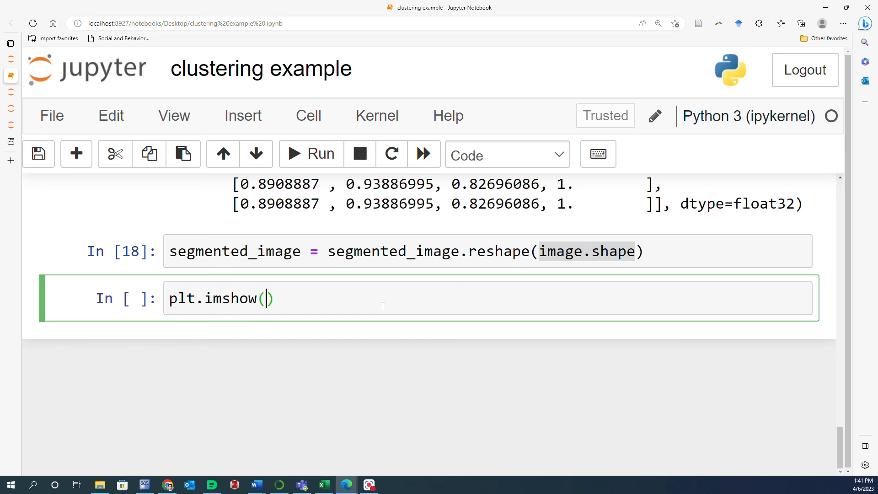
pyautogui.doubleClick(235, 251)
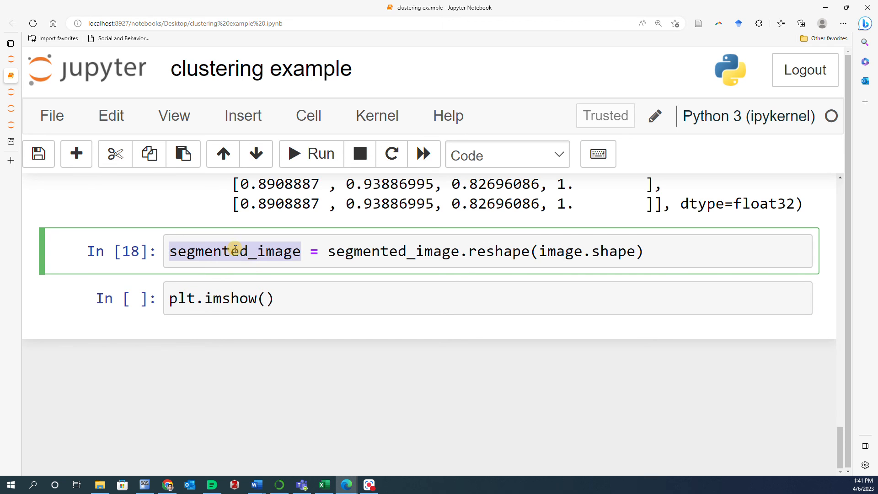
pyautogui.write('segmented_image')
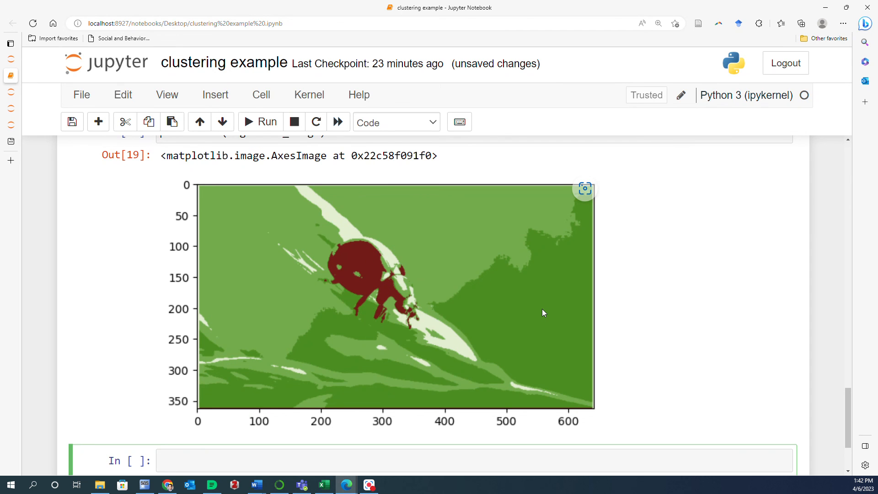
# Scroll back to the KMeans fitting cell and set n_clusters to 2
pyautogui.scroll(-3)
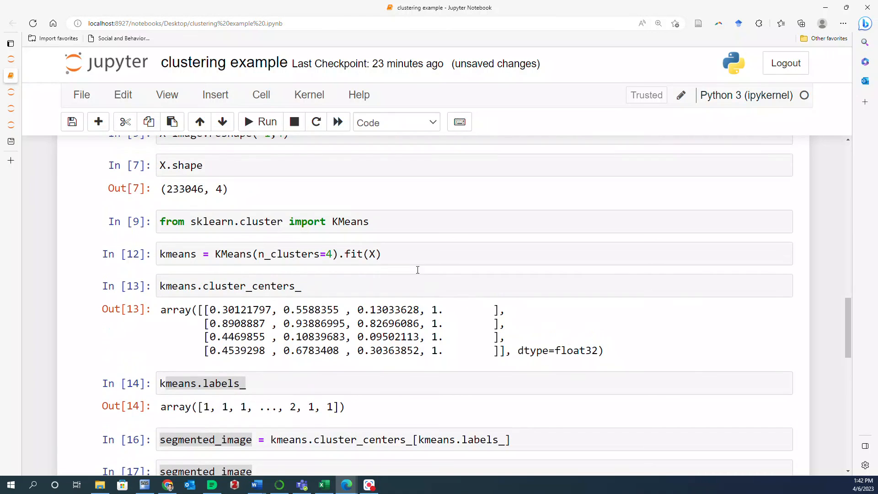
pyautogui.scroll(-3)
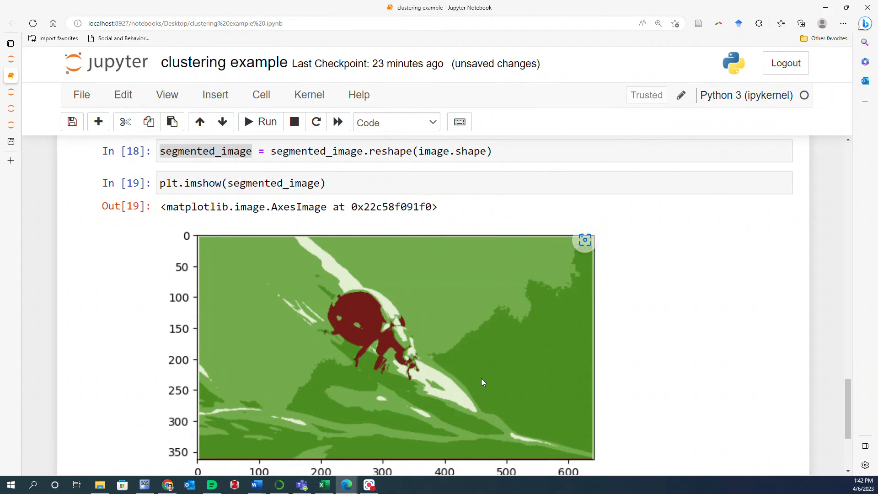
pyautogui.scroll(-3)
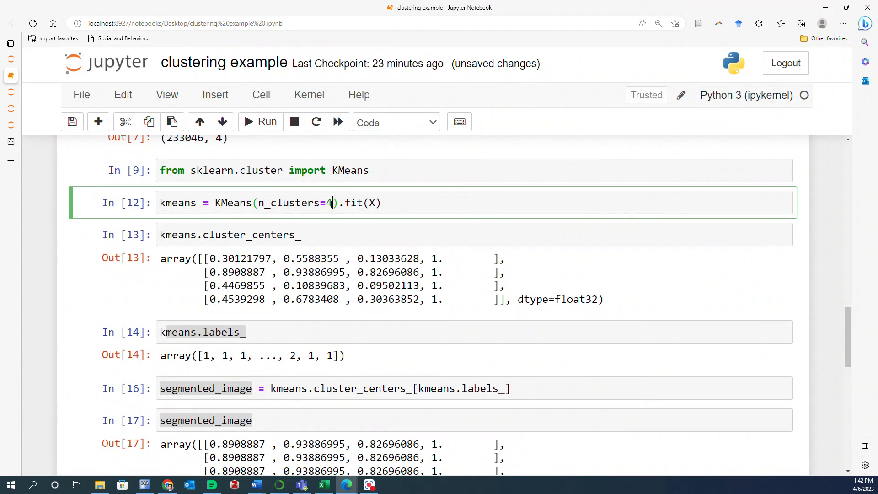
pyautogui.write('2')
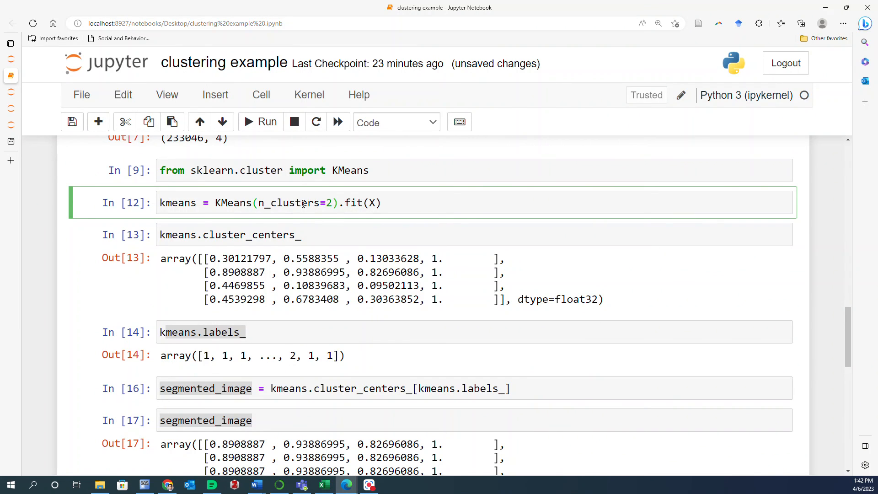
pyautogui.moveTo(258, 126)
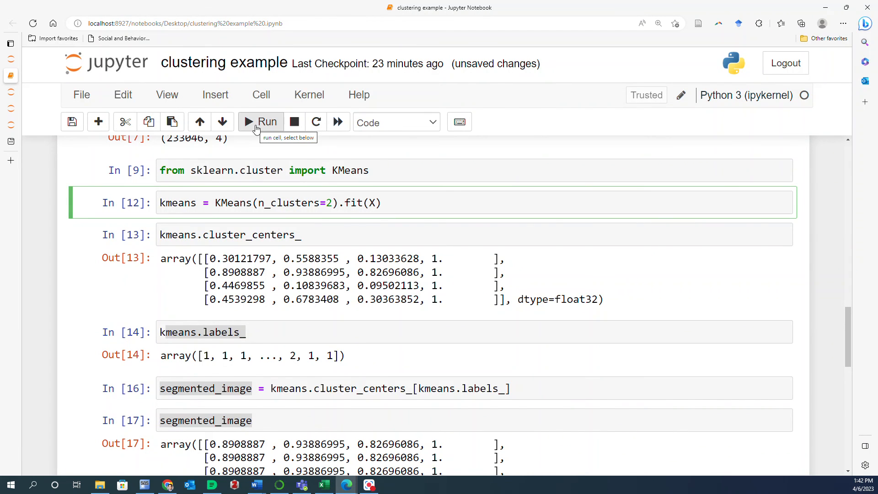
# Rerun the KMeans cell and the following cells to redraw a two-colour segmentation
pyautogui.click(260, 122)
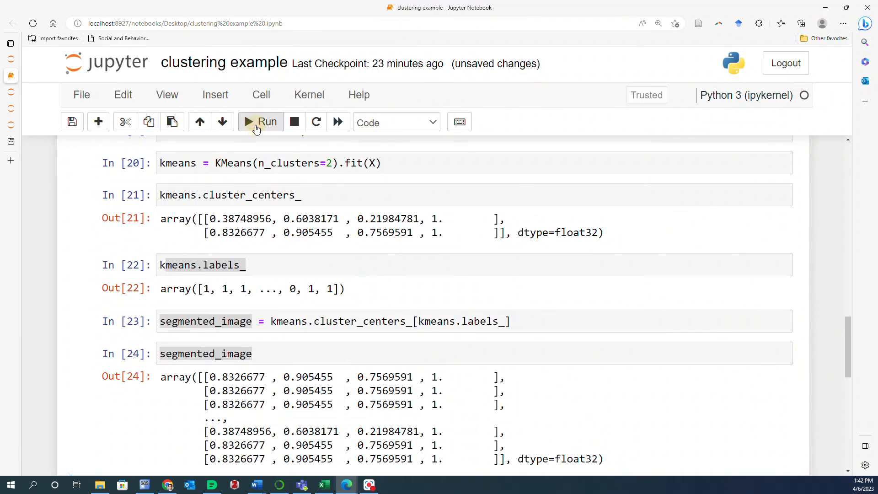
pyautogui.click(260, 122)
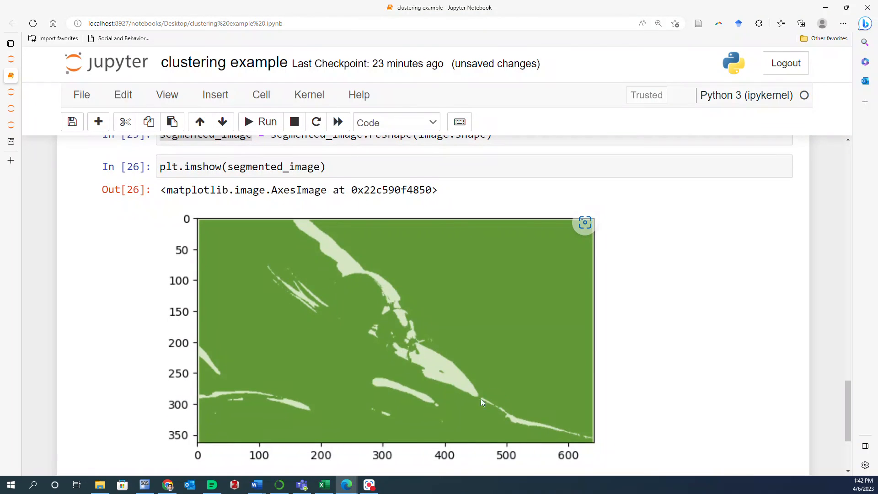
pyautogui.moveTo(339, 338)
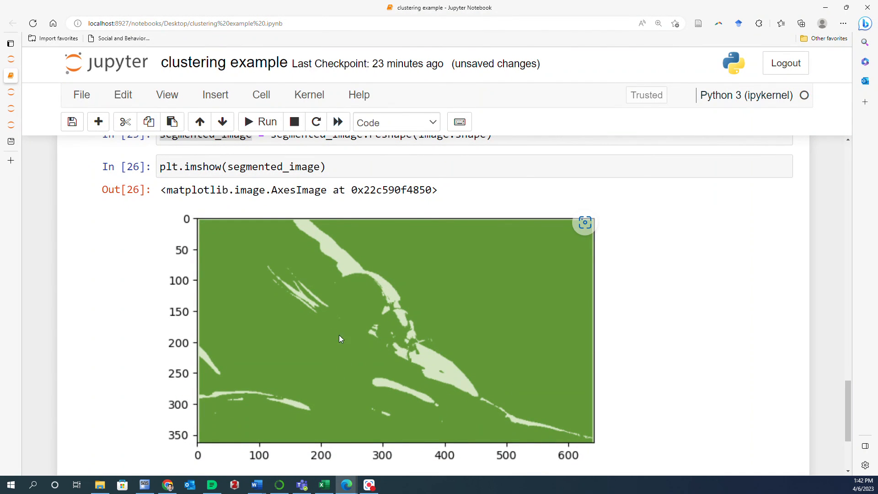
pyautogui.moveTo(381, 335)
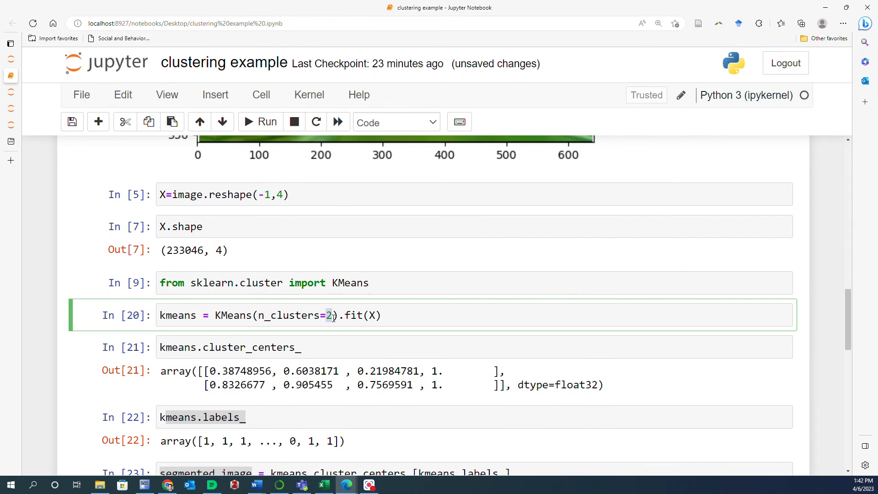
# Rerun the clustering and plotting cells with n_clusters=8 for an eight-colour ladybug
pyautogui.click(261, 121)
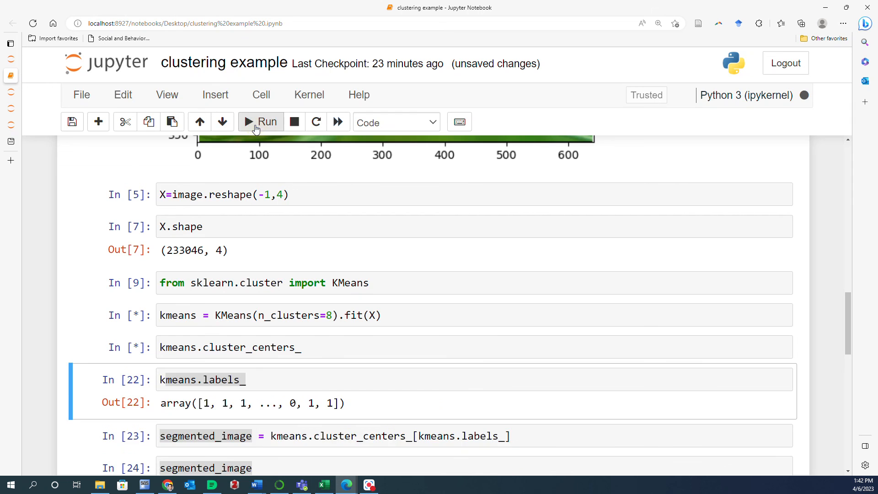
pyautogui.click(261, 121)
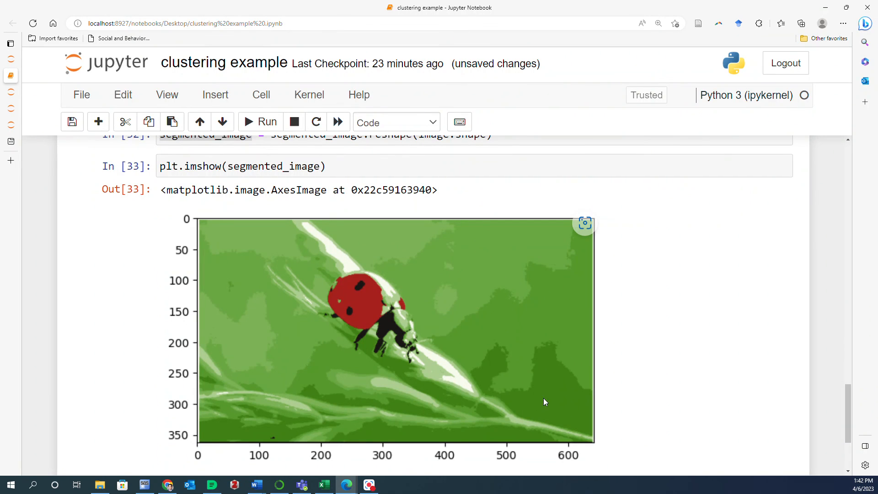
pyautogui.moveTo(472, 285)
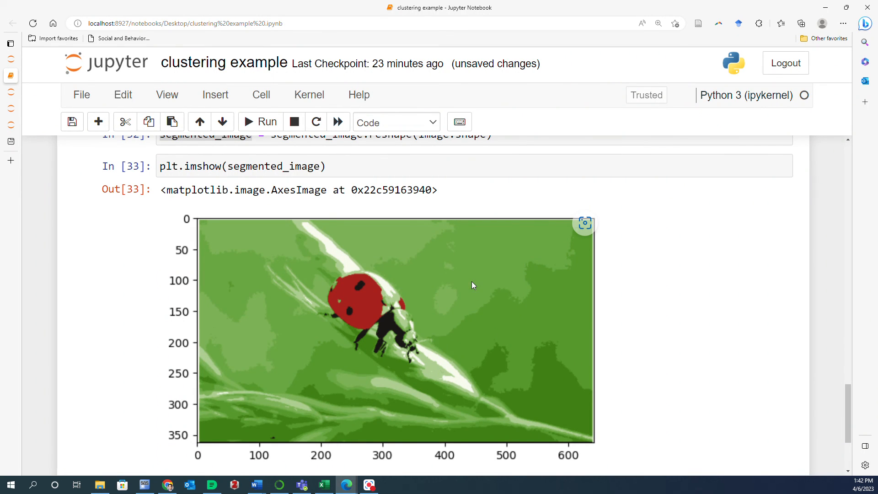
pyautogui.moveTo(452, 299)
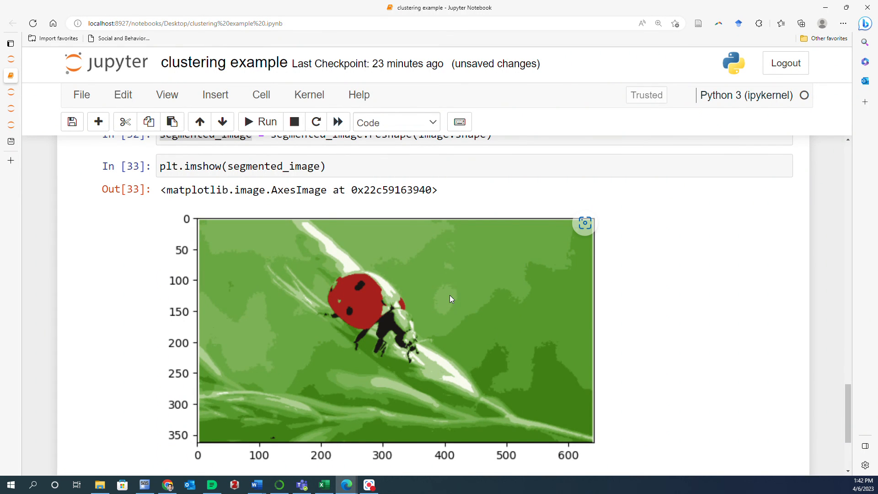
pyautogui.moveTo(407, 337)
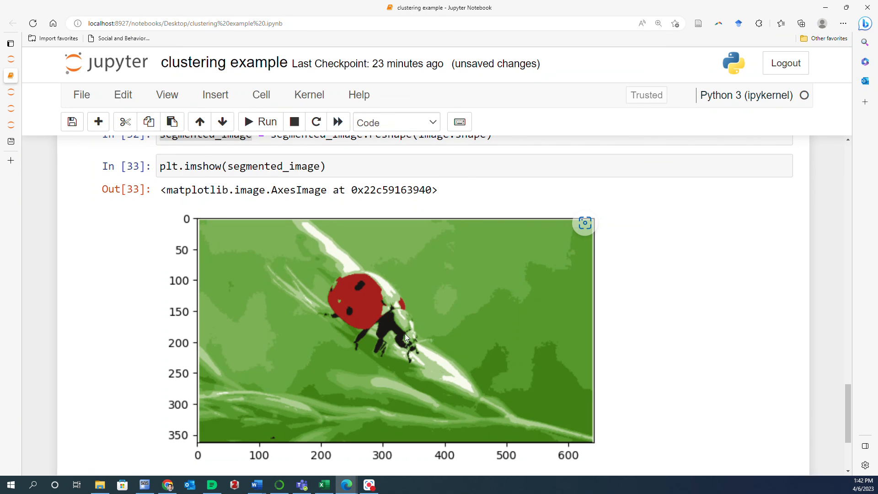
pyautogui.moveTo(475, 427)
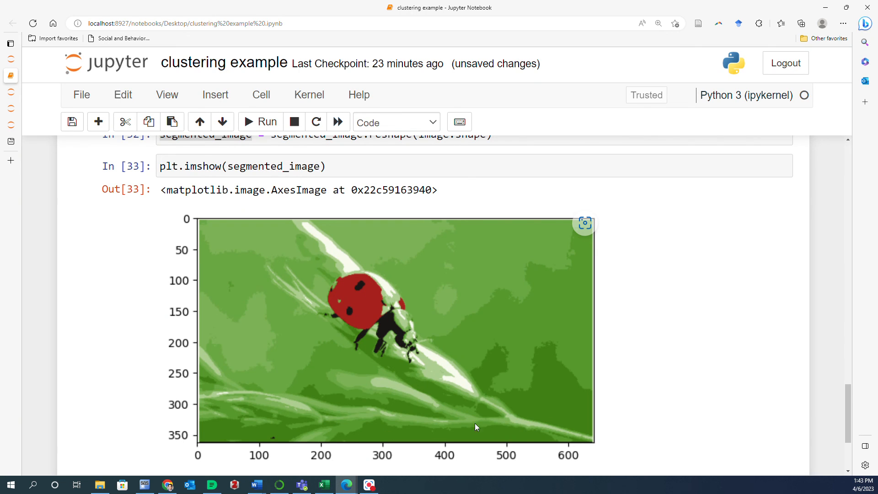
pyautogui.moveTo(500, 460)
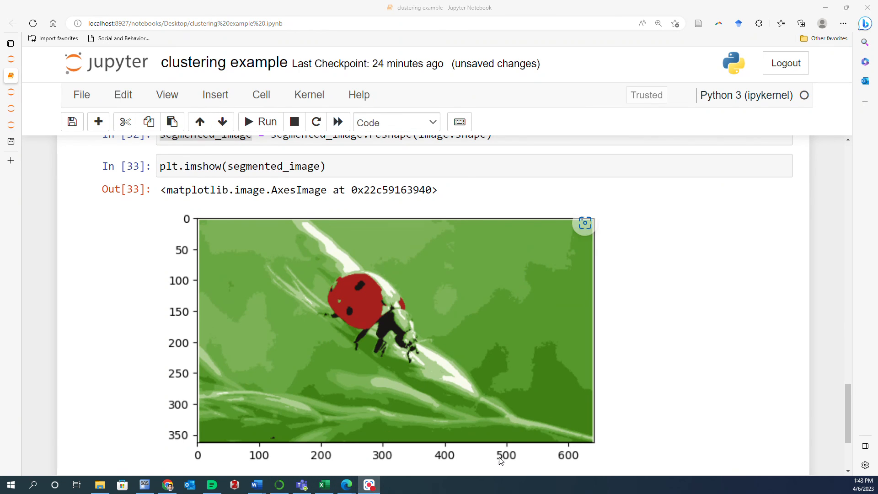
# Evaluate kmeans.inertia_ in a new cell, giving 1423.19 for eight clusters
pyautogui.scroll(-3)
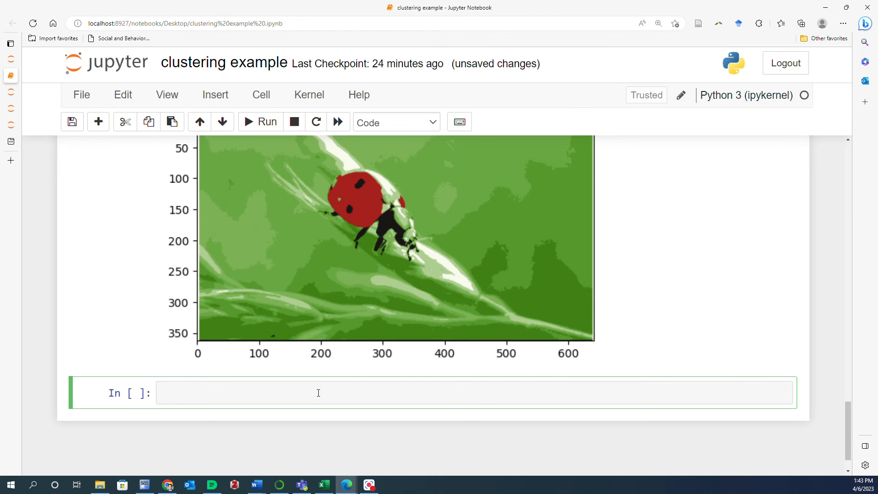
pyautogui.write('kmeans')
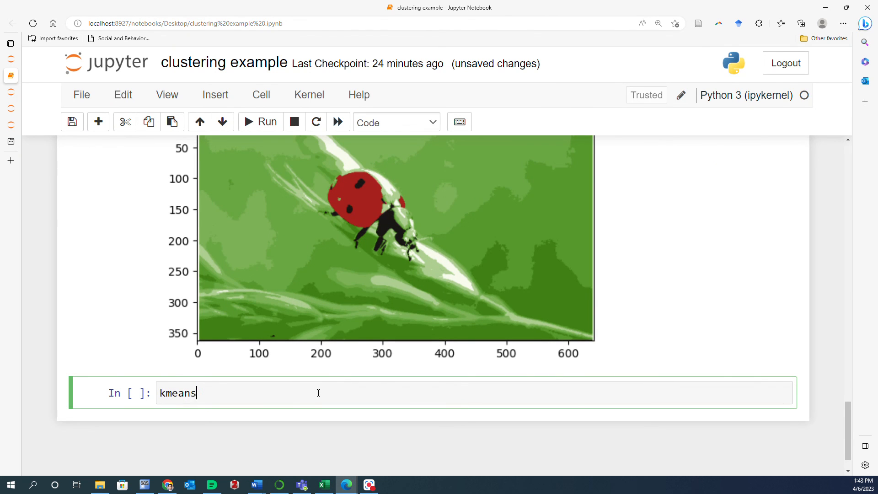
pyautogui.write('.')
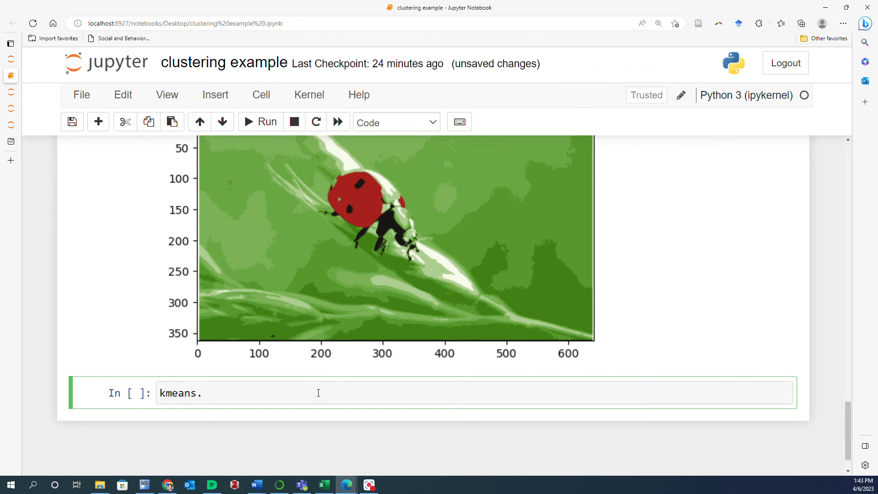
pyautogui.write('inertia')
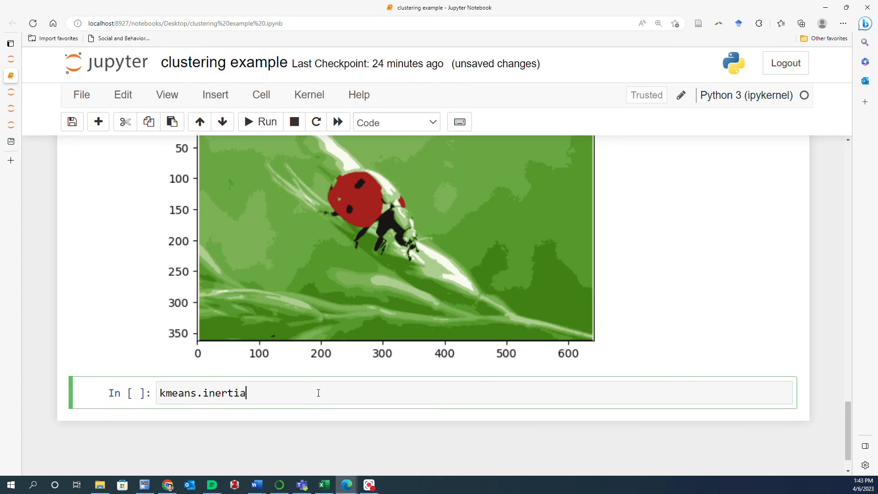
pyautogui.click(262, 122)
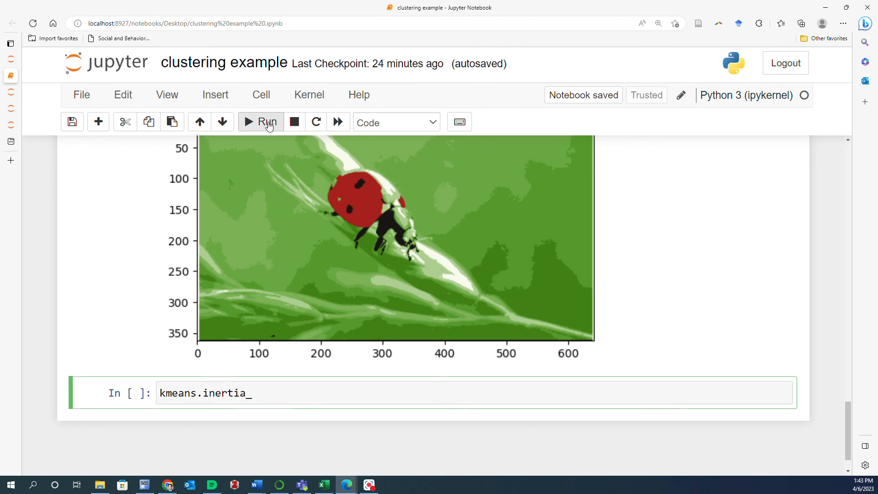
pyautogui.click(260, 122)
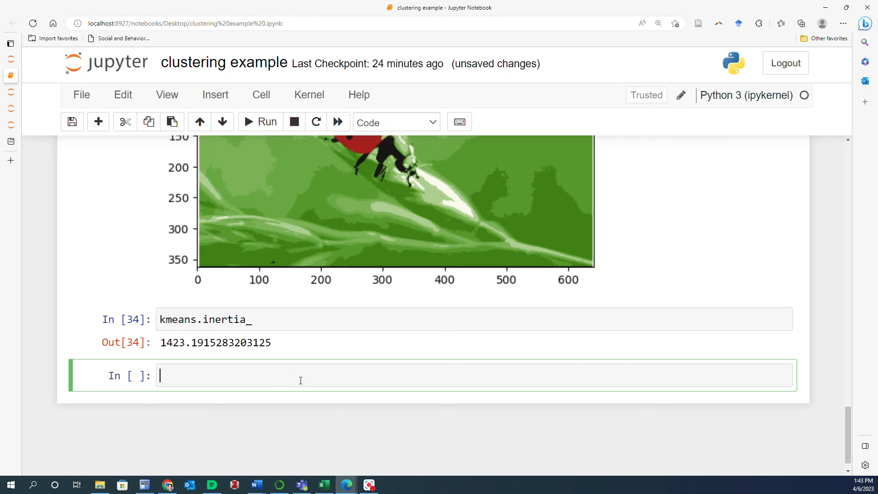
# Type the import line 'from sklearn.mertics import silhouette_score'
pyautogui.write('from')
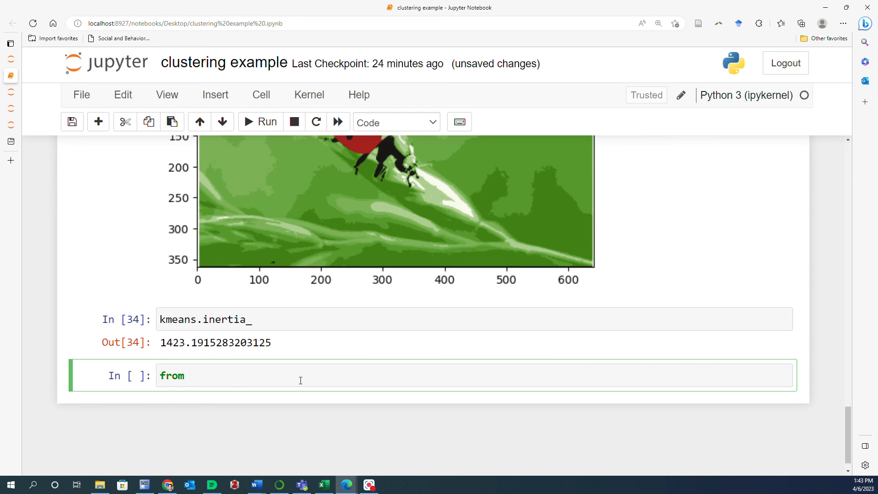
pyautogui.moveTo(373, 382)
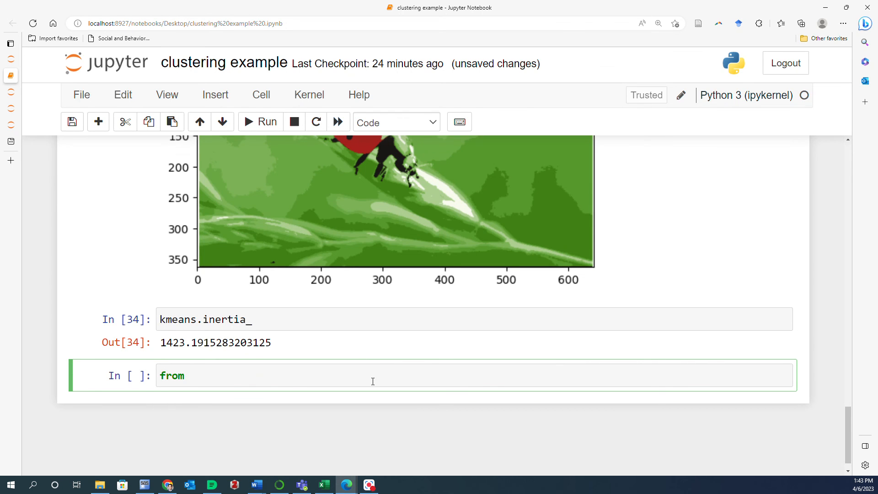
pyautogui.write('skl')
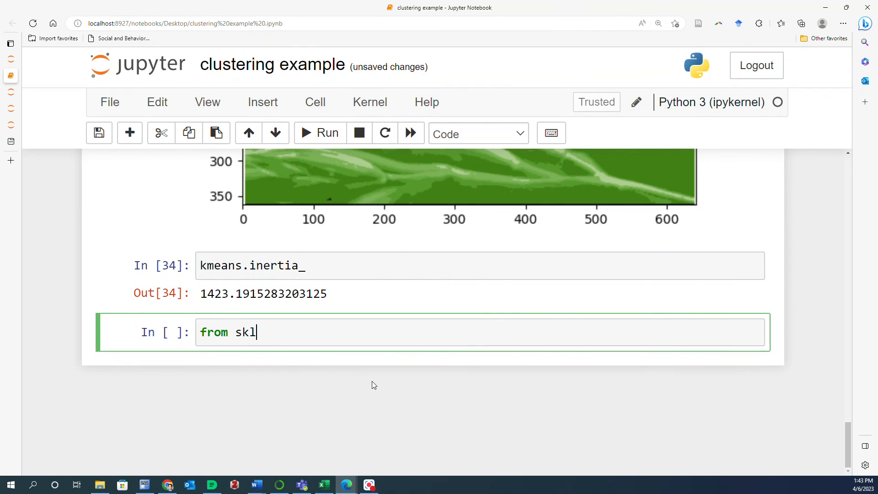
pyautogui.write('earn.')
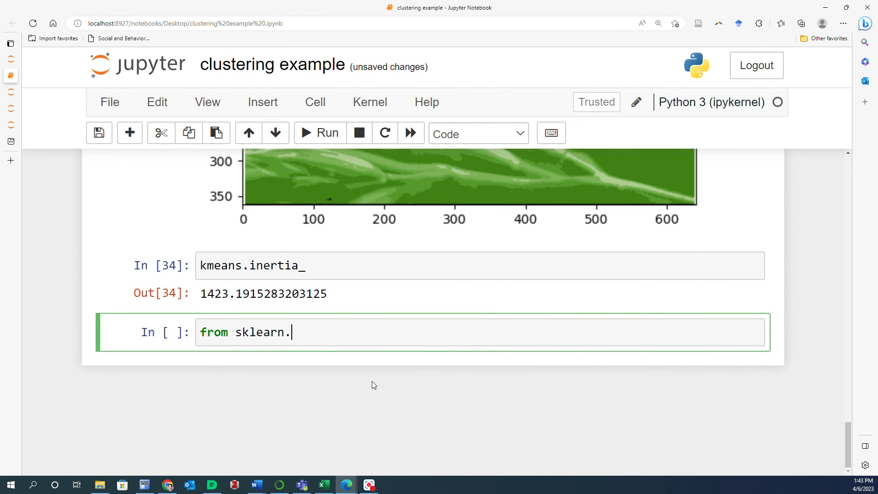
pyautogui.write('mertics')
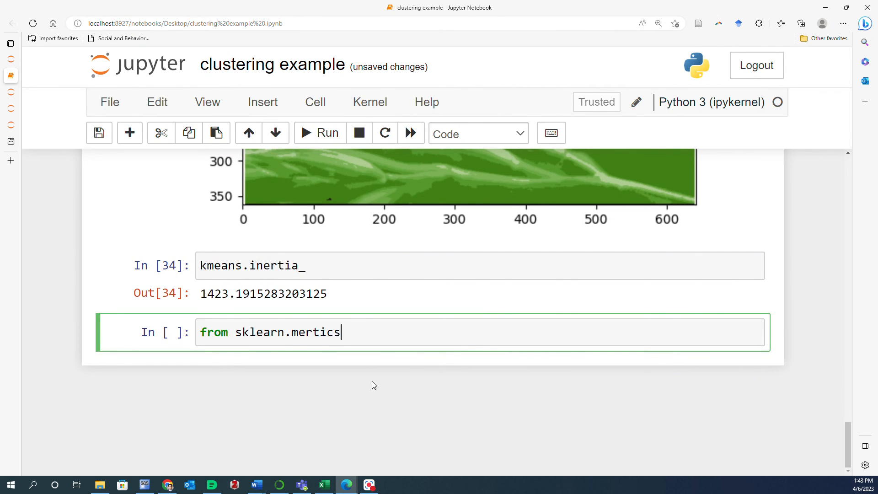
pyautogui.write('import s')
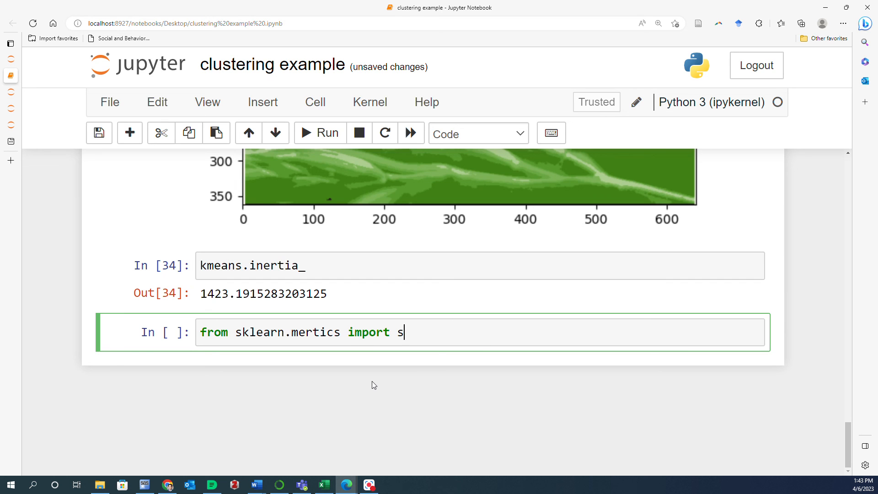
pyautogui.write('ilho')
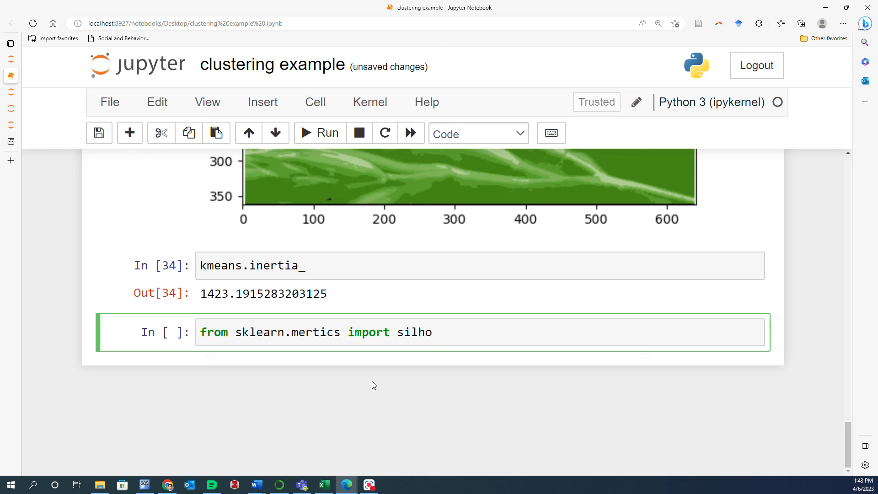
pyautogui.write('uet')
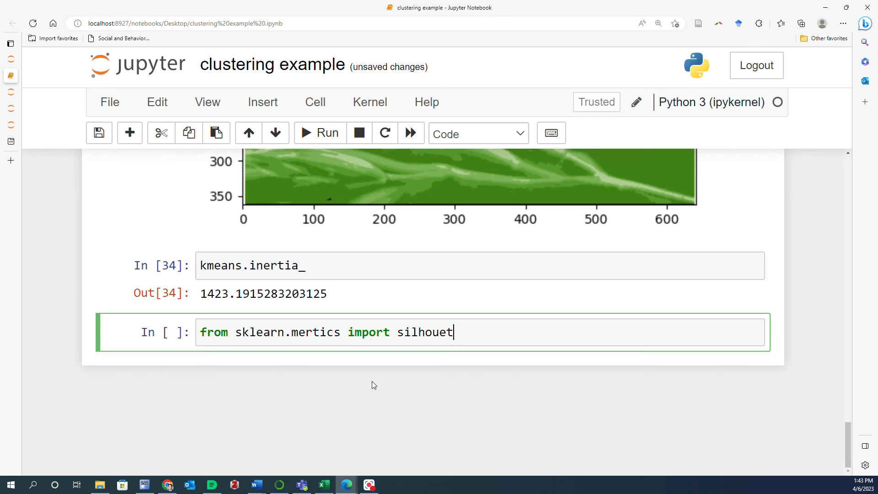
pyautogui.write('te_score')
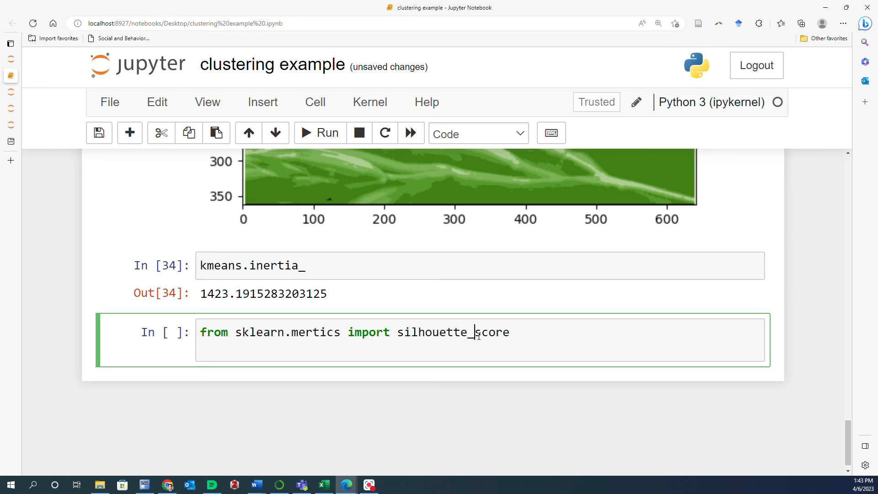
# Call silhouette_score(X, kmeans.labels_) and run it, hitting ModuleNotFoundError for 'sklearn.mertics'
pyautogui.write('silhouette_score')
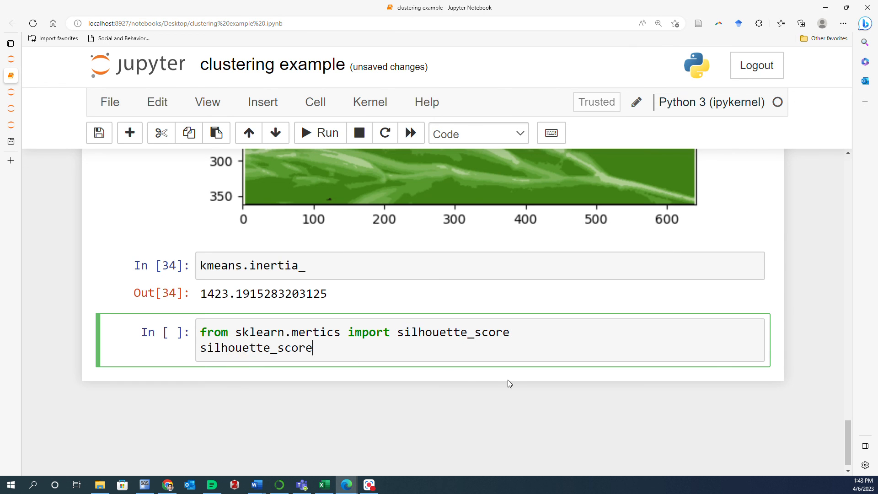
pyautogui.write('()')
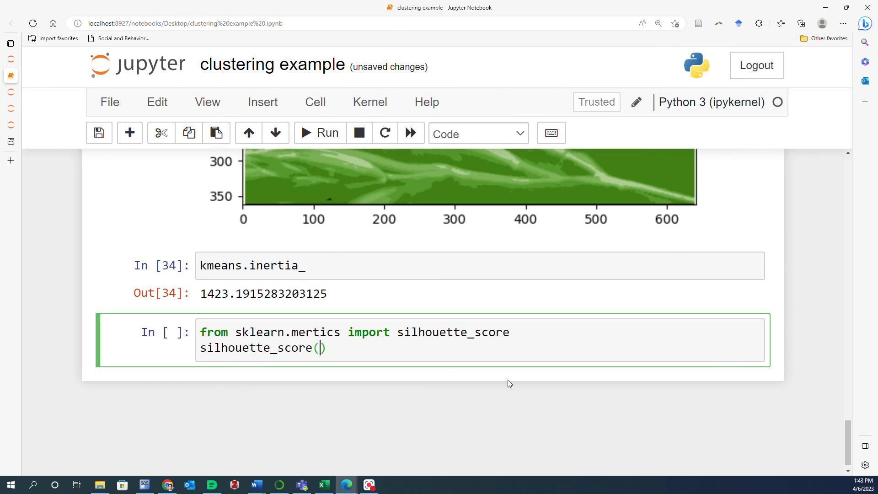
pyautogui.write('x')
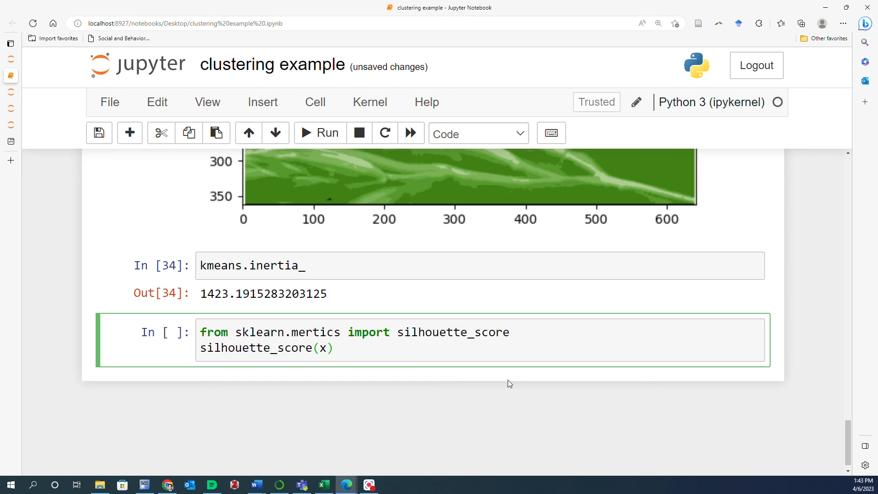
pyautogui.press('Backspace')
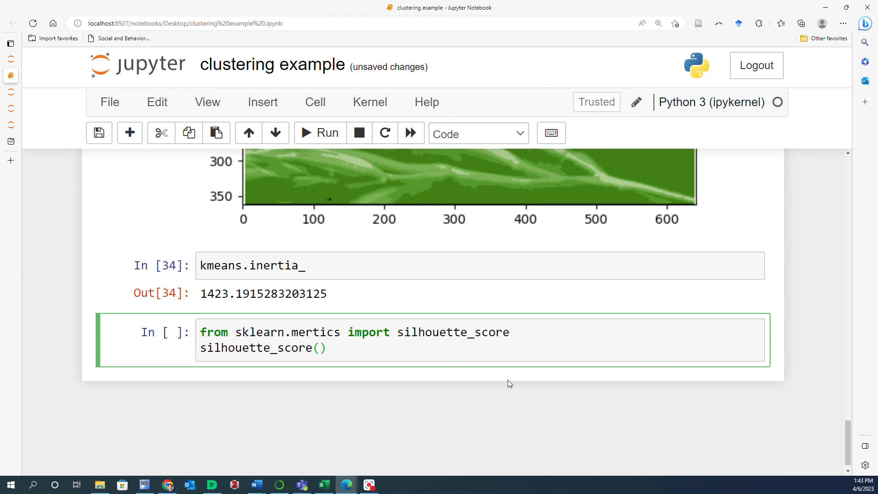
pyautogui.write('X,')
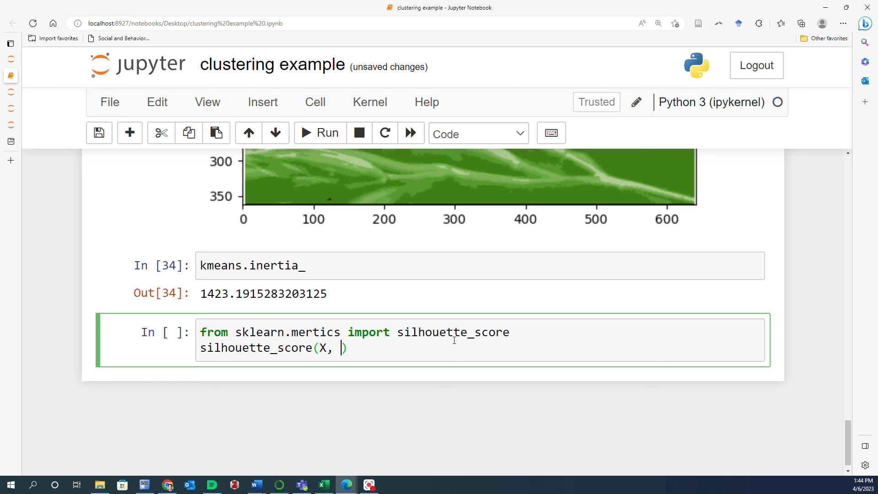
pyautogui.write('k')
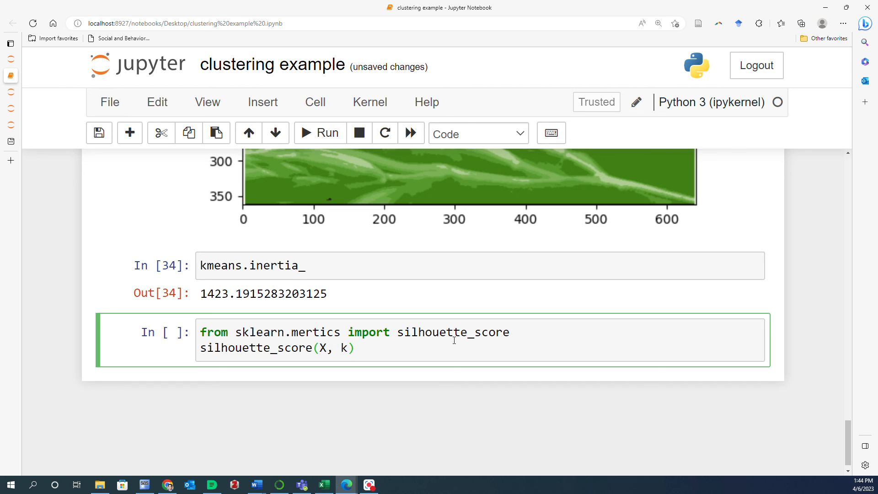
pyautogui.write('means.la')
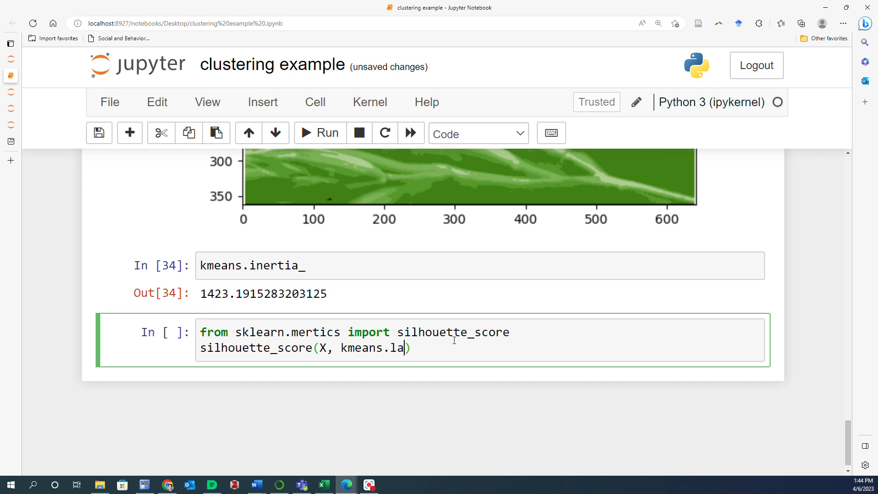
pyautogui.write('bels_')
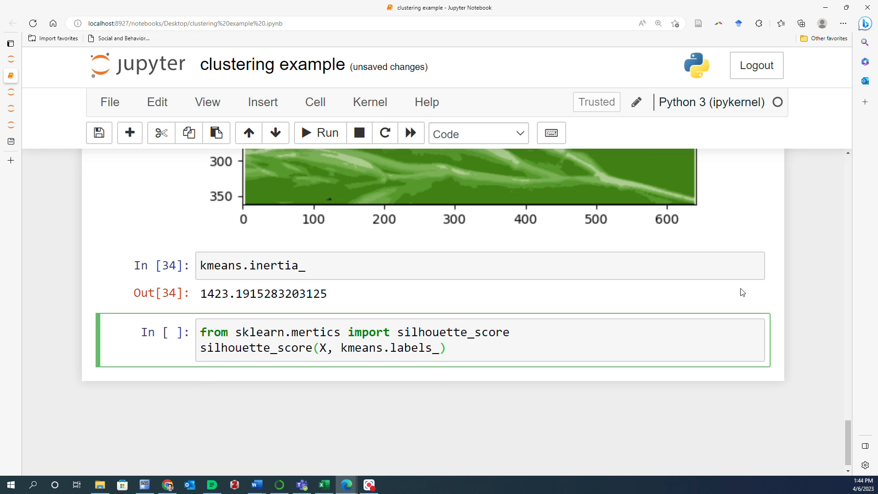
pyautogui.moveTo(330, 133)
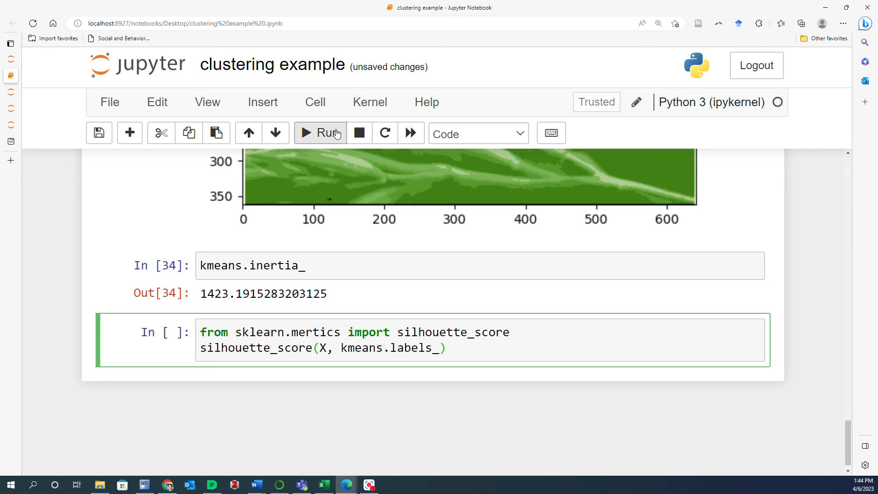
pyautogui.click(320, 134)
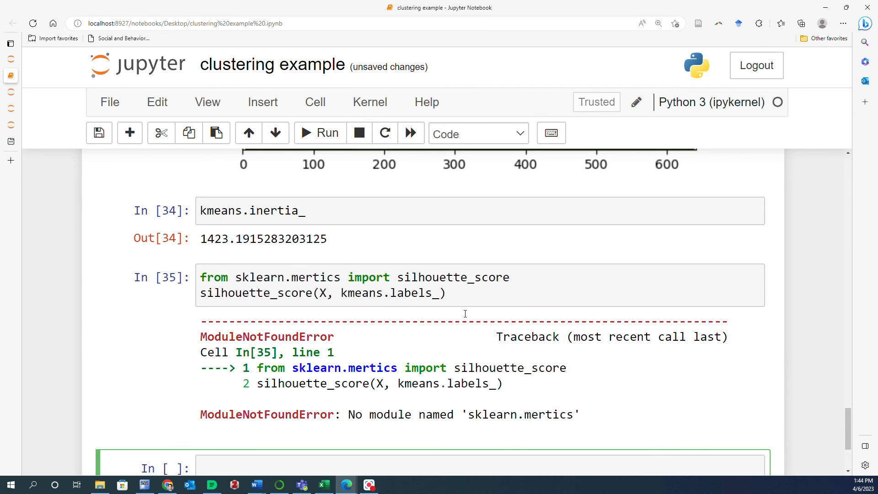
pyautogui.moveTo(467, 315)
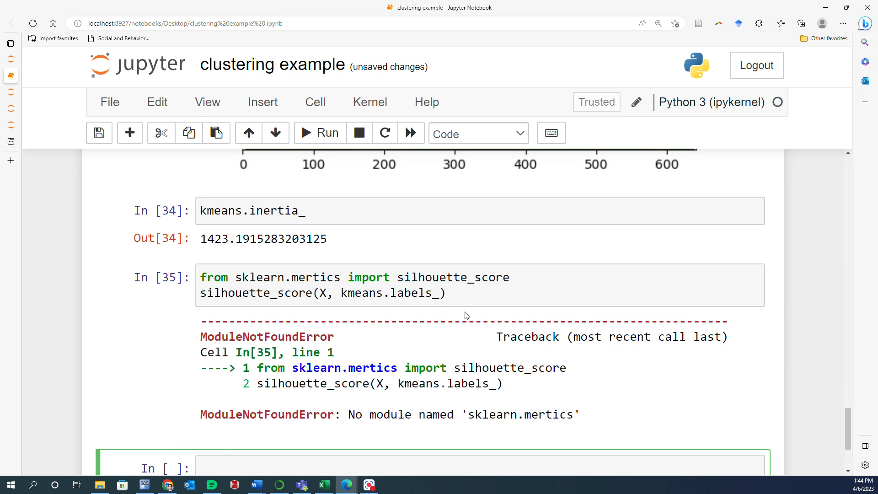
# Fix the import to sklearn.metrics and rerun the silhouette score cell
pyautogui.click(312, 277)
pyautogui.write('t')
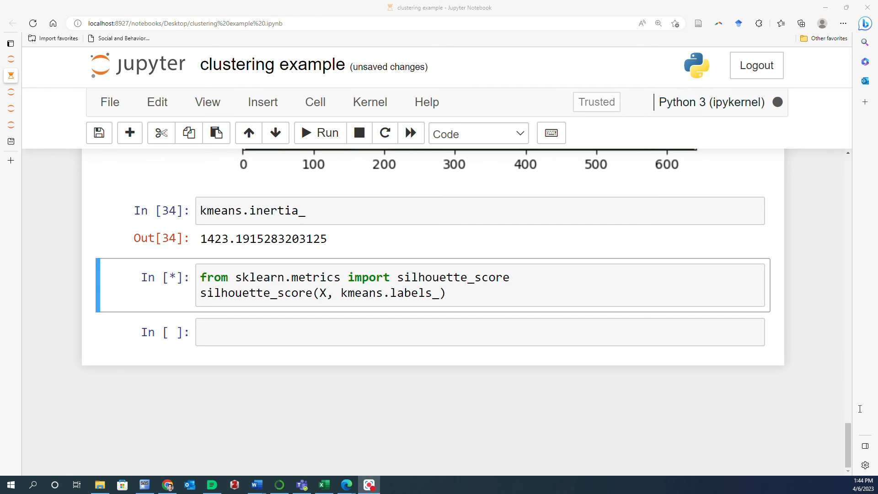
pyautogui.scroll(-3)
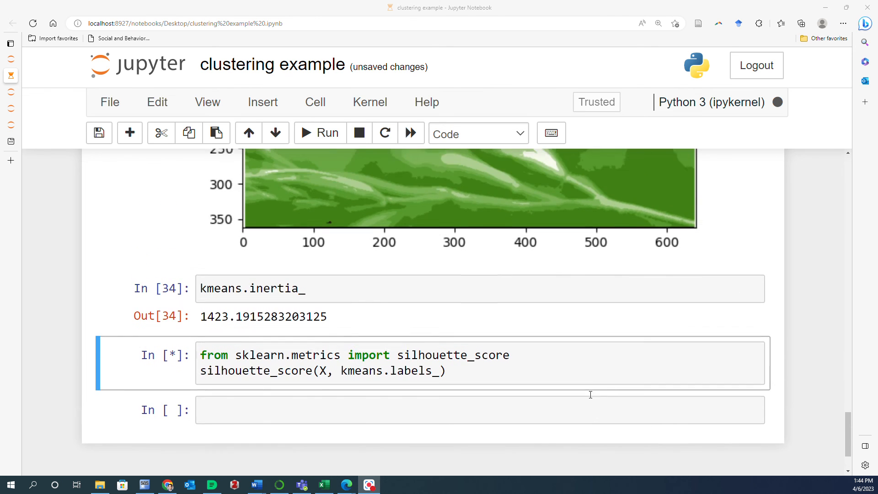
pyautogui.scroll(-3)
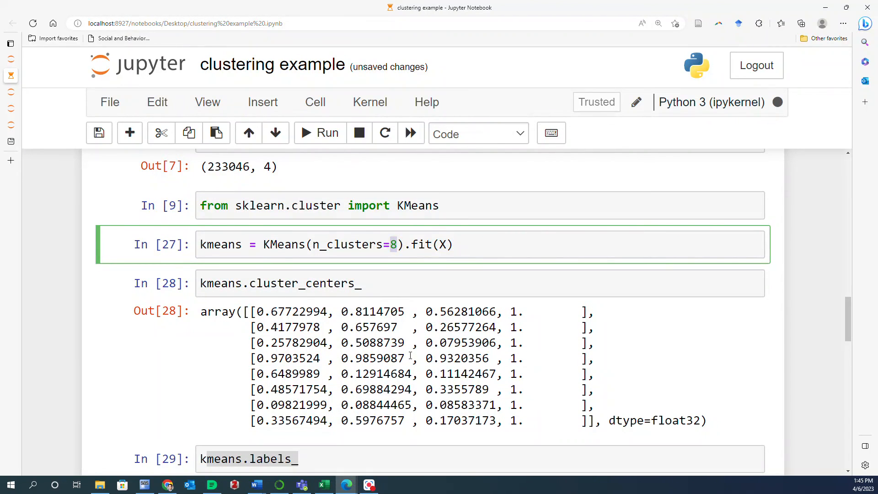
pyautogui.scroll(-3)
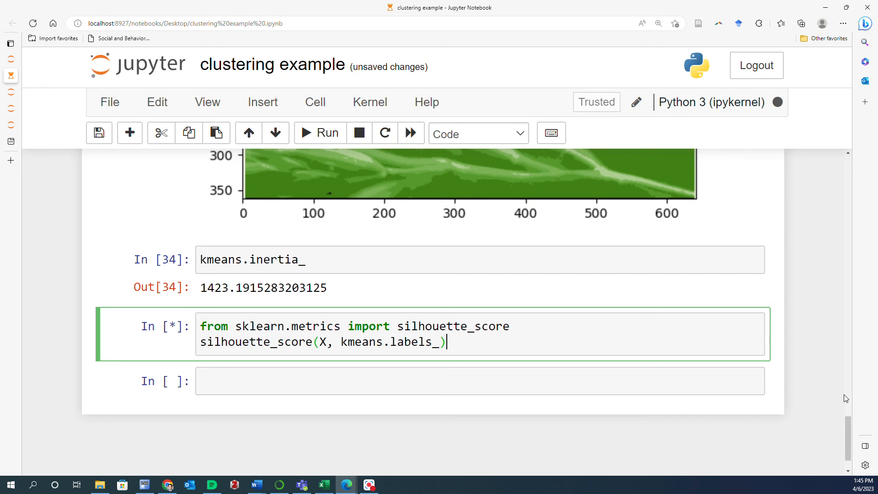
pyautogui.scroll(-3)
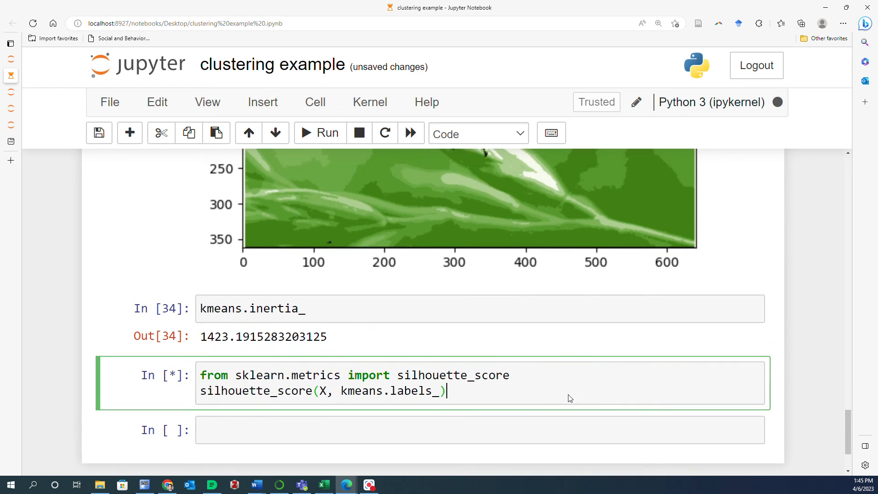
pyautogui.scroll(-3)
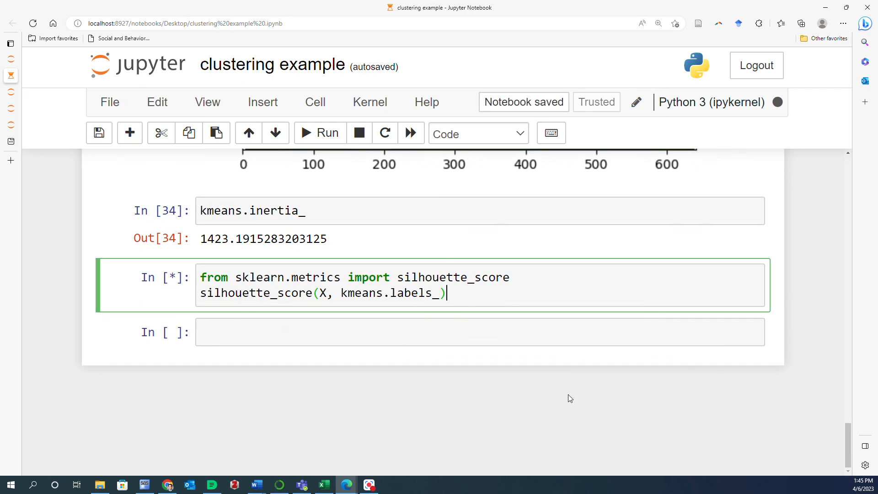